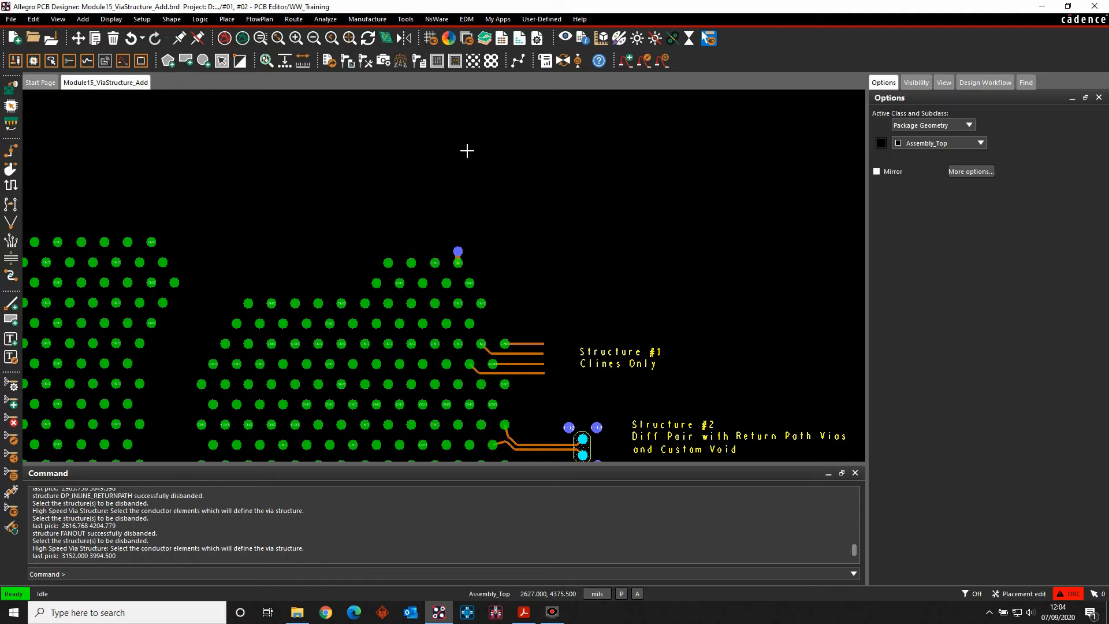
mouse_move(527, 263)
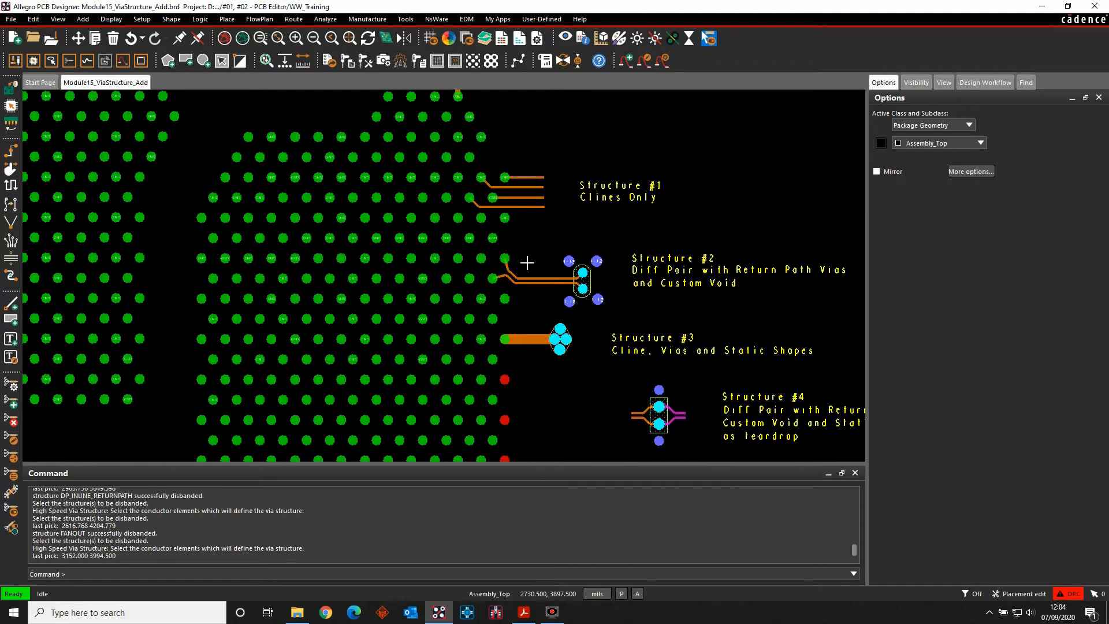
mouse_move(628, 426)
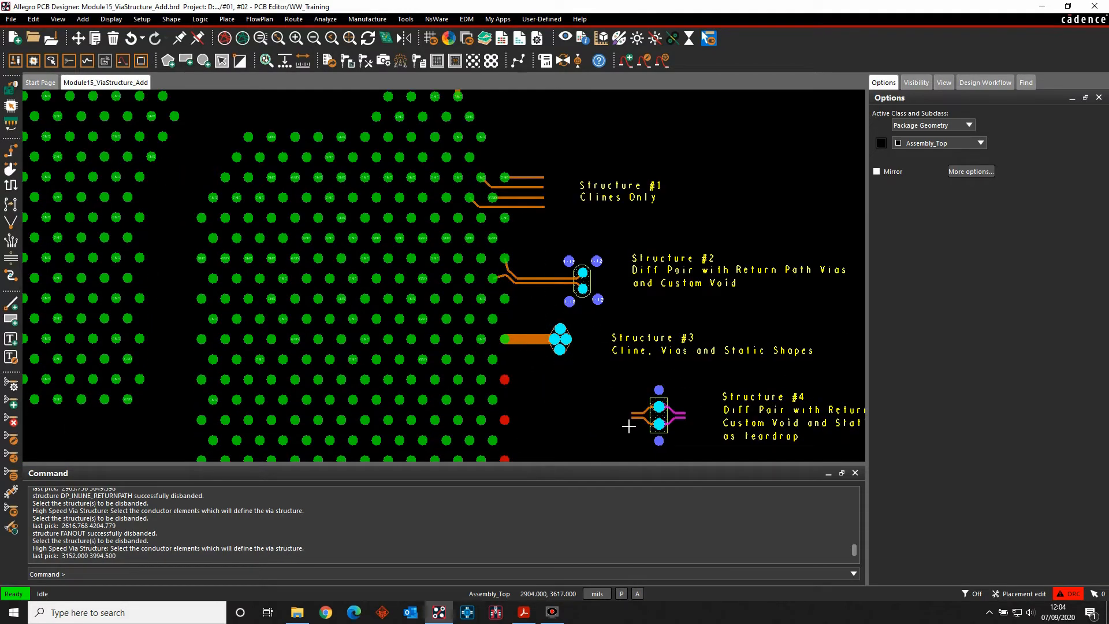
mouse_move(628, 427)
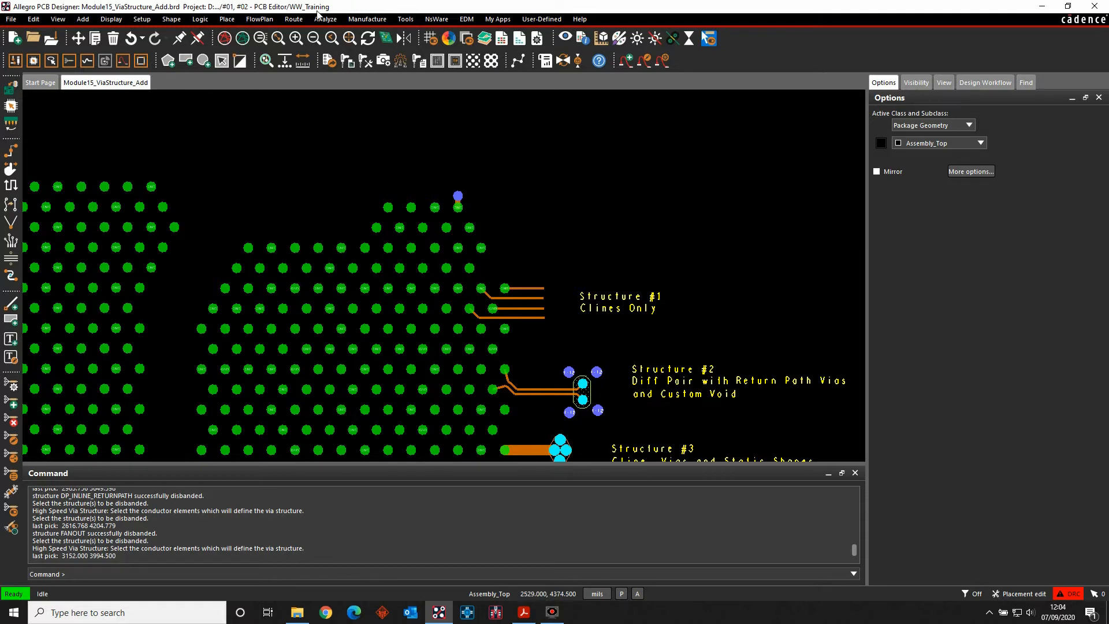
Step: Start Route > Structures > Create and choose Standard Via Structure on the Define/Generate tab
left_click(292, 18)
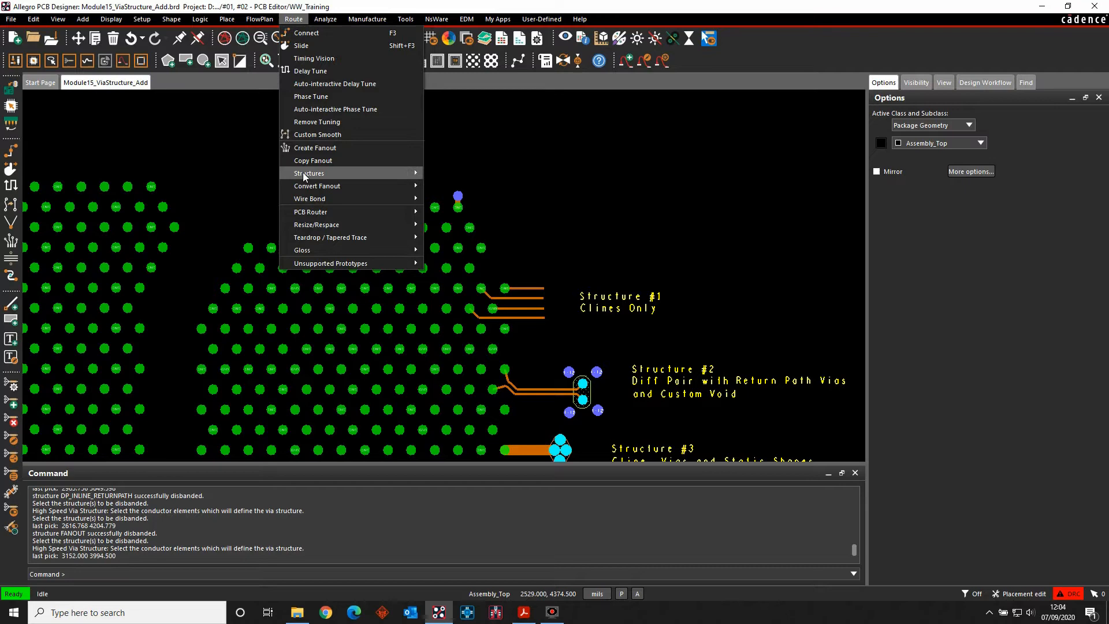
left_click(309, 173)
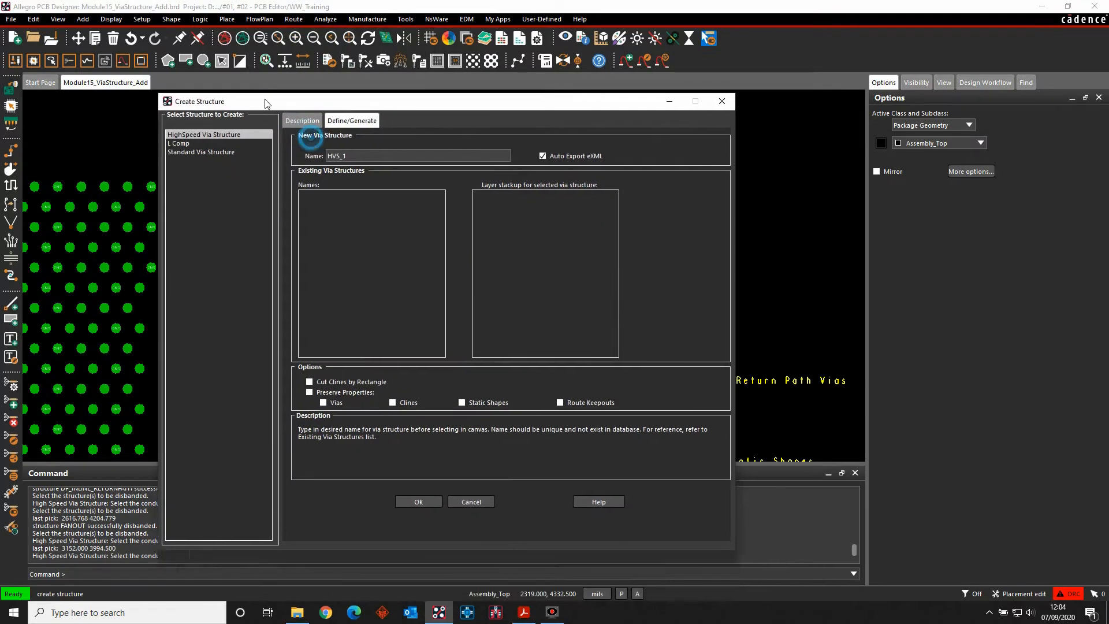
left_click(199, 150)
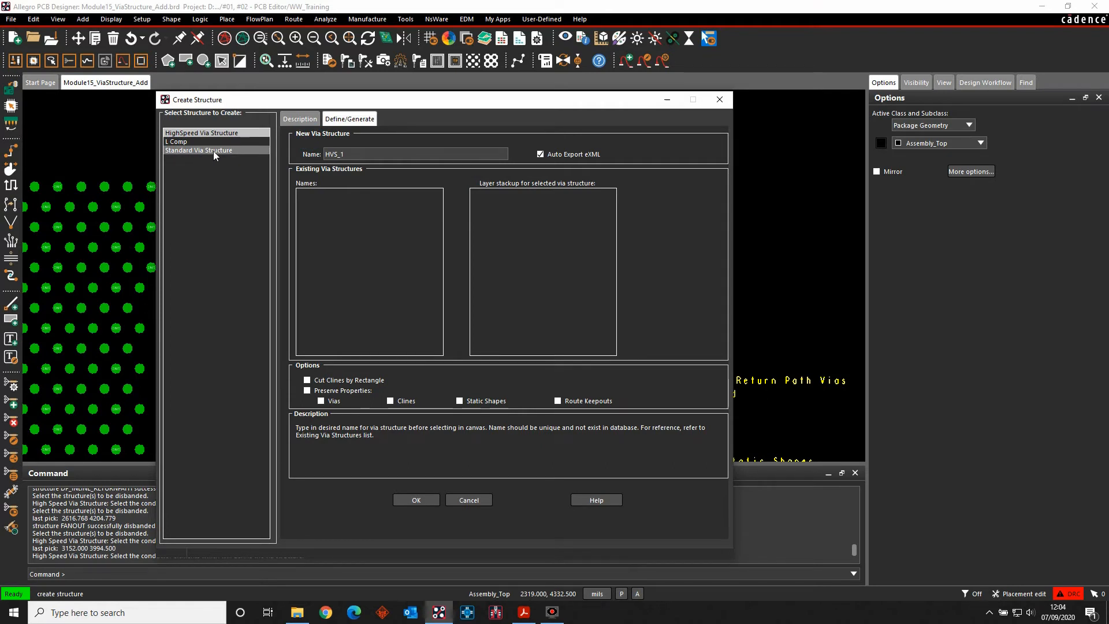
left_click(200, 131)
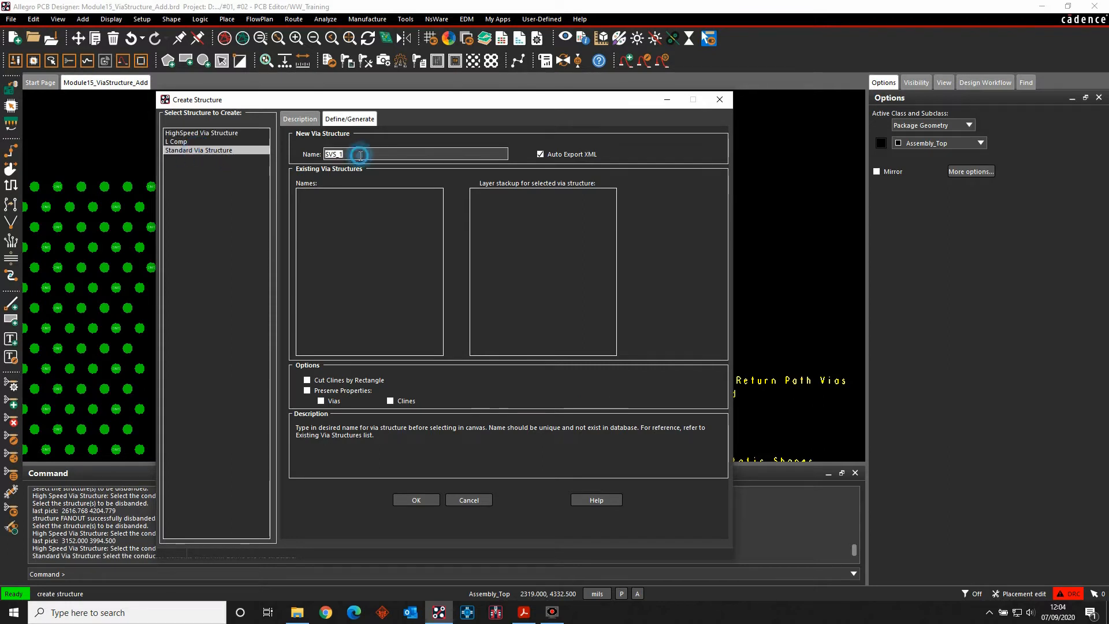
Step: Name the structure FANOUT, pick the pin's via, and save the definition as fanout.xml
type("FANOUT")
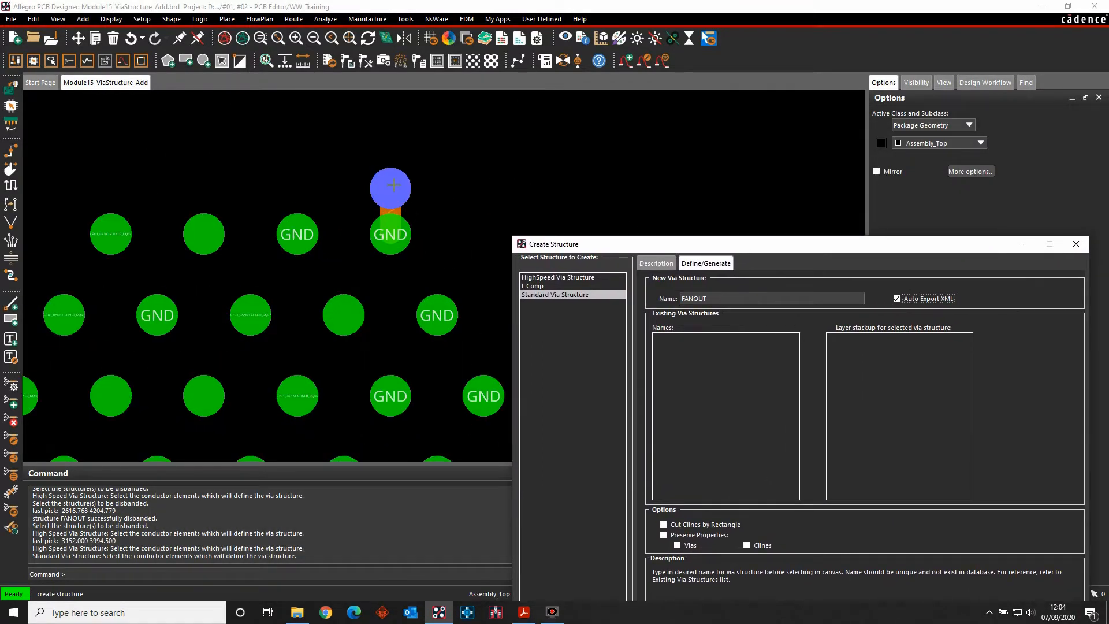
mouse_move(412, 197)
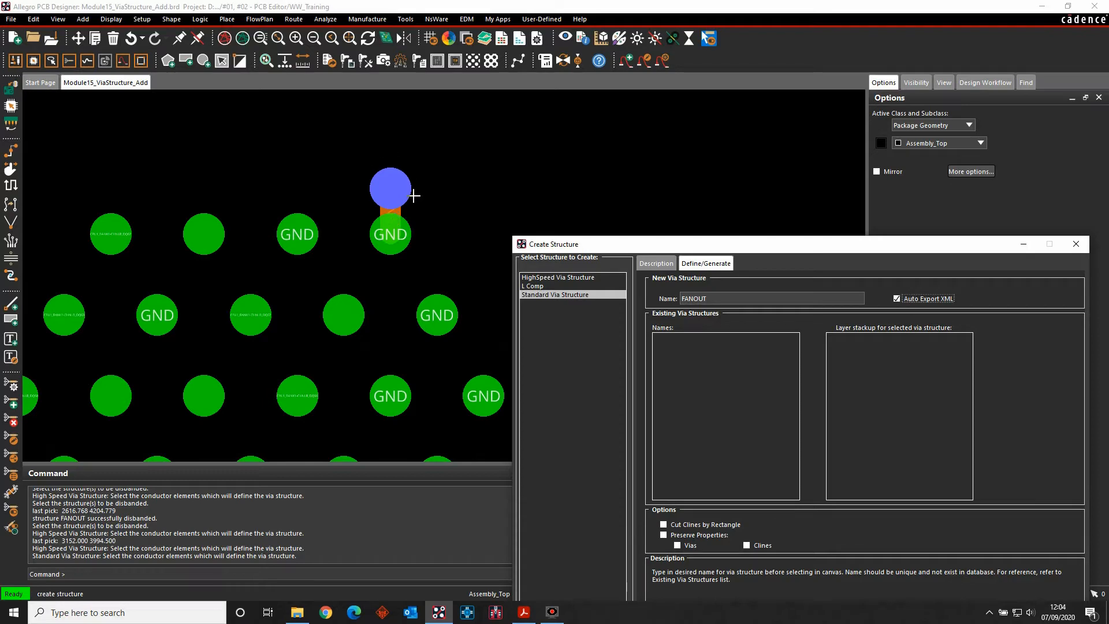
mouse_move(356, 274)
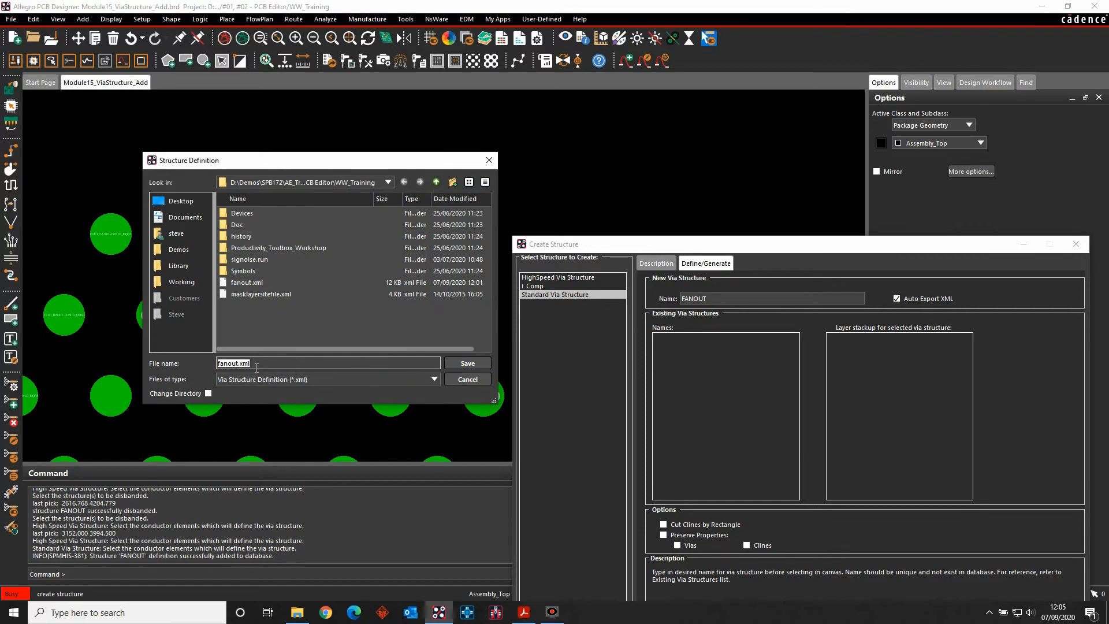
left_click(467, 363)
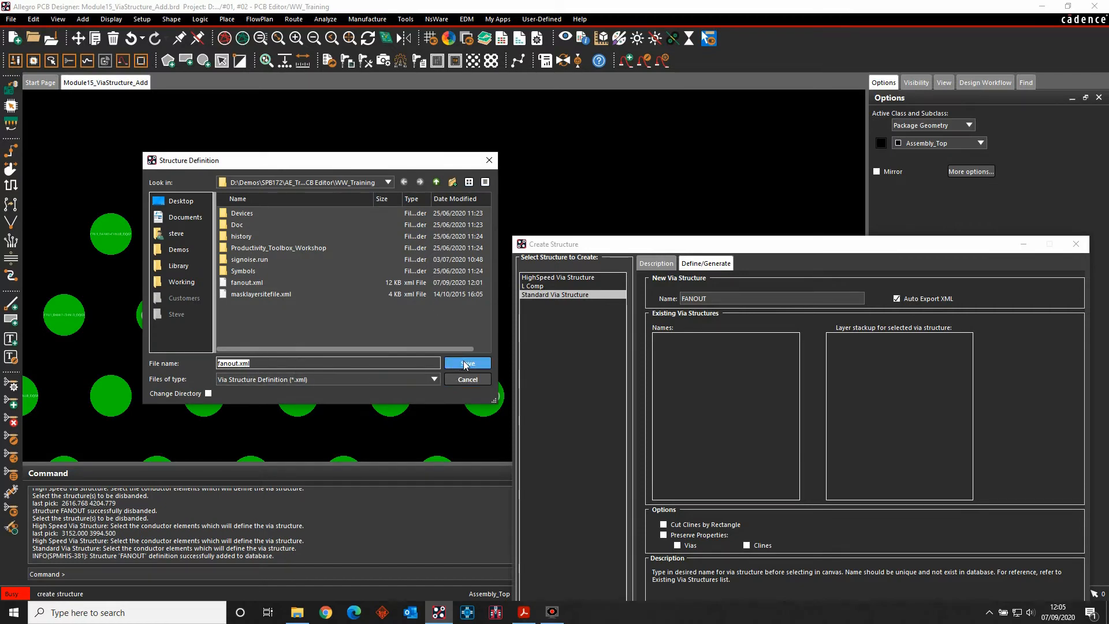
left_click(465, 363)
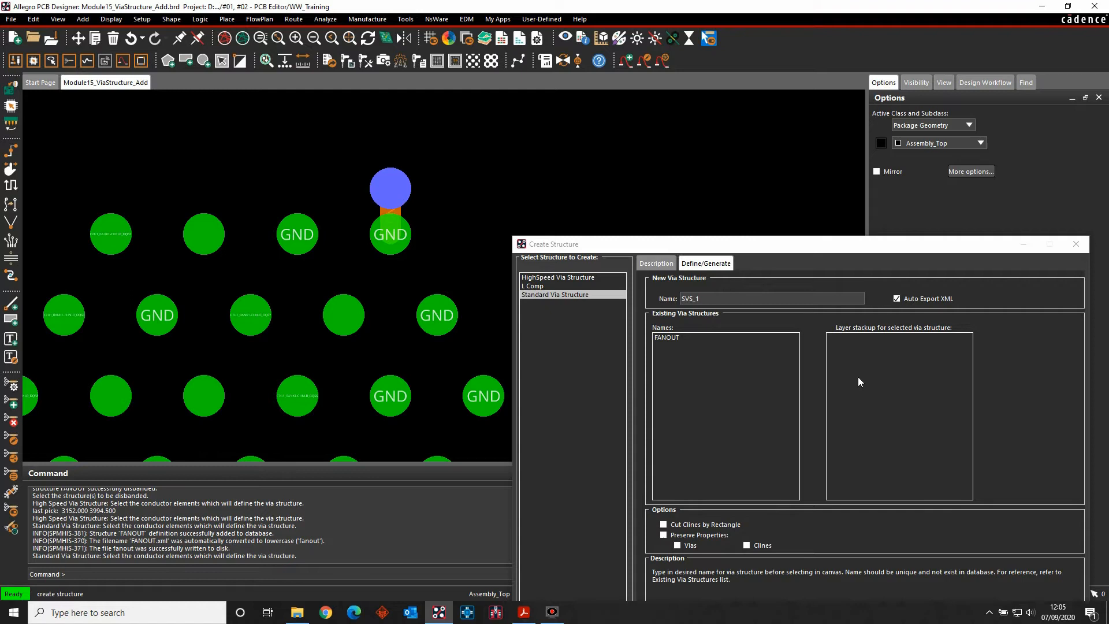
left_click(666, 337)
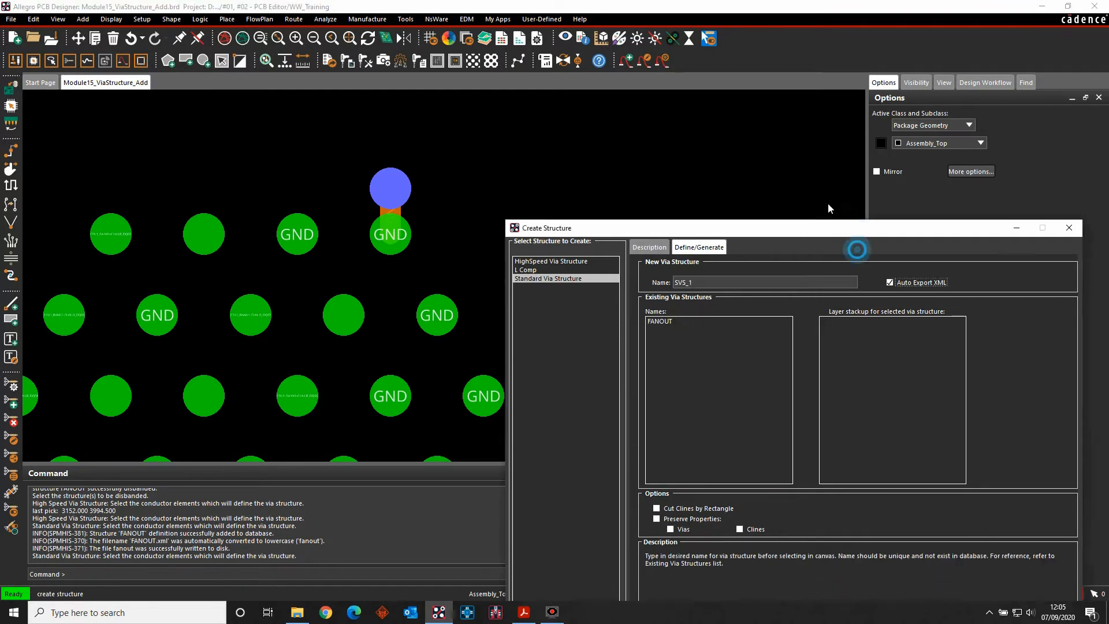
Step: Begin placing the FANOUT structure and snap its placement onto pin U2.G1
left_click(1068, 227)
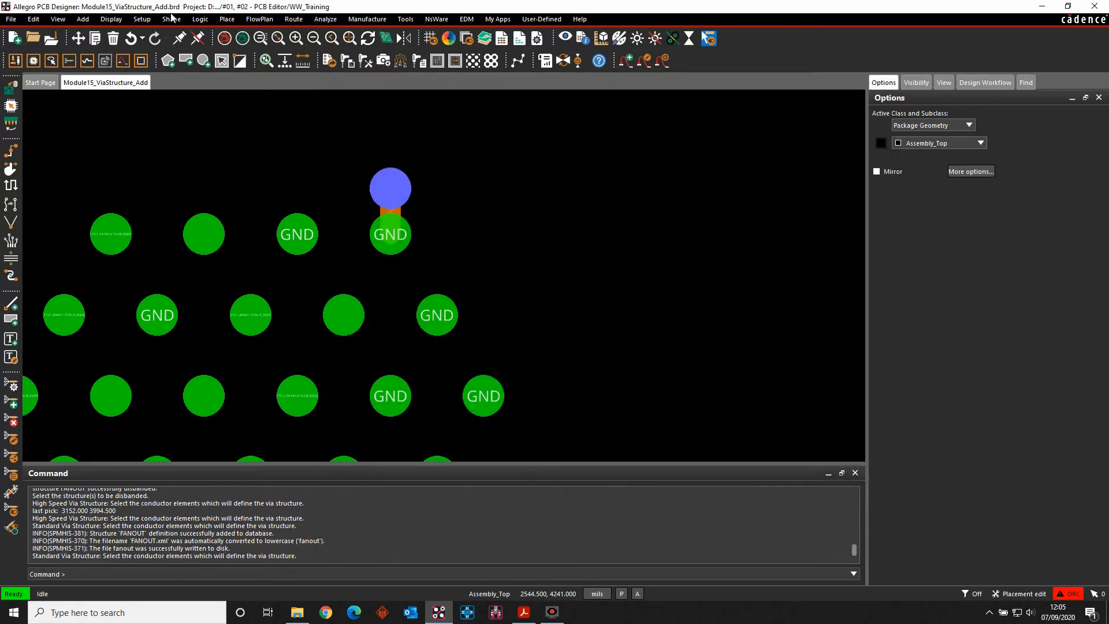
left_click(292, 20)
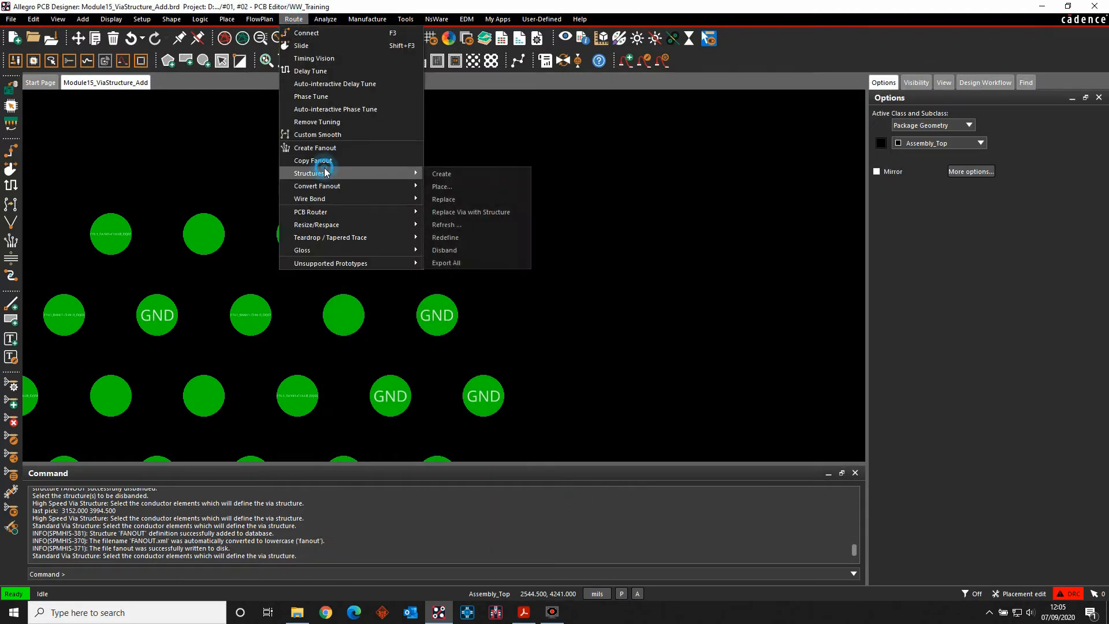
left_click(442, 186)
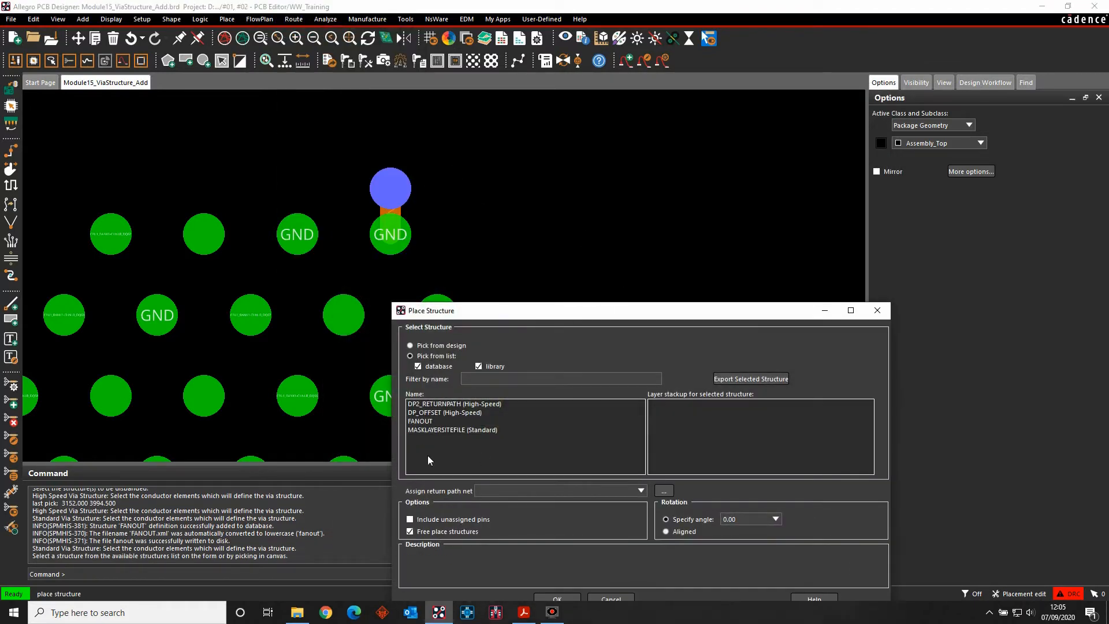
left_click(420, 420)
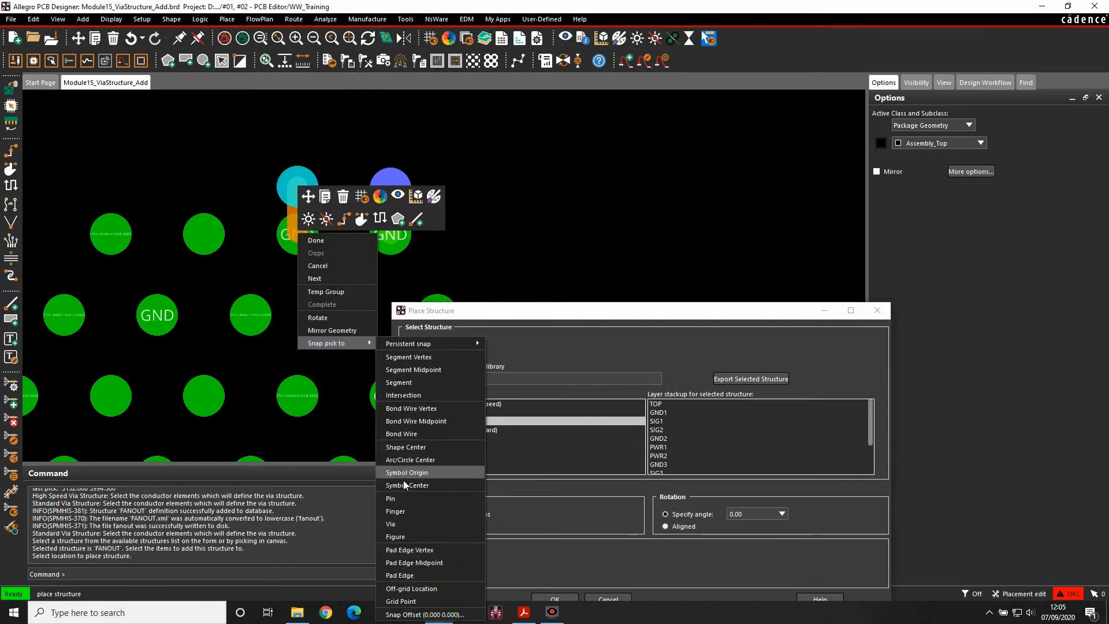
left_click(389, 497)
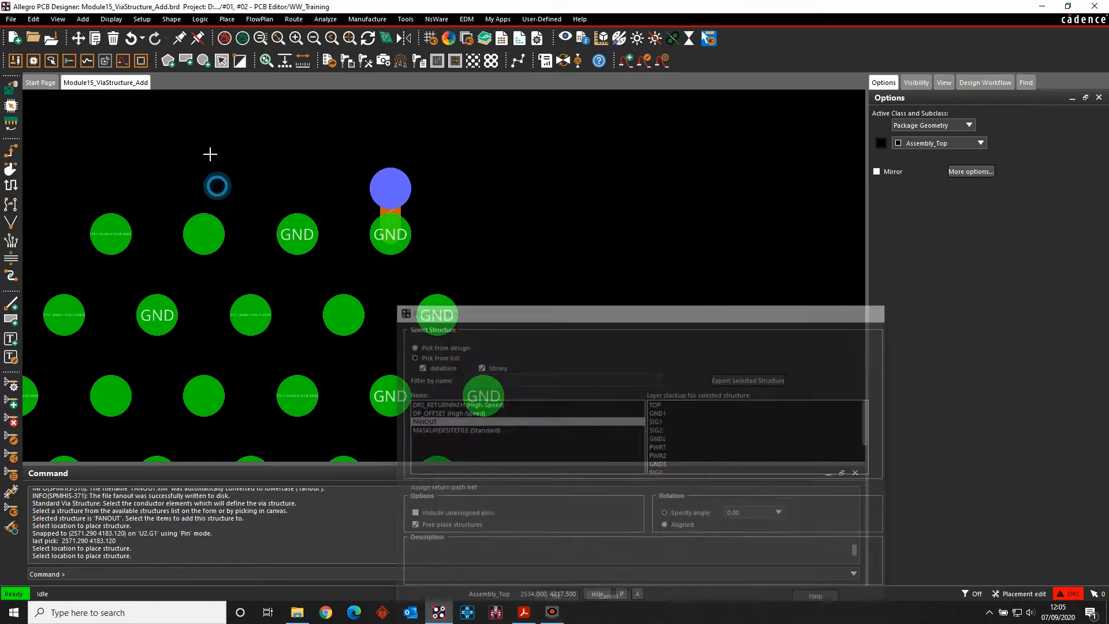
Step: Run Create Fanout with Standard Via Structure FANOUT, Symbols find filter, on component U2 and finish
left_click(292, 19)
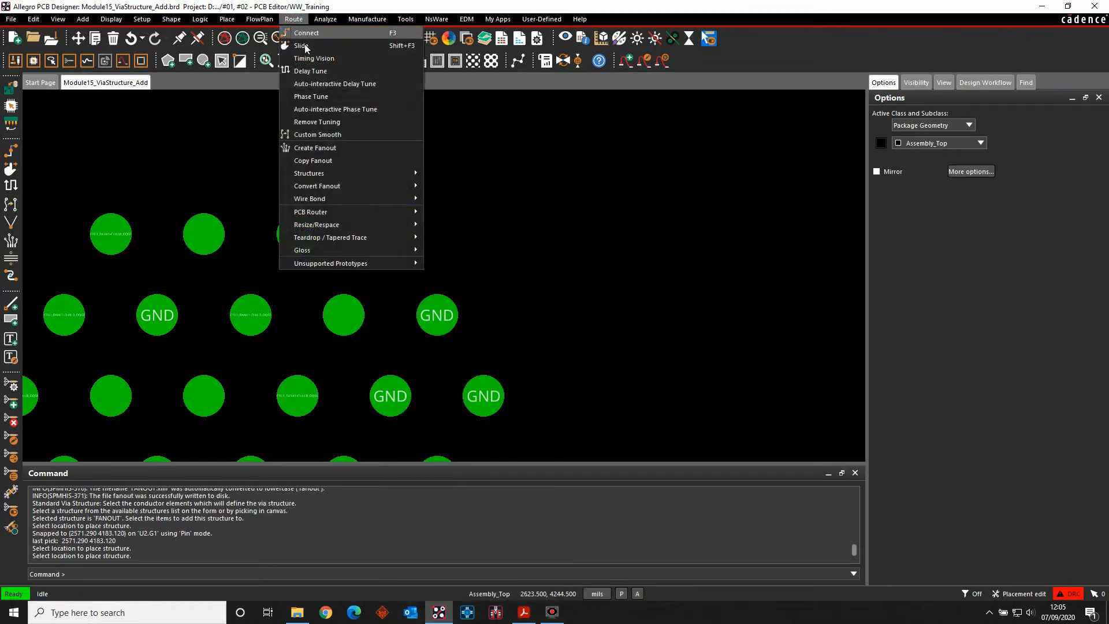
left_click(314, 148)
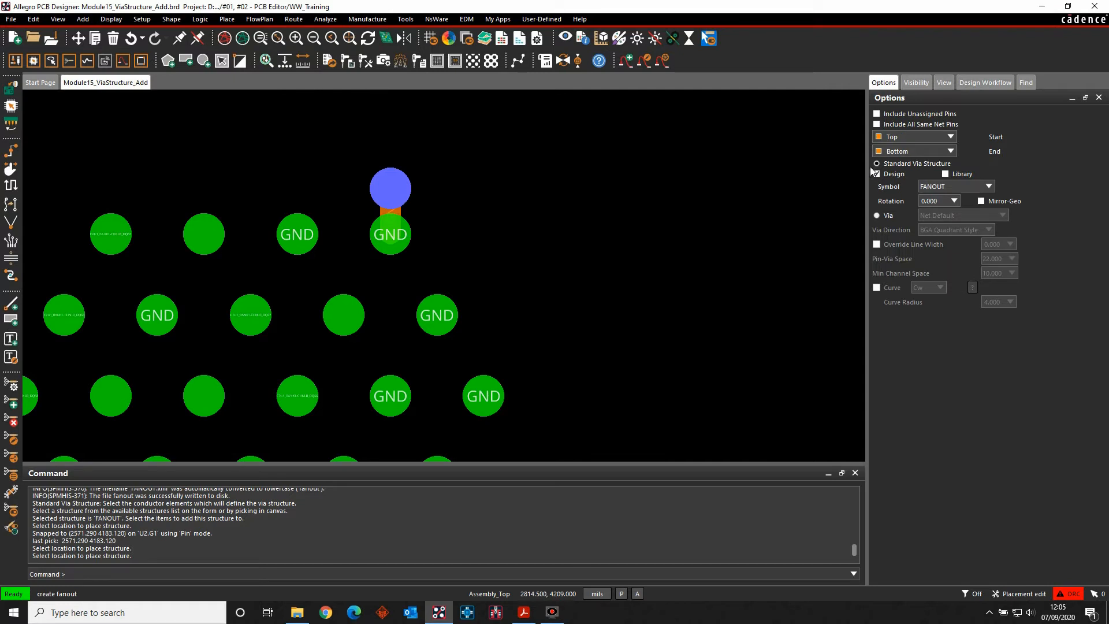
left_click(990, 186)
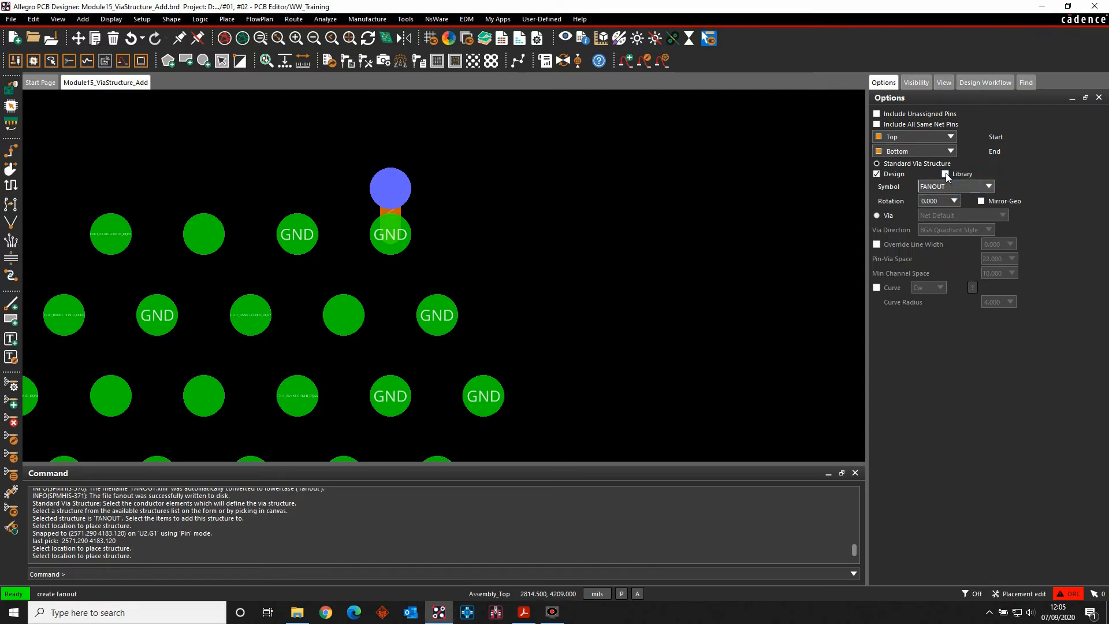
left_click(1024, 82)
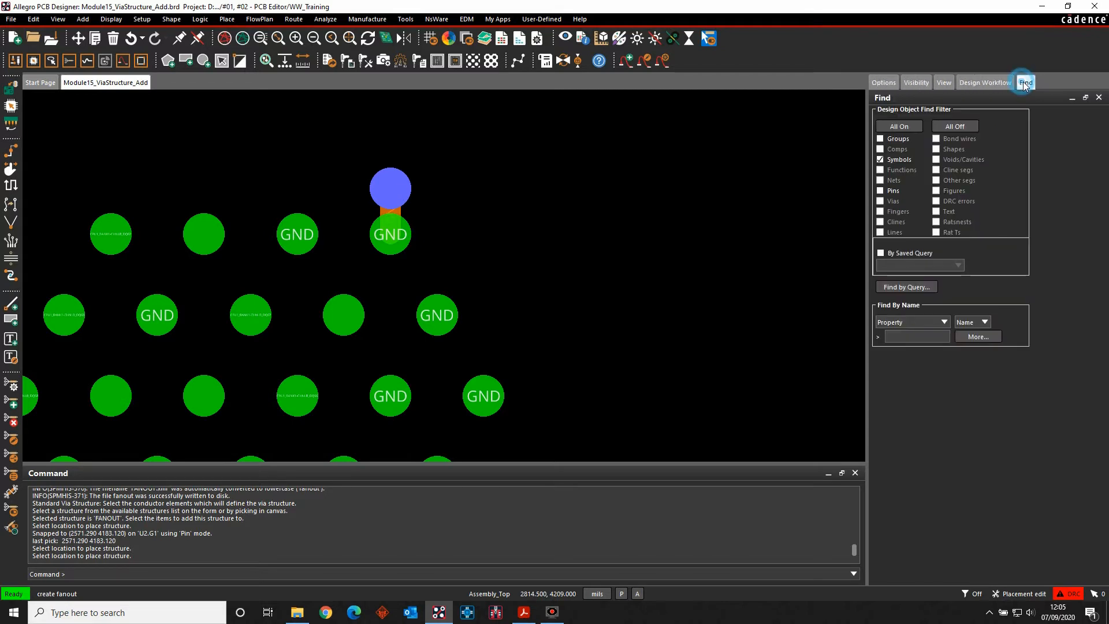
mouse_move(886, 176)
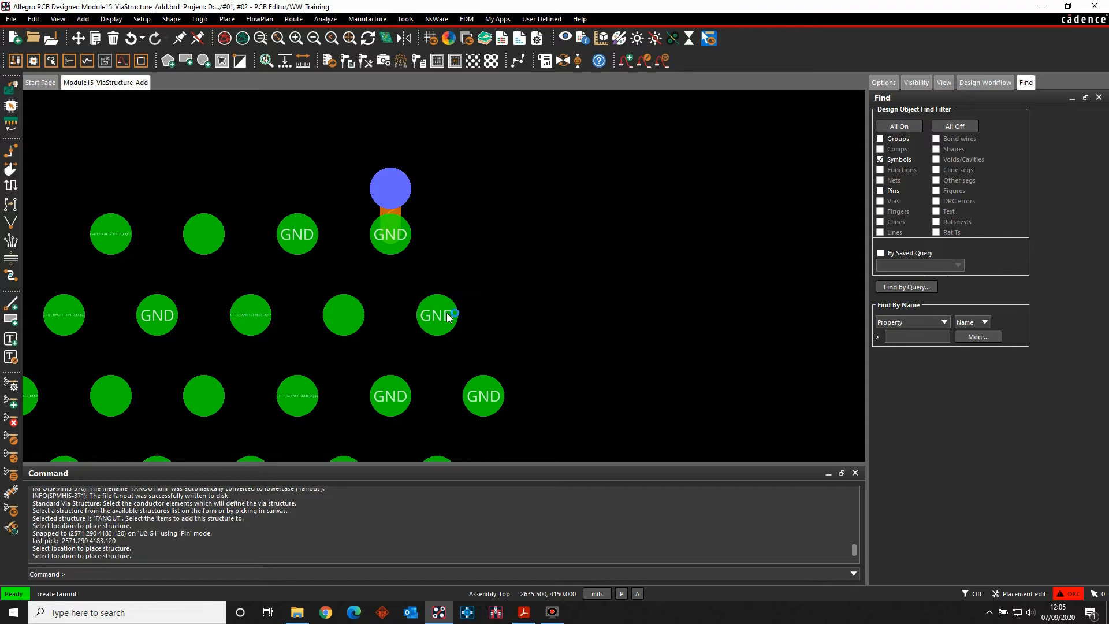
left_click(396, 228)
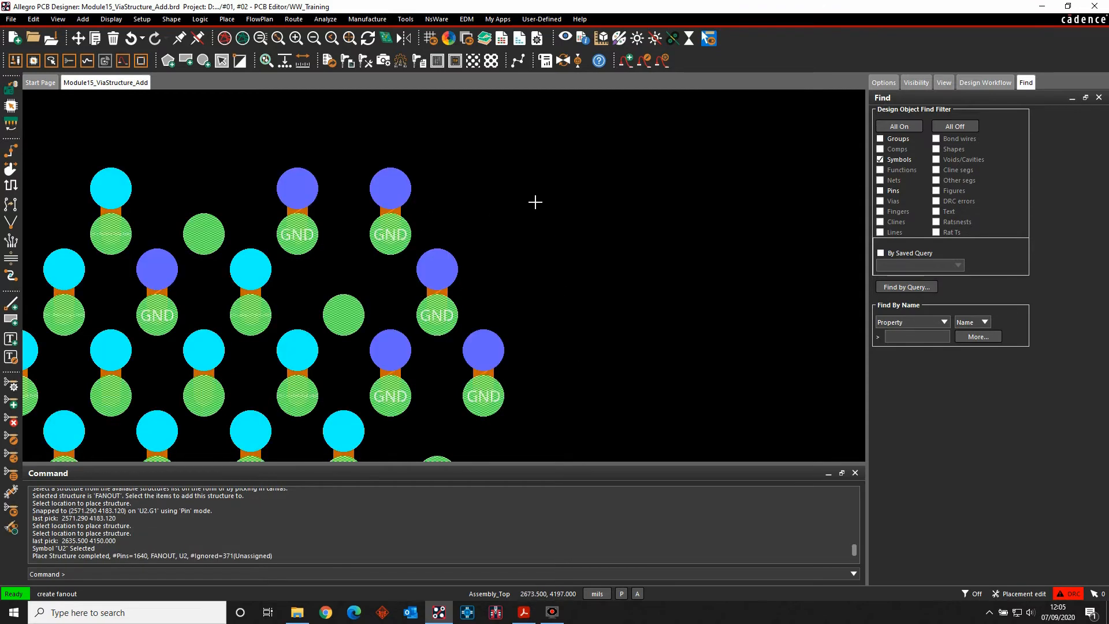
right_click(535, 203)
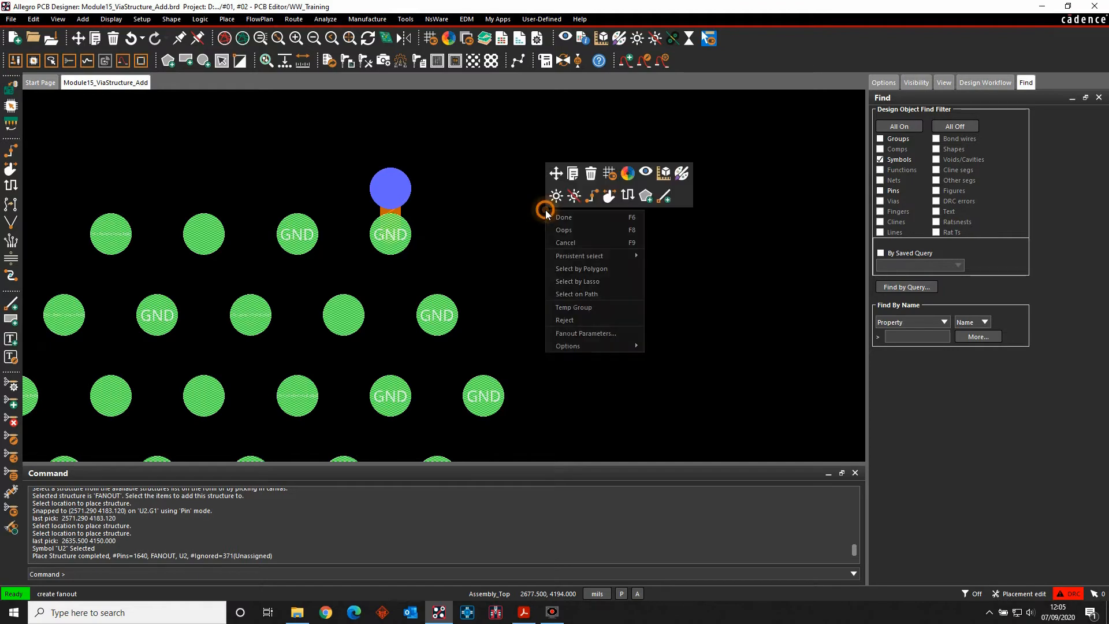
left_click(292, 20)
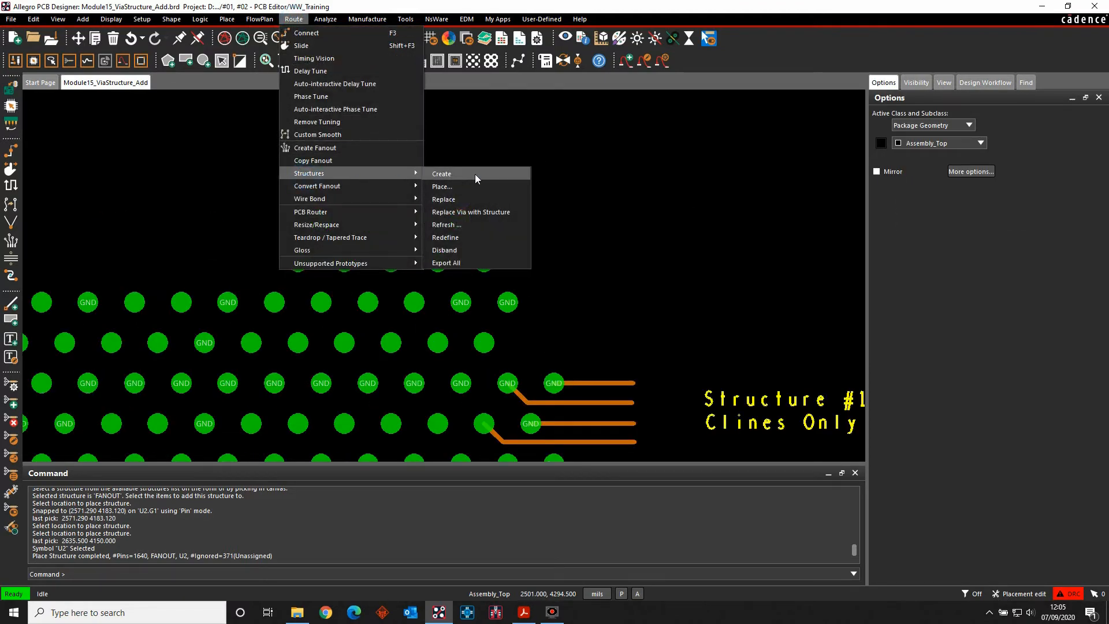
Step: Choose HighSpeed Via Structure, read its Description help, and return to Define/Generate to name it
left_click(440, 173)
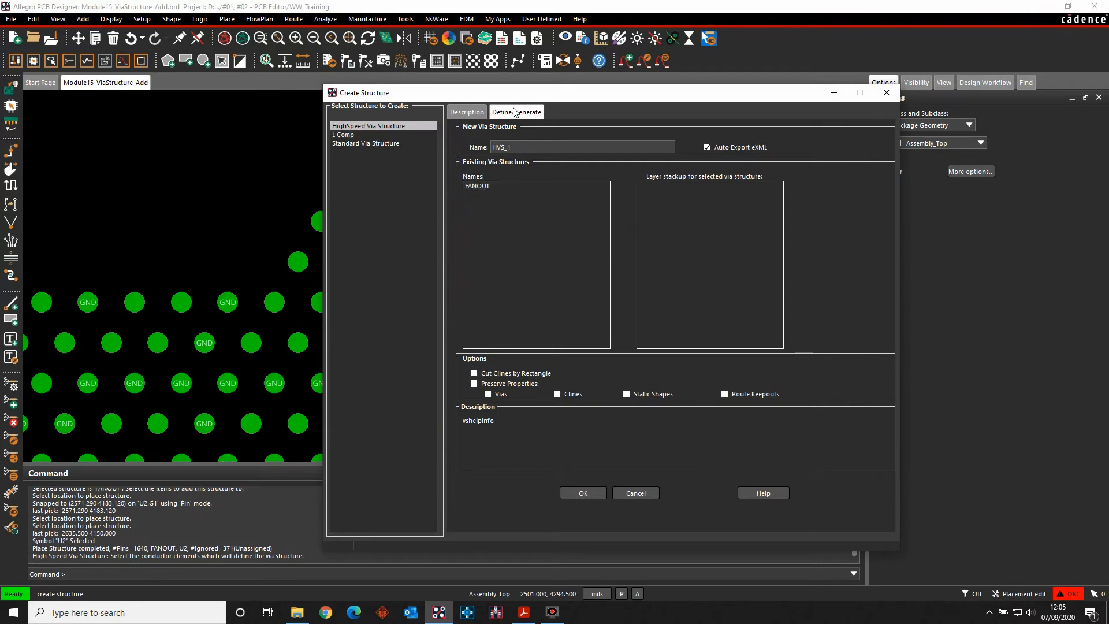
left_click(465, 112)
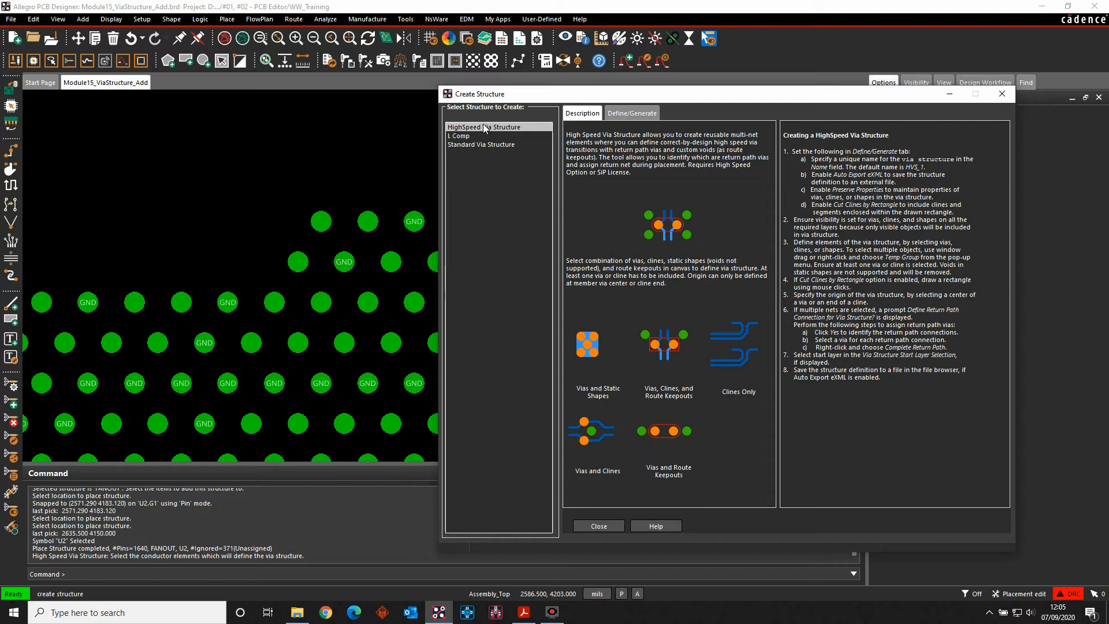
mouse_move(674, 177)
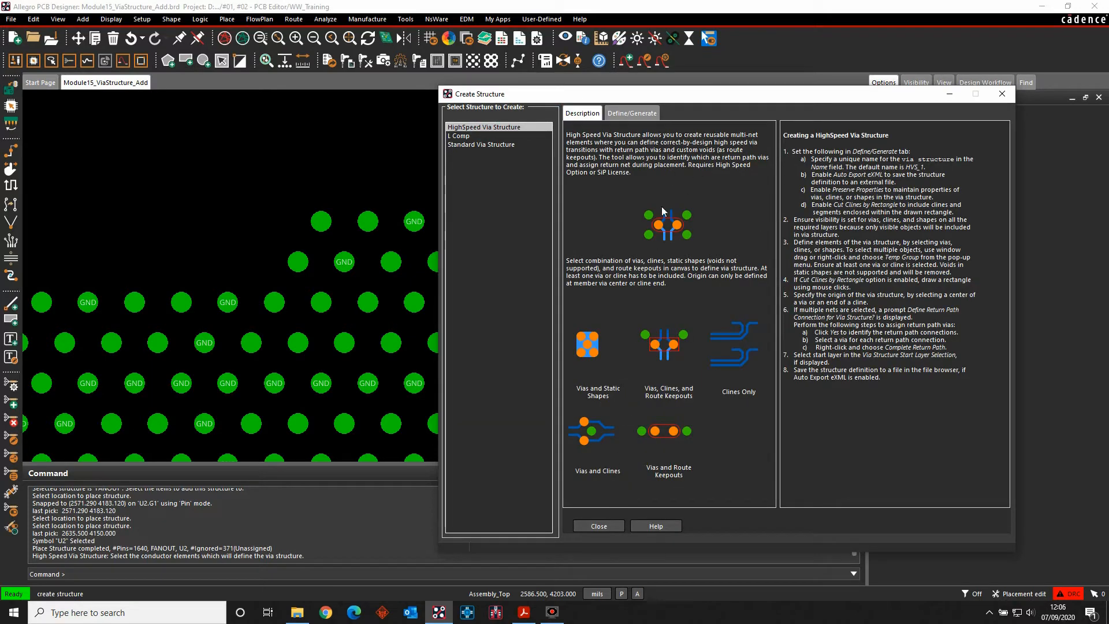
left_click(630, 113)
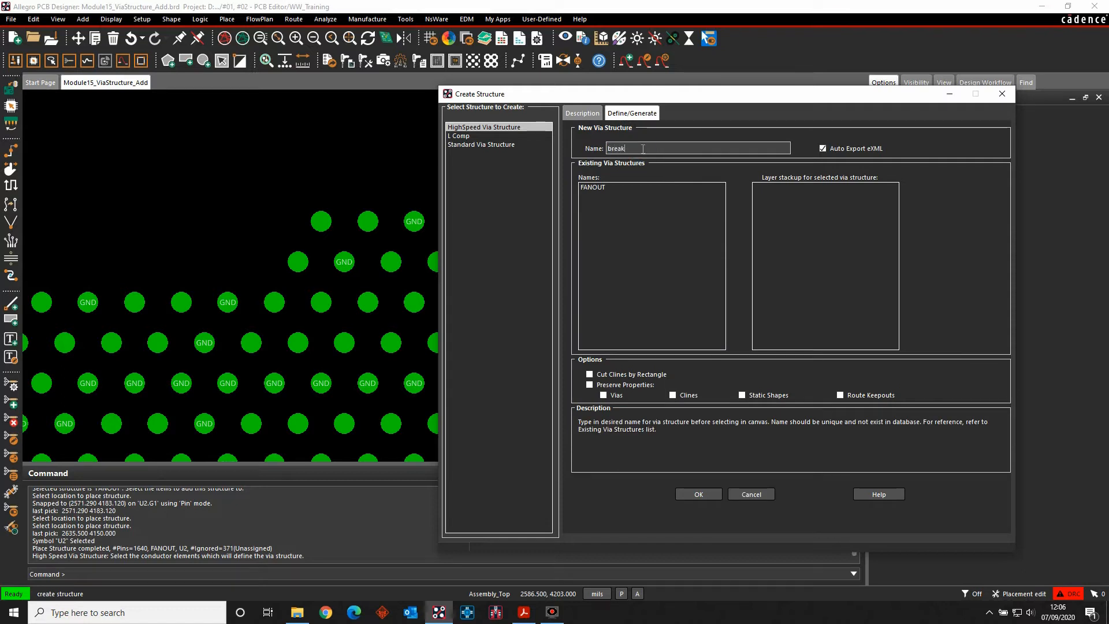
Step: Name the structure BREAKOUT, skip the return path, and save it to BREAKOUT.exml
type("BREAKOUT")
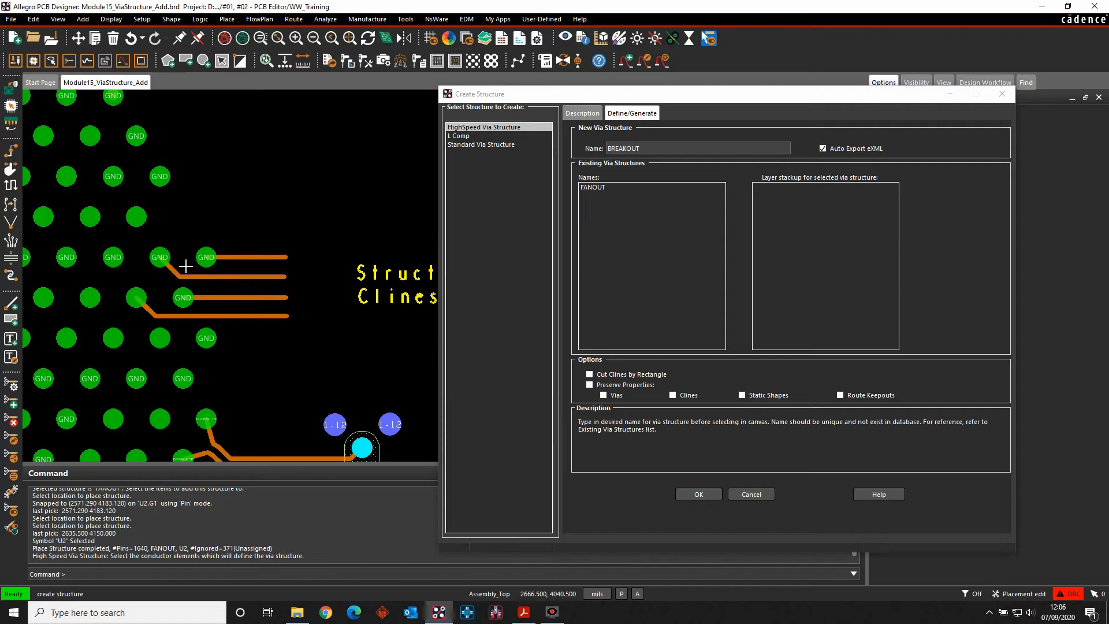
mouse_move(262, 267)
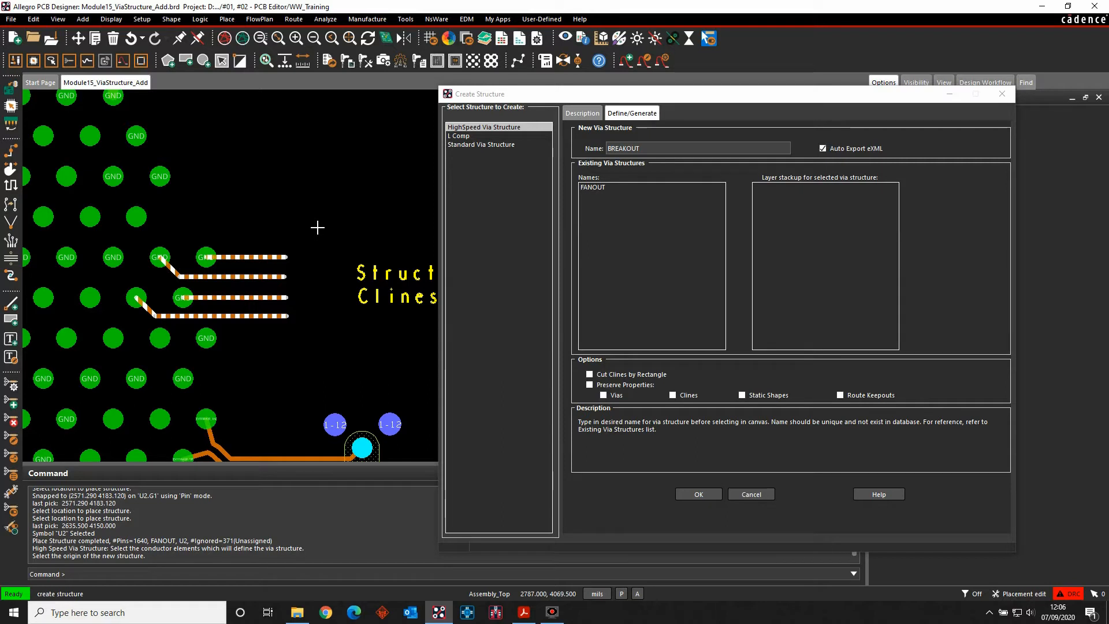
mouse_move(171, 565)
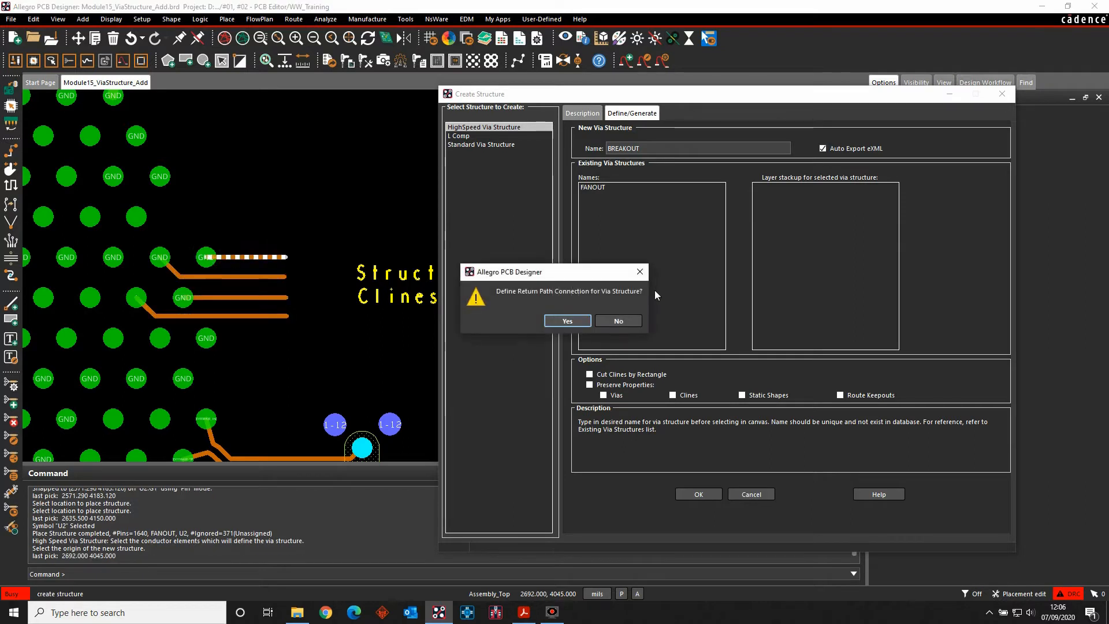
mouse_move(588, 297)
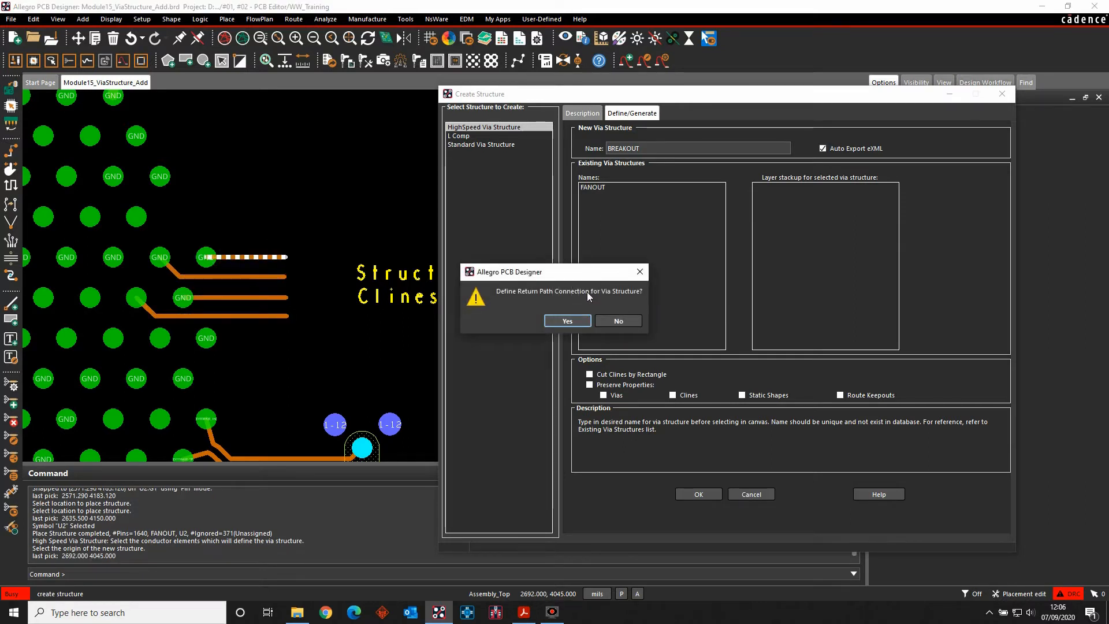
left_click(616, 320)
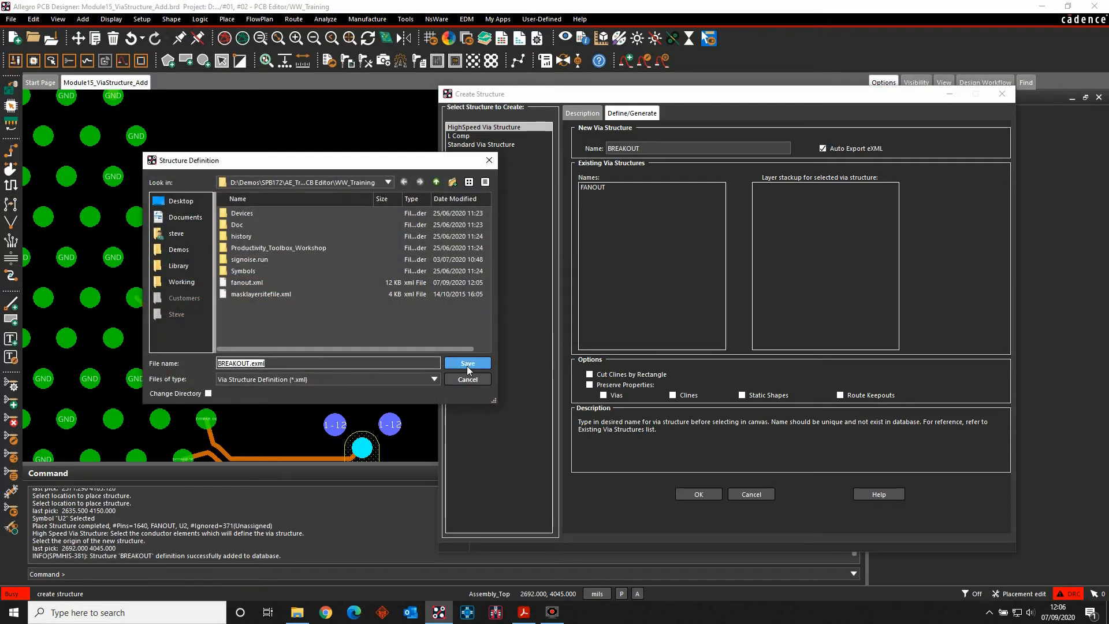
left_click(466, 363)
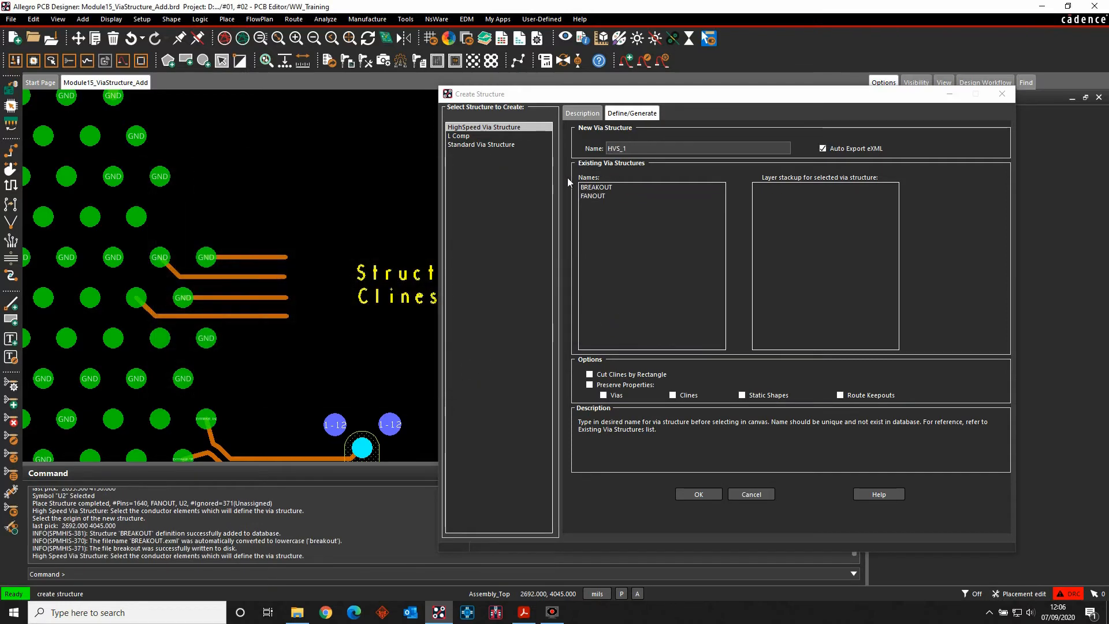
mouse_move(537, 212)
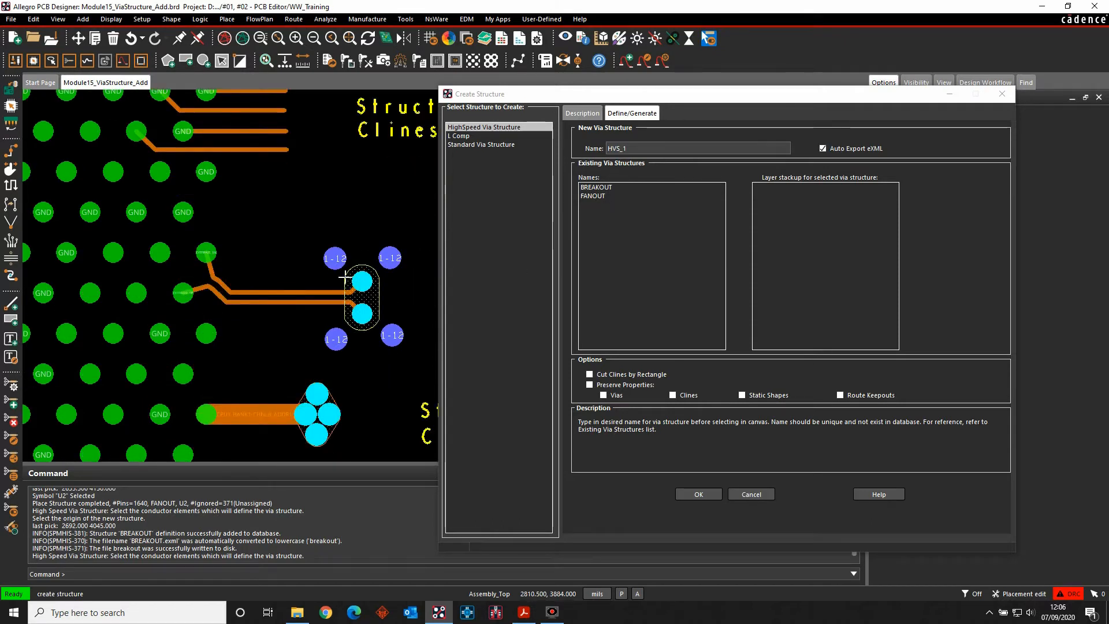
mouse_move(394, 284)
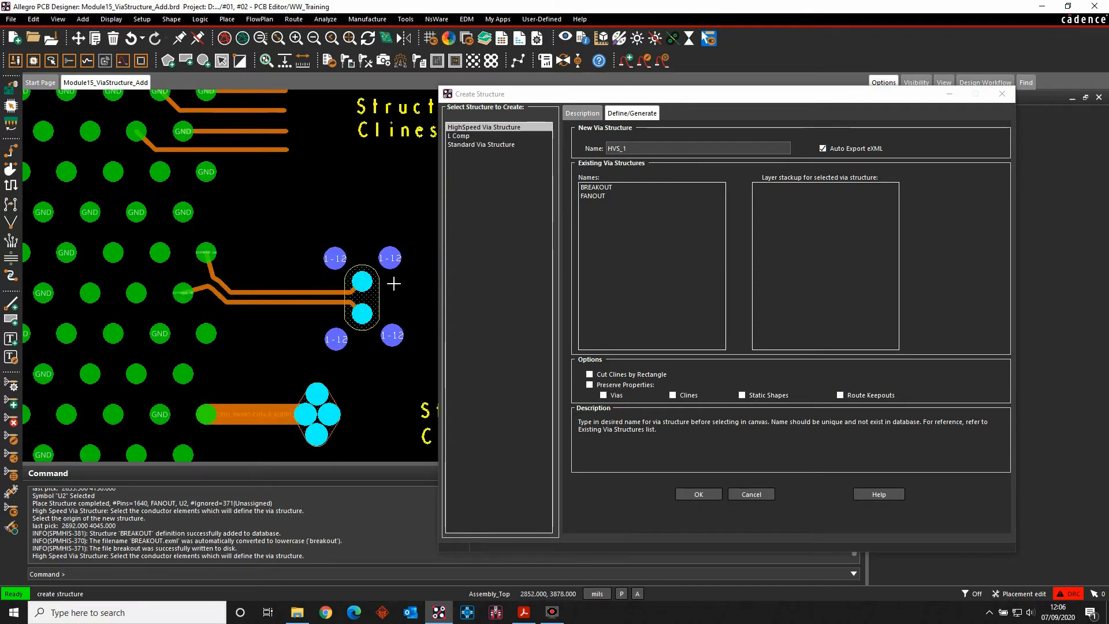
mouse_move(358, 334)
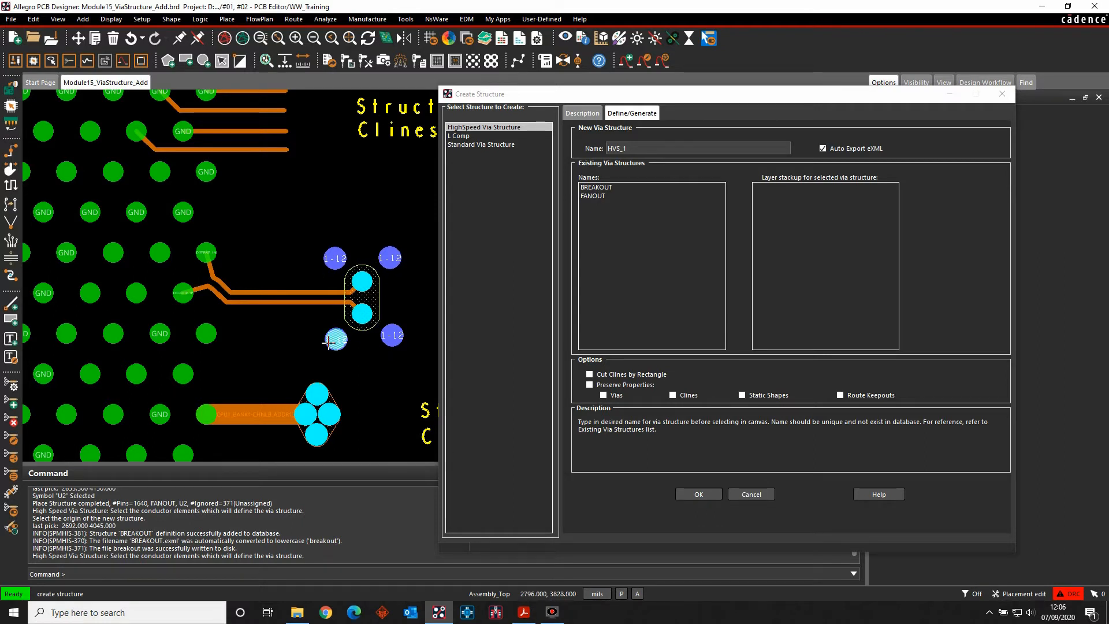
Step: Replace the default structure name with DP1
left_click(697, 148)
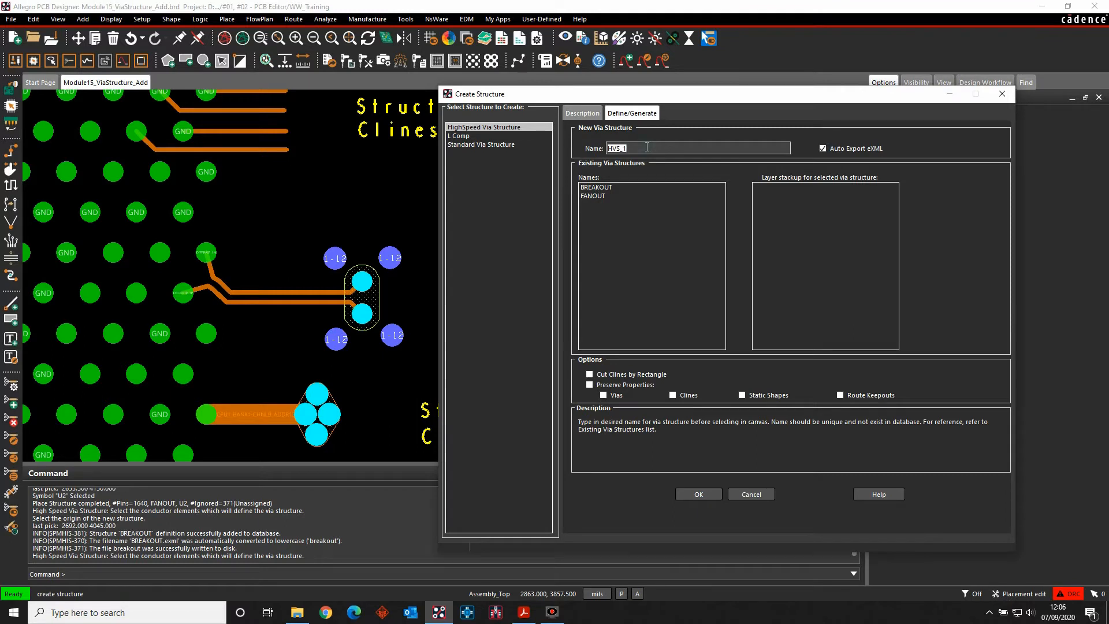
type("dp_break")
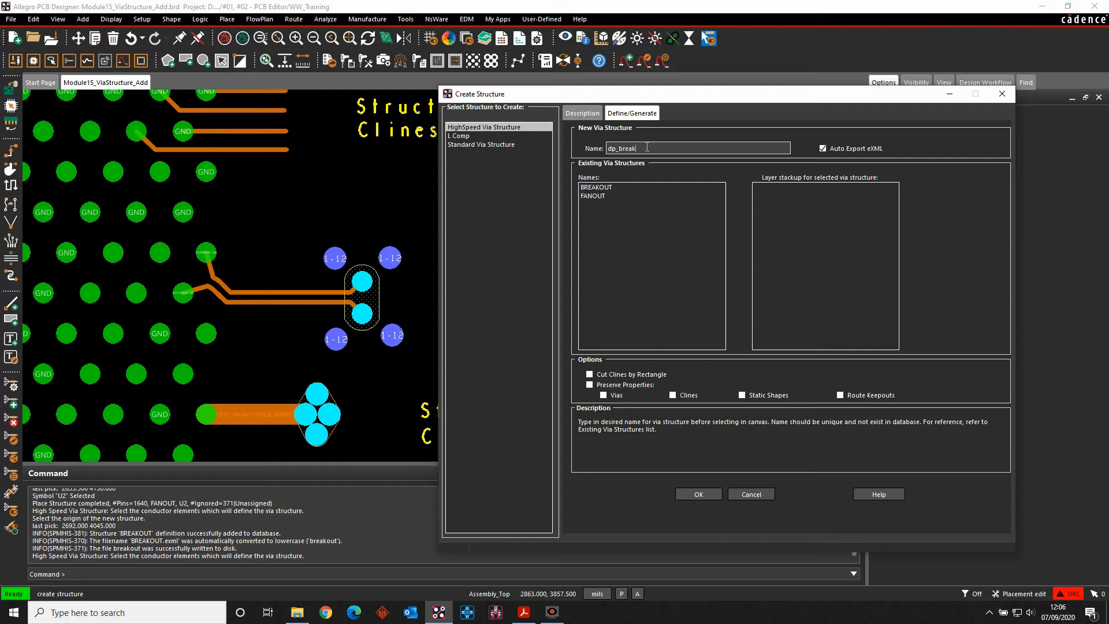
key("BackSpace")
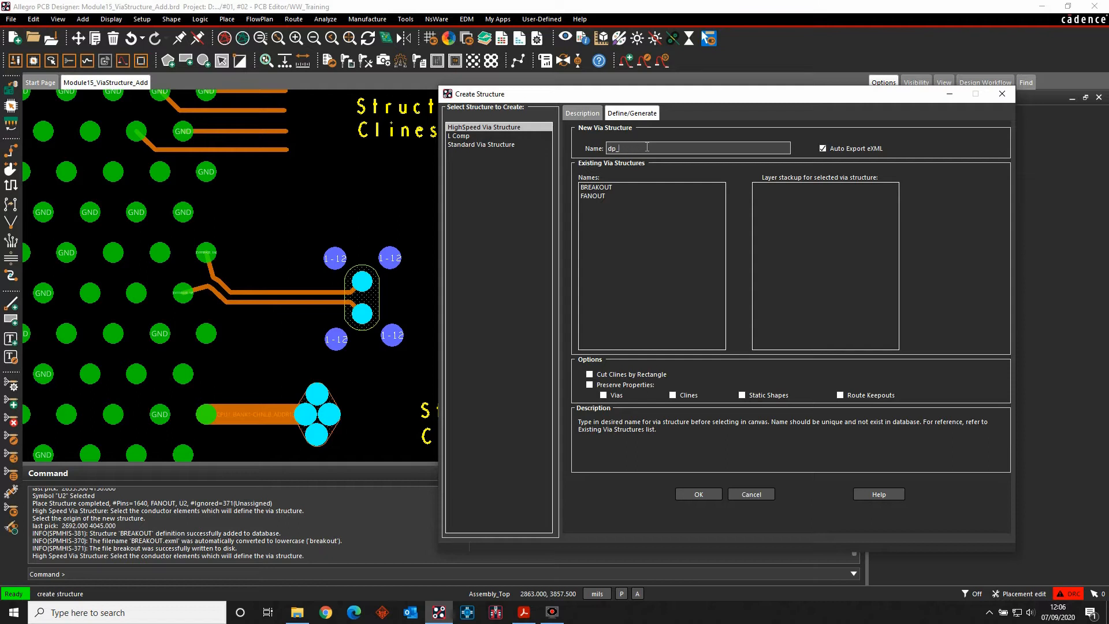
type("DP1")
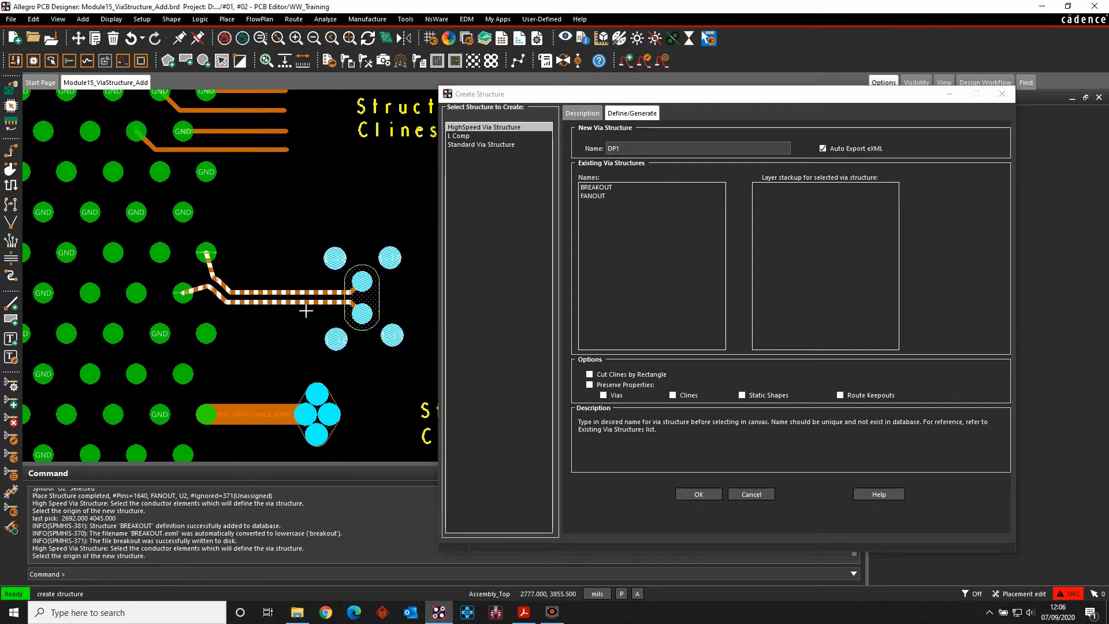
mouse_move(209, 254)
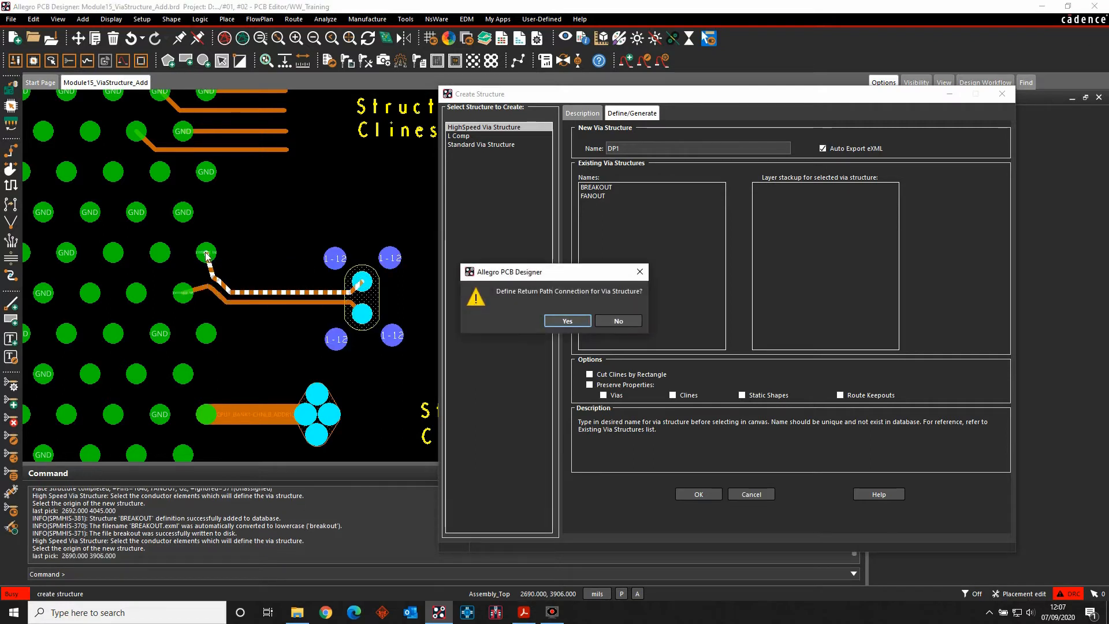
mouse_move(566, 301)
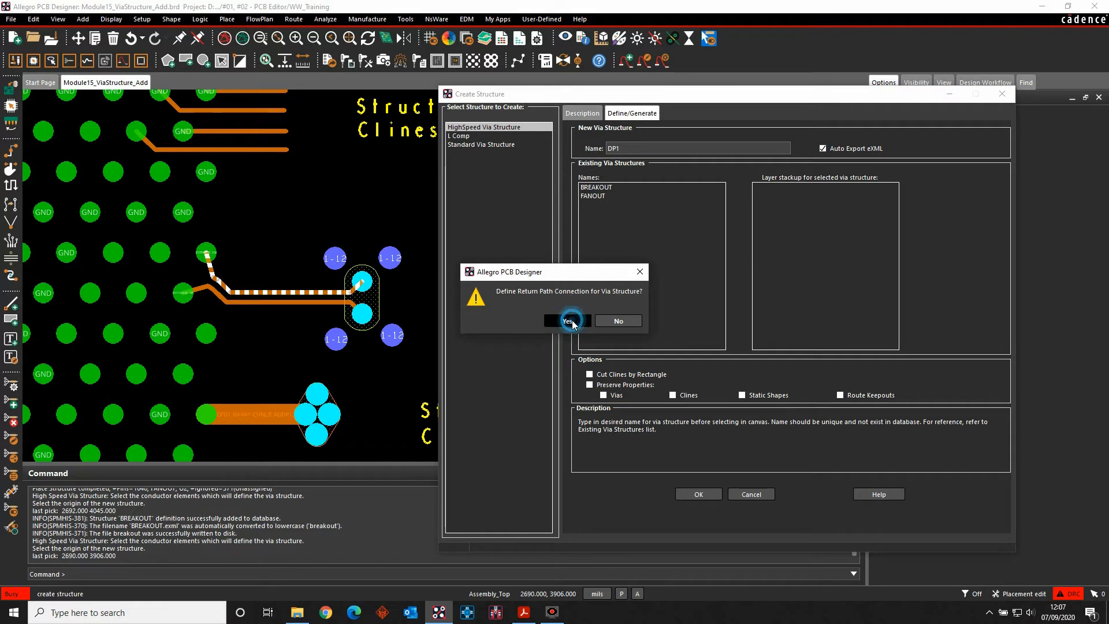
Step: Define the return path via for DP1, complete it, and save the structure to DP1.exml
left_click(566, 320)
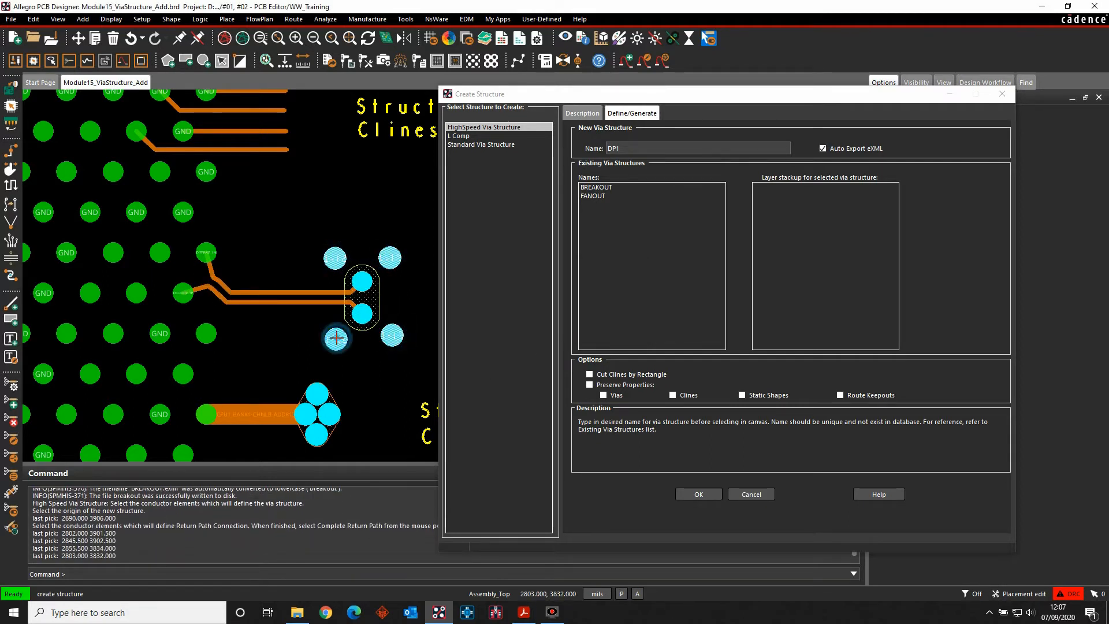
right_click(361, 297)
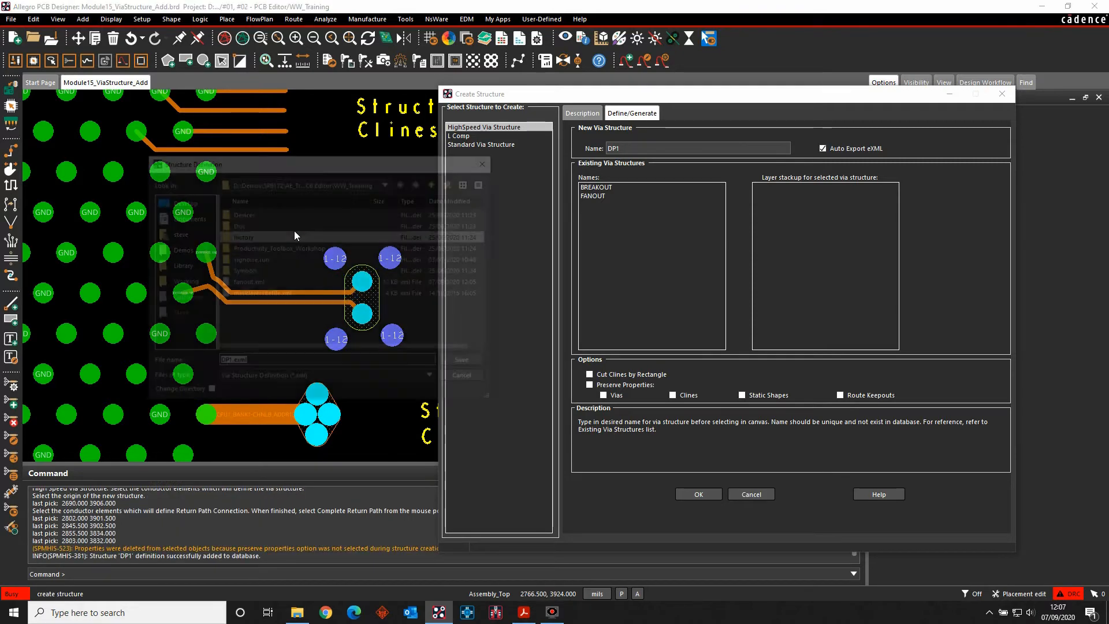
left_click(466, 362)
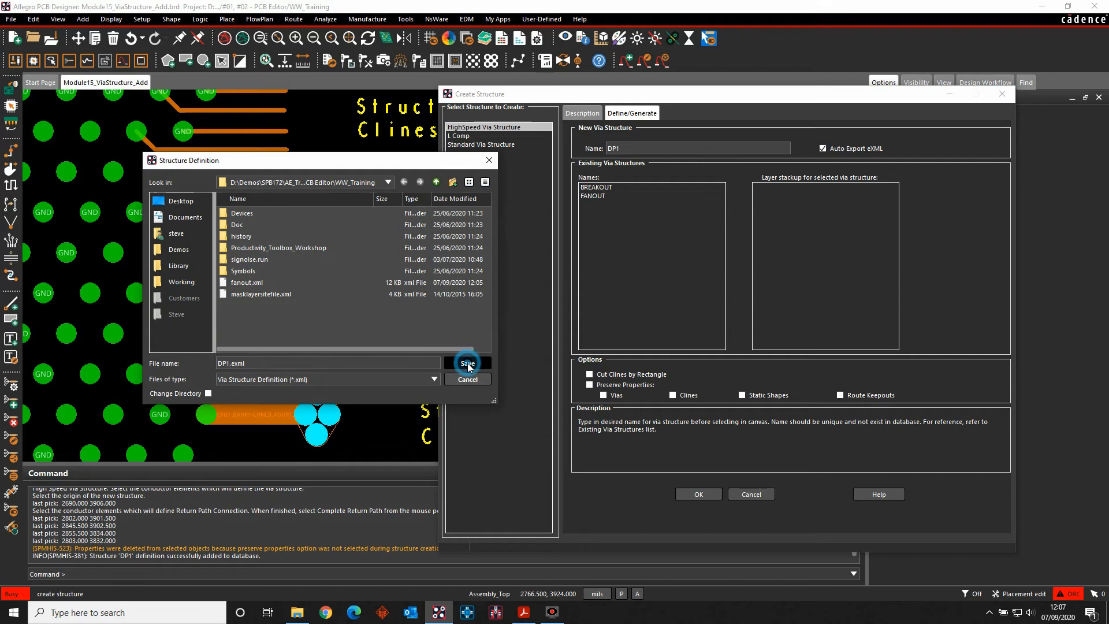
left_click(467, 363)
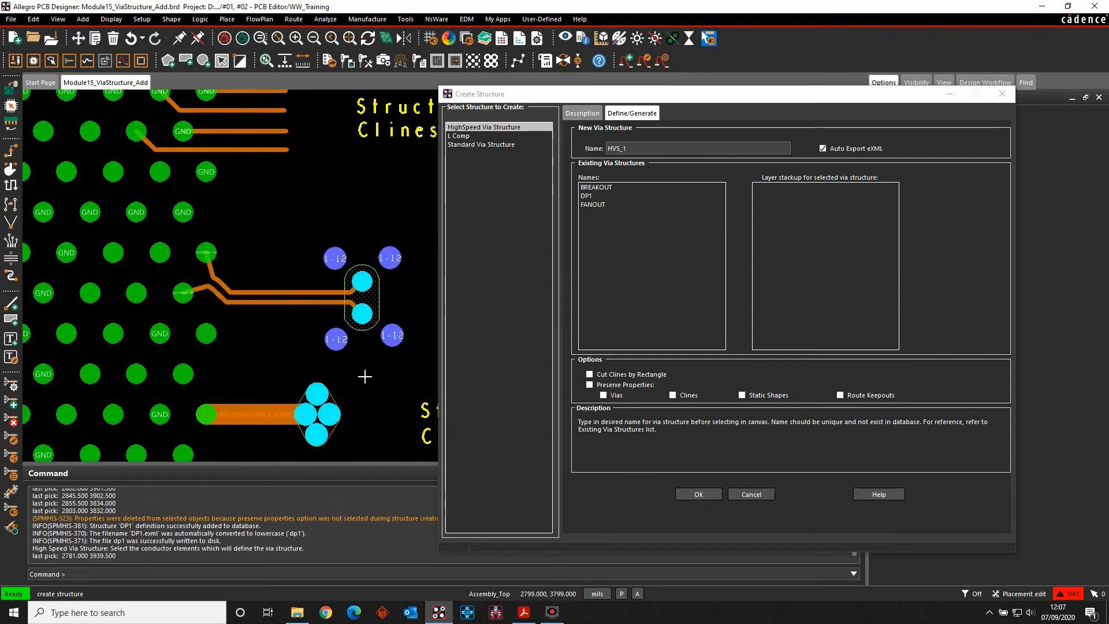
left_click(616, 197)
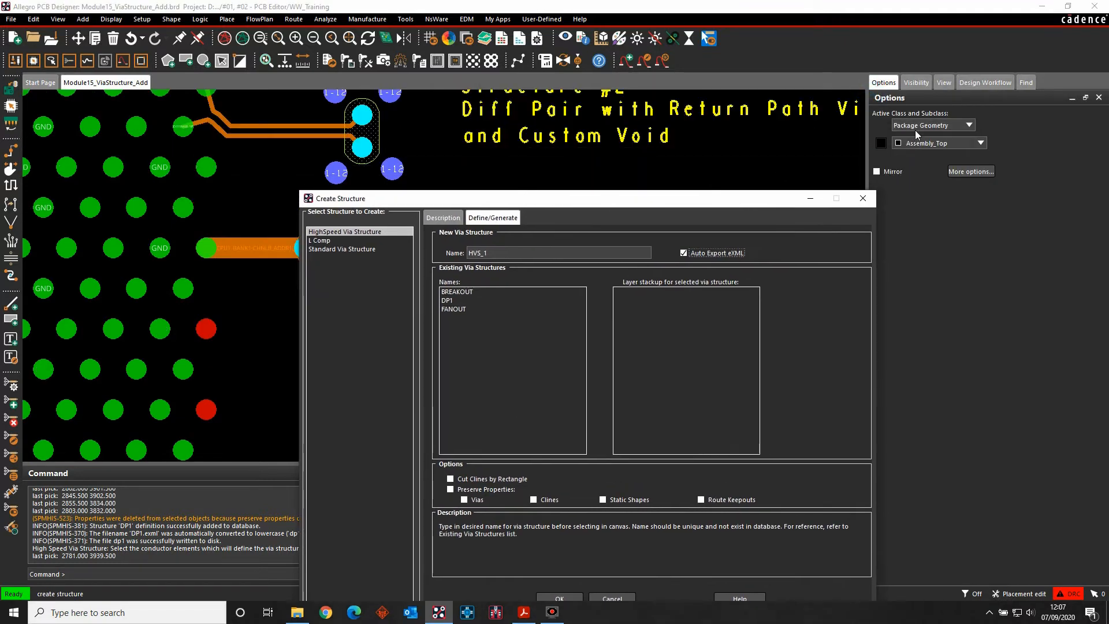
Step: Adjust layer visibility and rename the new structure to MULTI_VIA
left_click(914, 82)
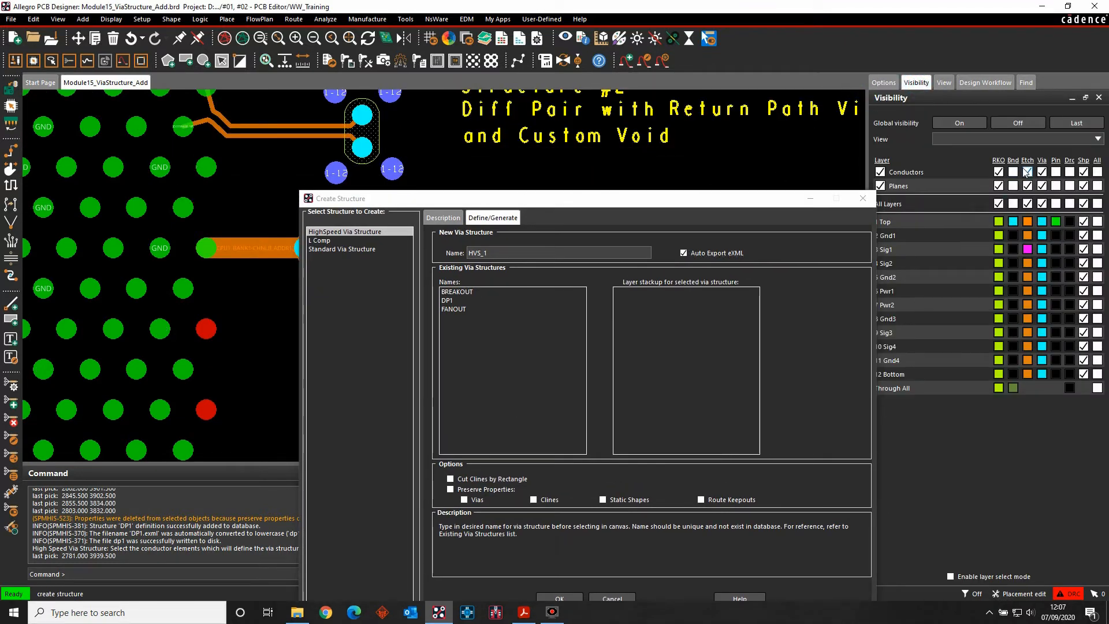
left_click(1054, 172)
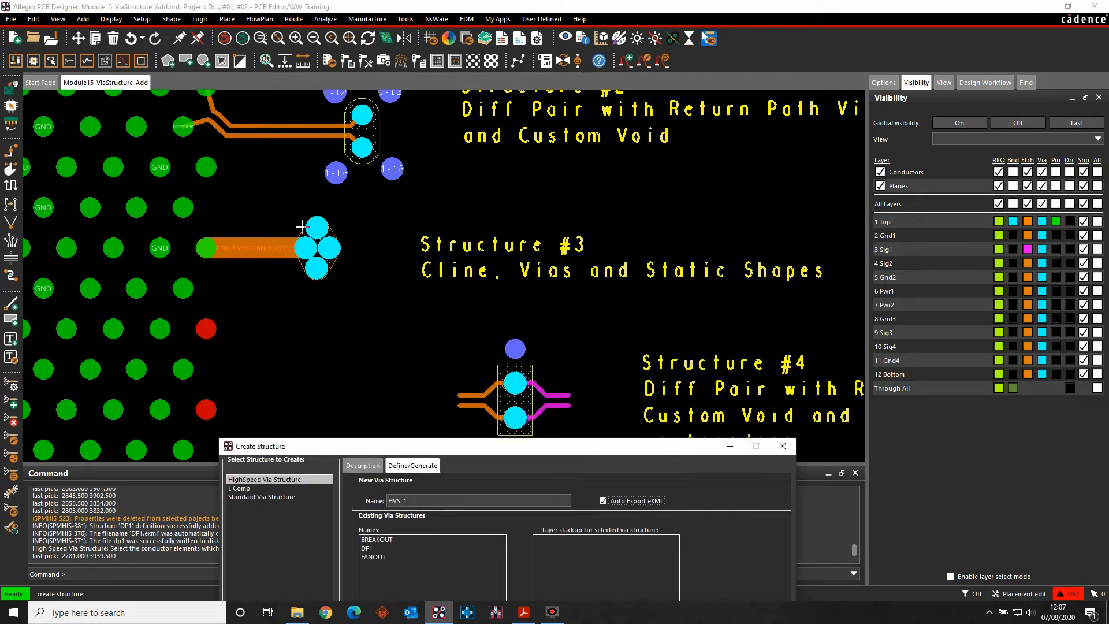
mouse_move(303, 259)
type("b")
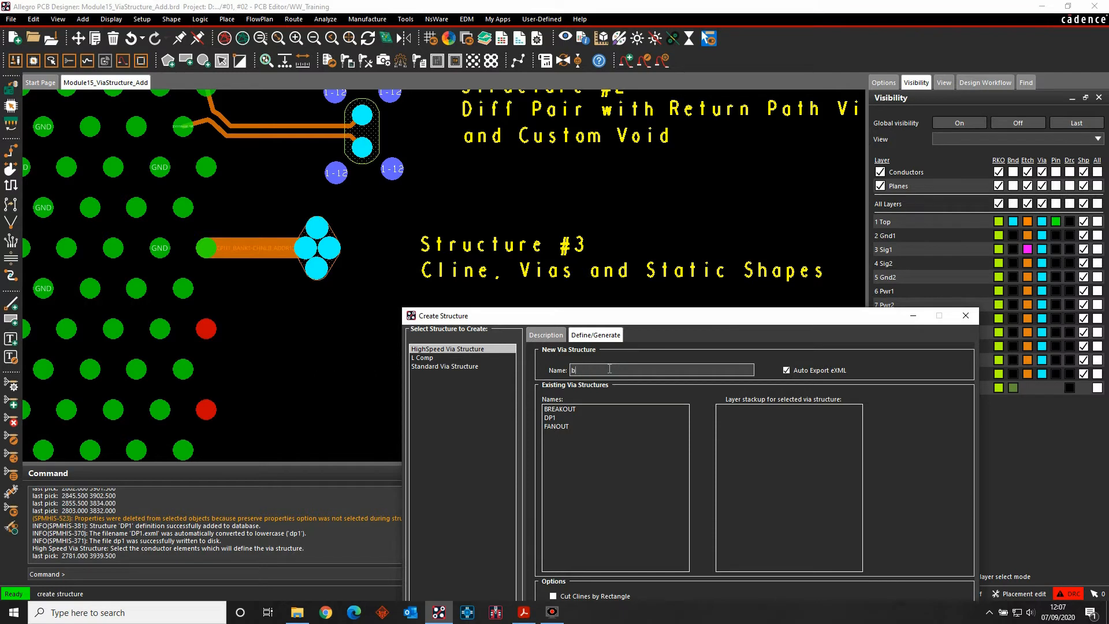
key("Backspace")
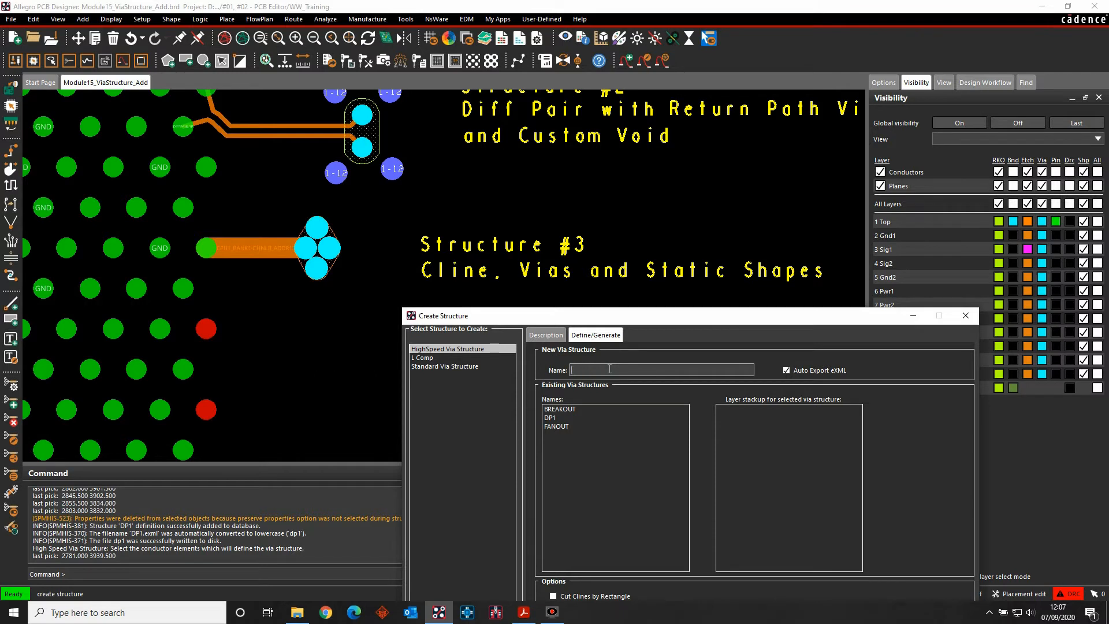
type("mu")
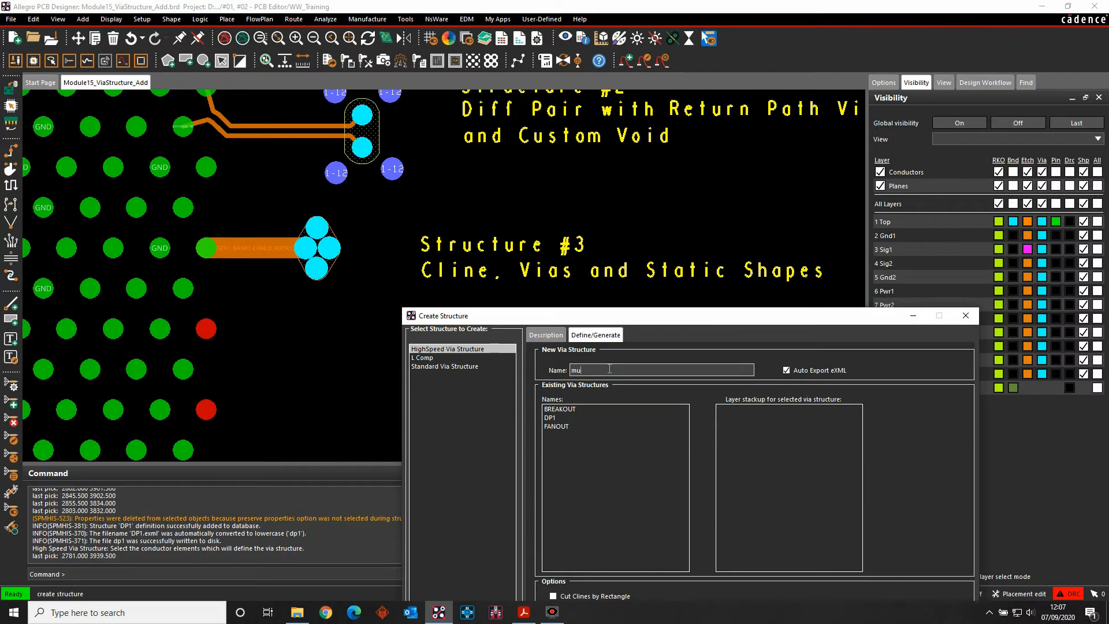
type("lti_v")
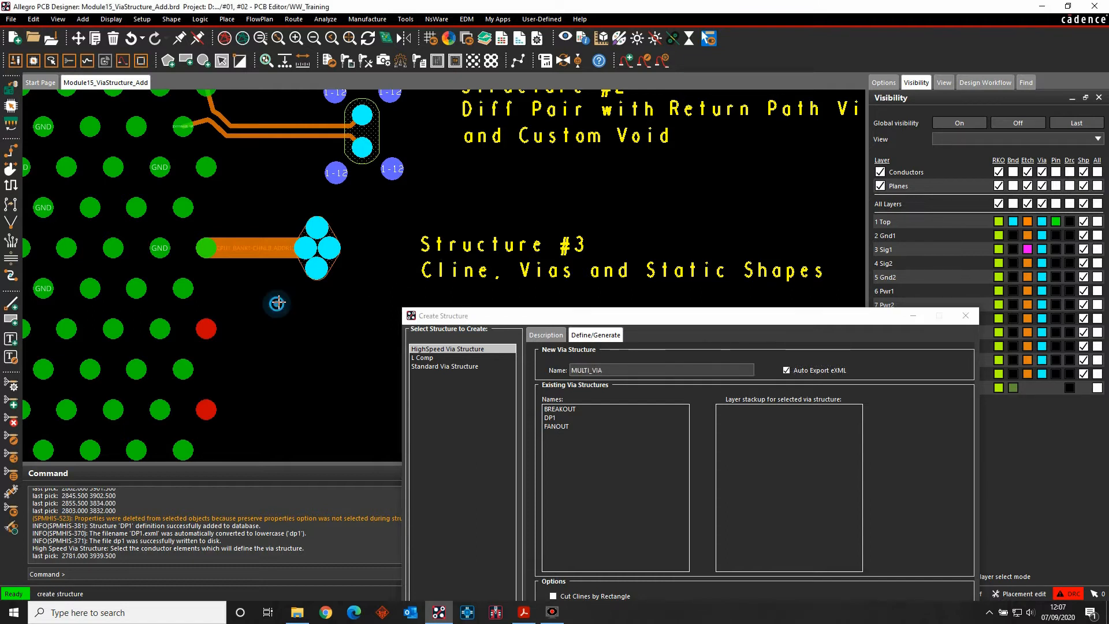
Step: Set the MULTI_VIA origin point and save it to MULTI_VIA.exml
left_click(248, 247)
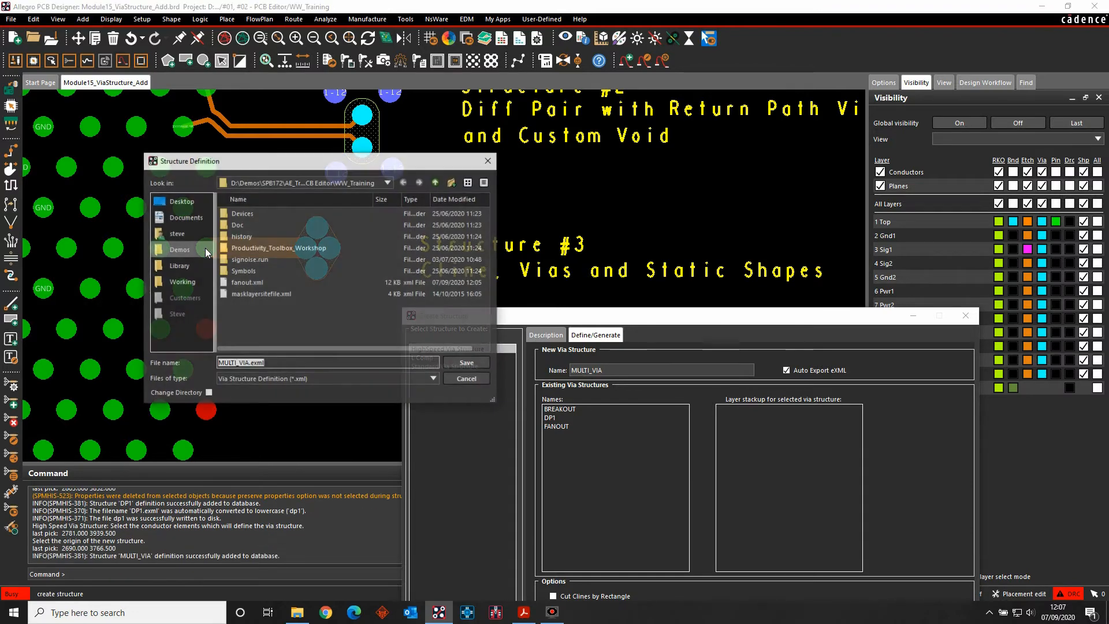
left_click(465, 362)
type("DP2")
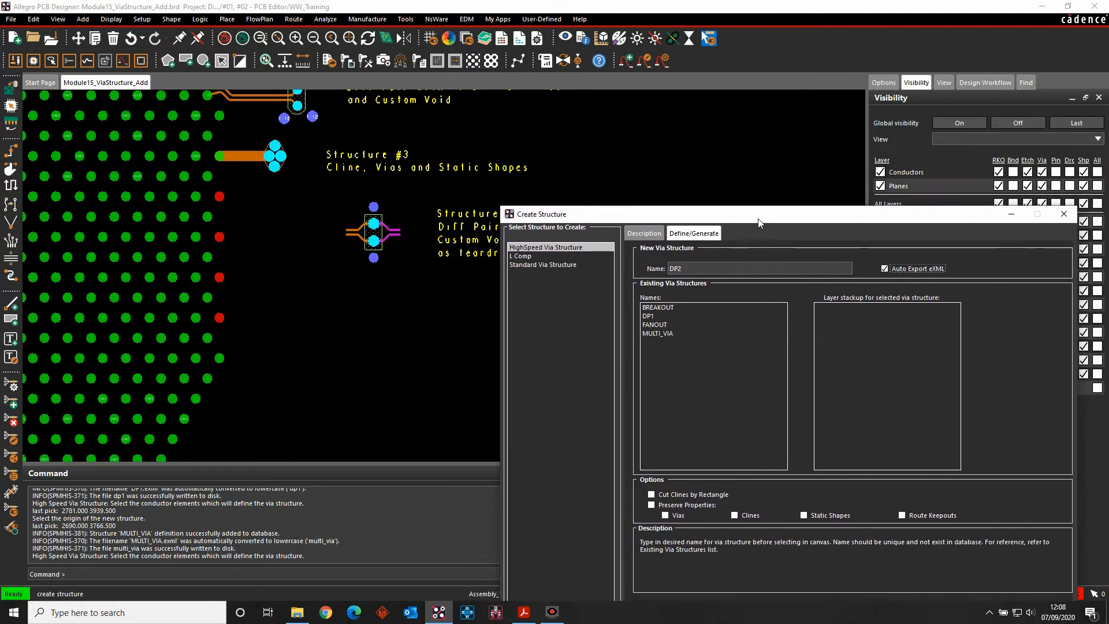
Step: Define DP2 with a return path connection, finish the via picks, and save it to DP2.exml
left_click_drag(757, 214, 714, 186)
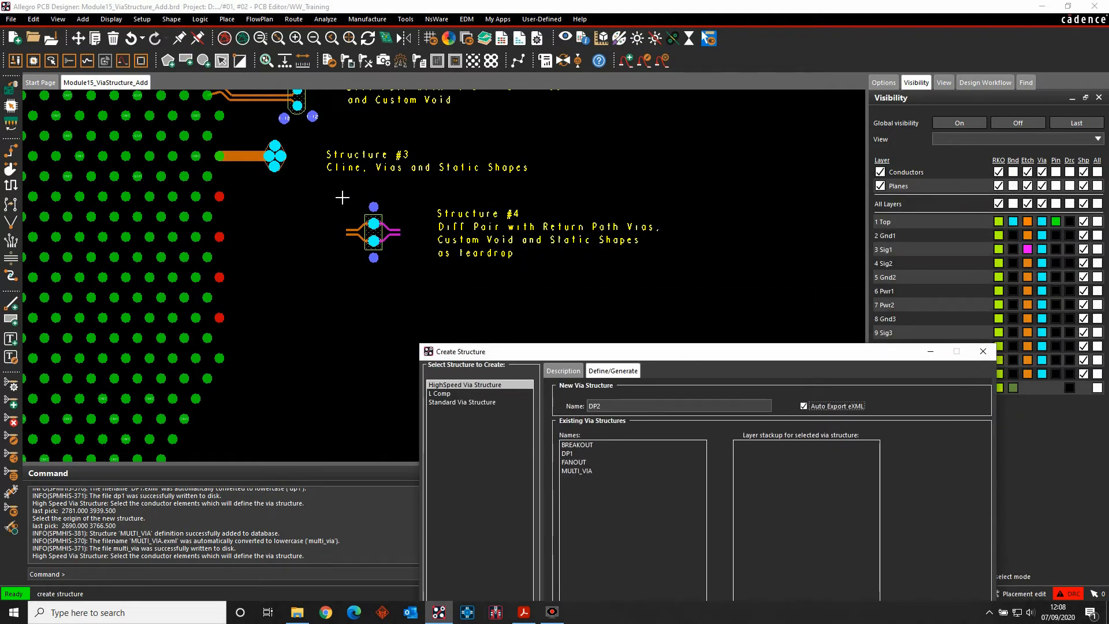
mouse_move(207, 225)
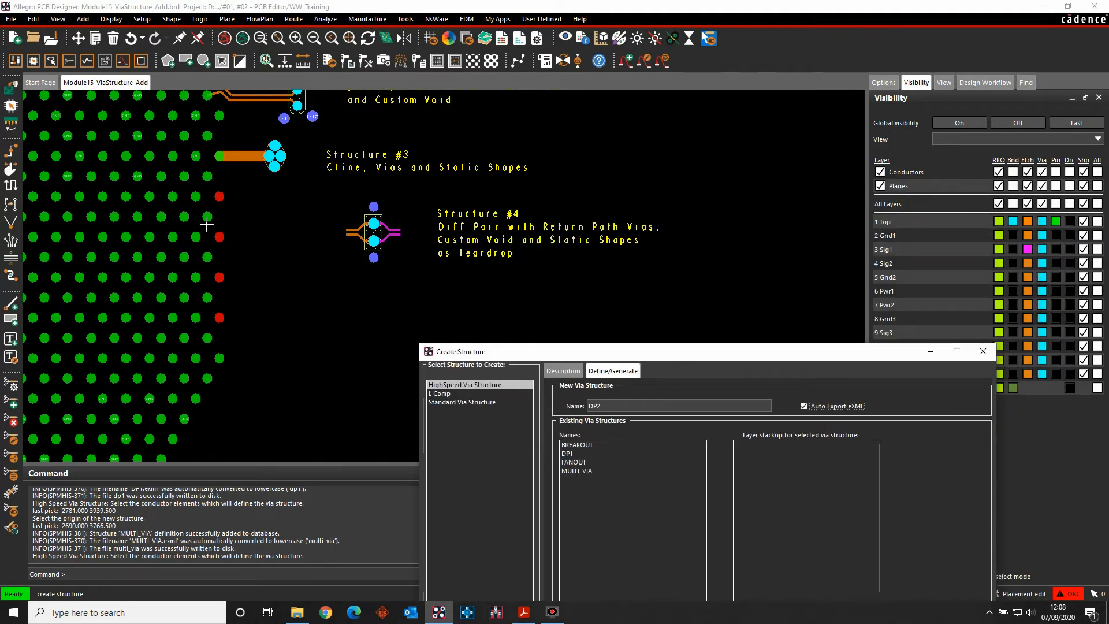
mouse_move(370, 270)
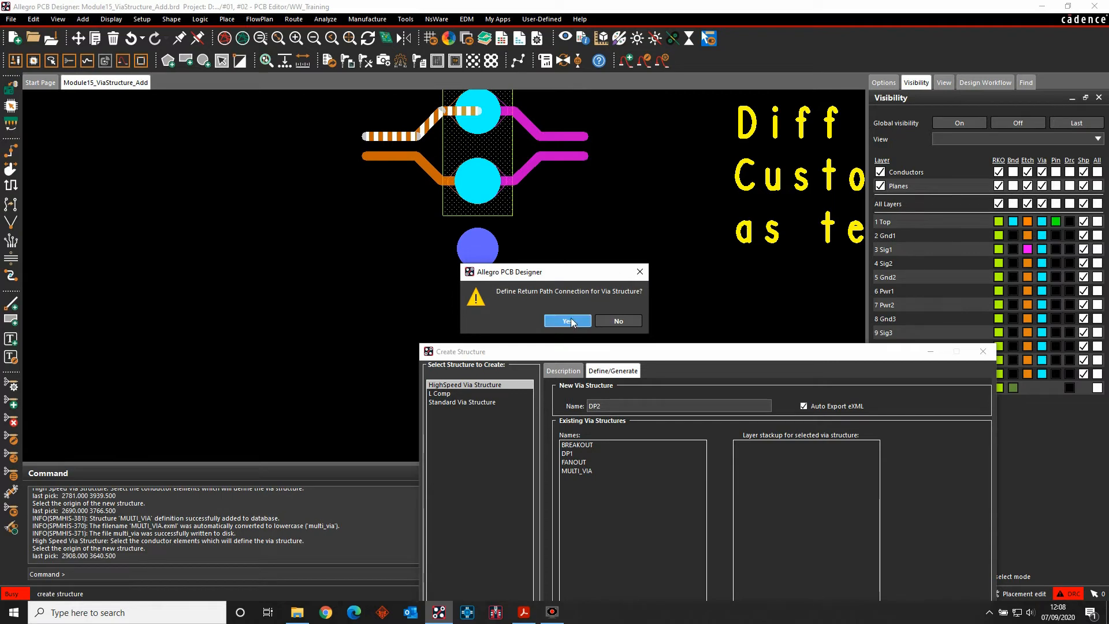
left_click(566, 320)
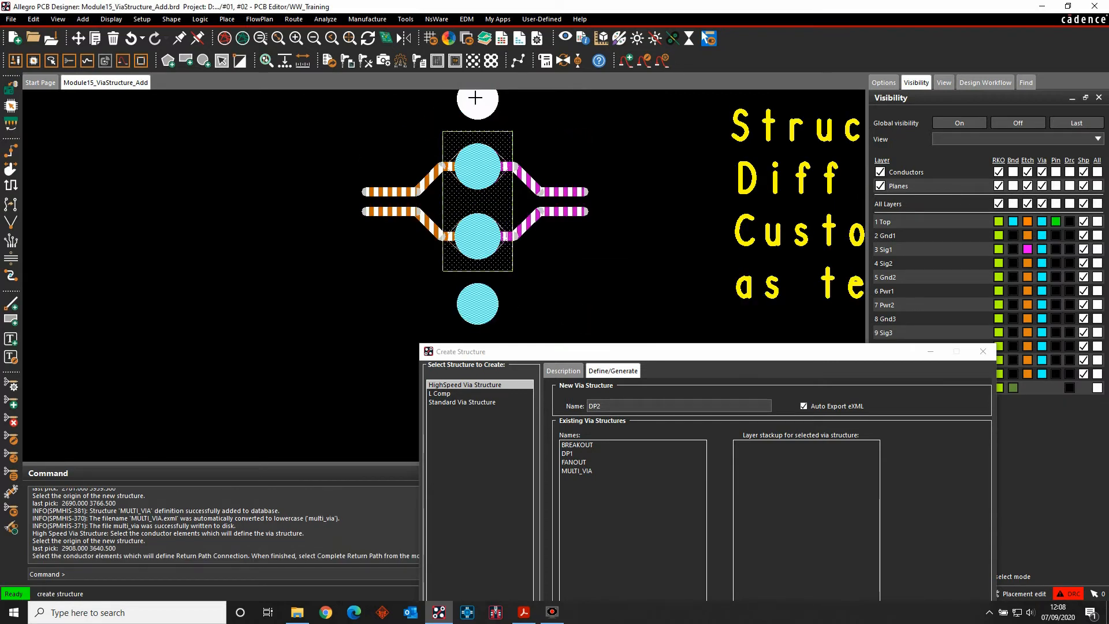
right_click(402, 289)
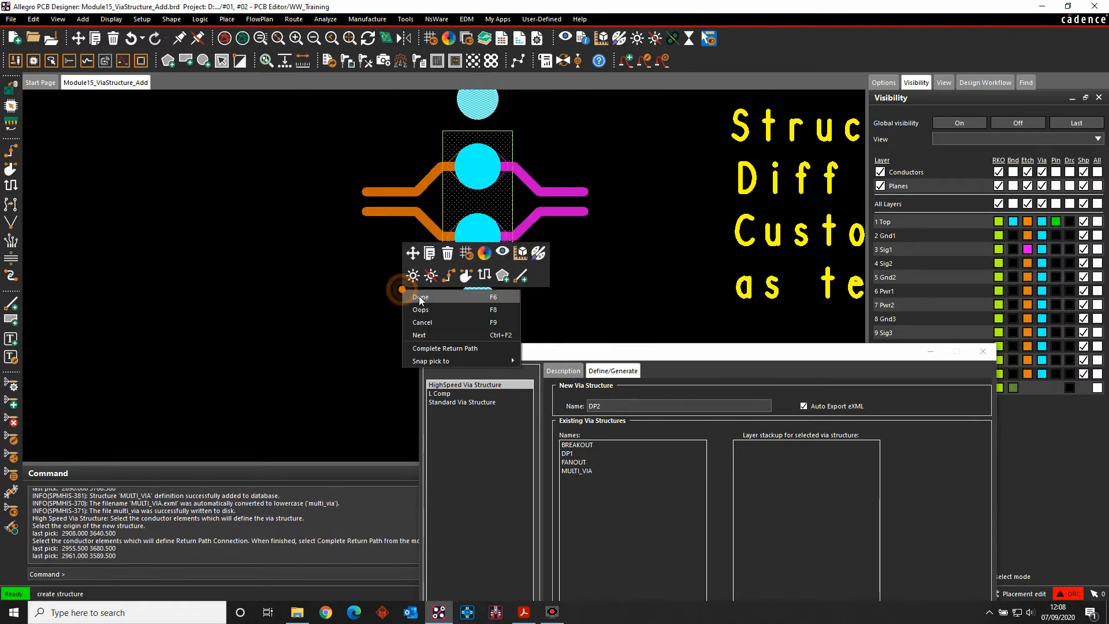
left_click(420, 297)
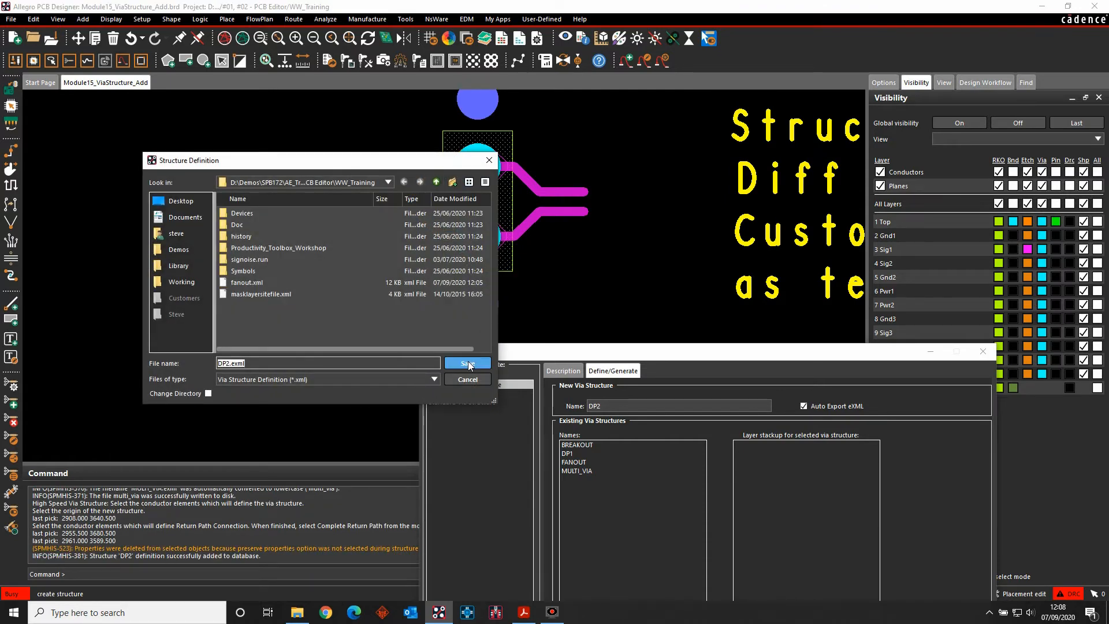
left_click(465, 363)
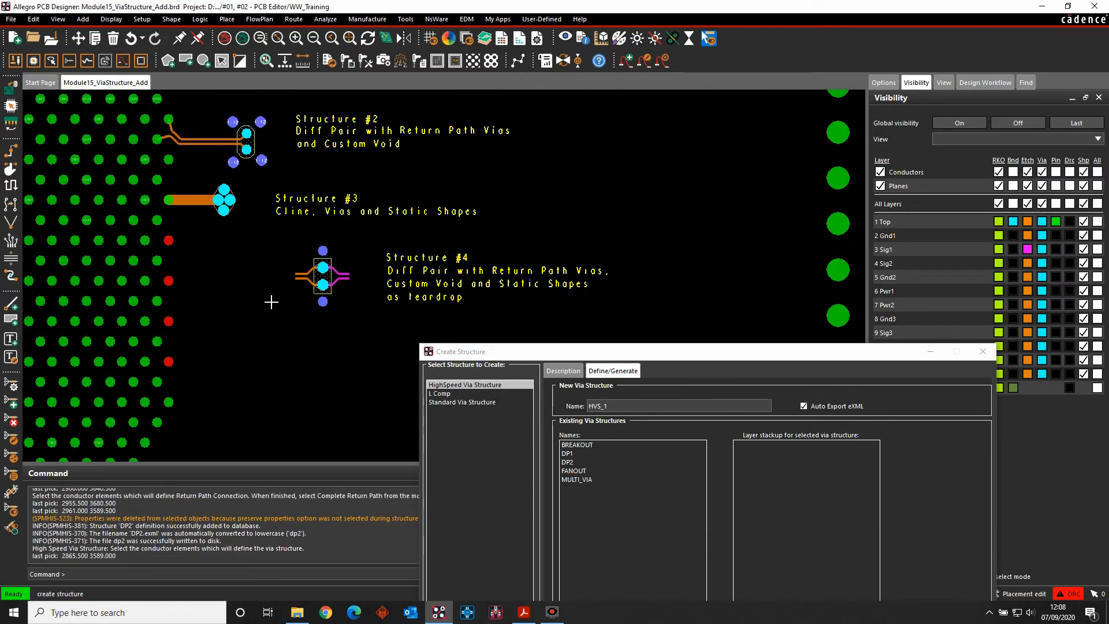
mouse_move(980, 351)
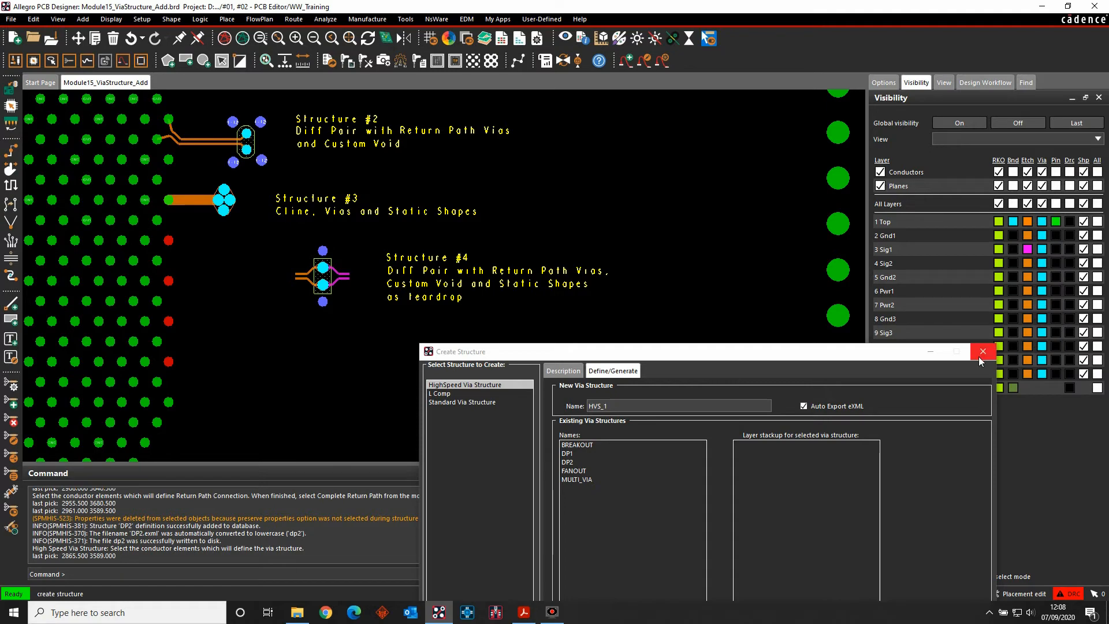
Step: Start Route > Structures > Place and choose BREAKOUT to place onto the edge pins
left_click(981, 351)
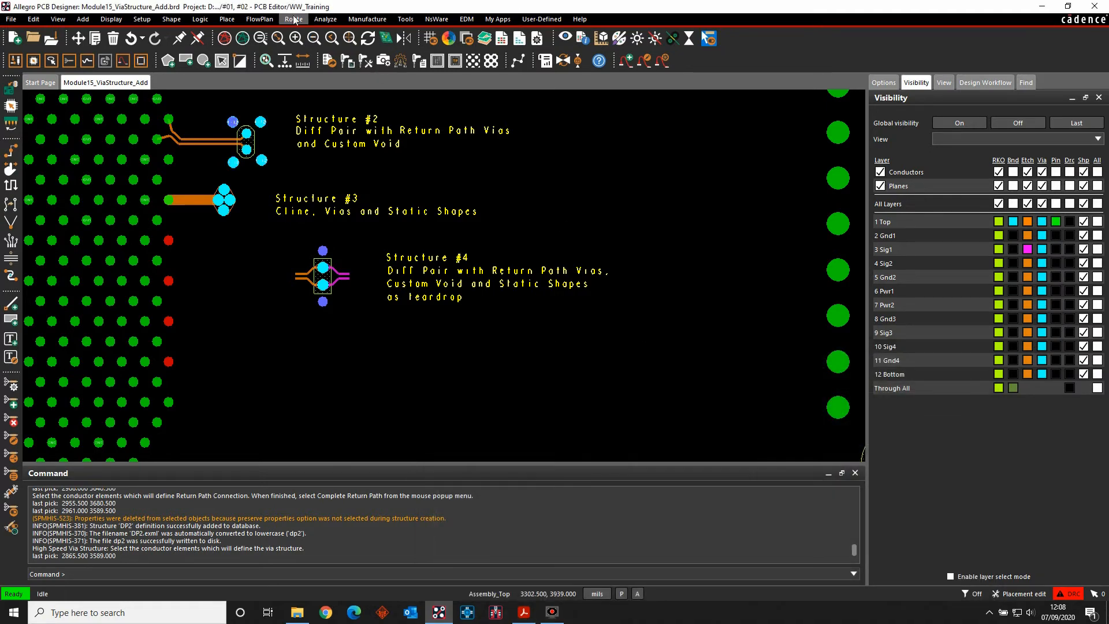
left_click(292, 20)
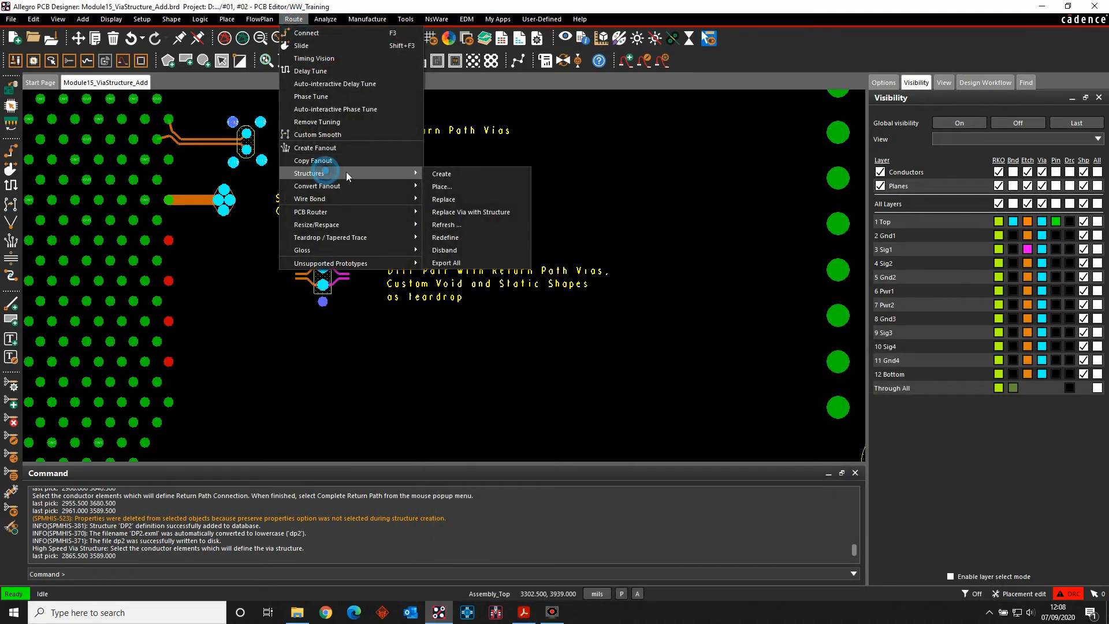
left_click(443, 186)
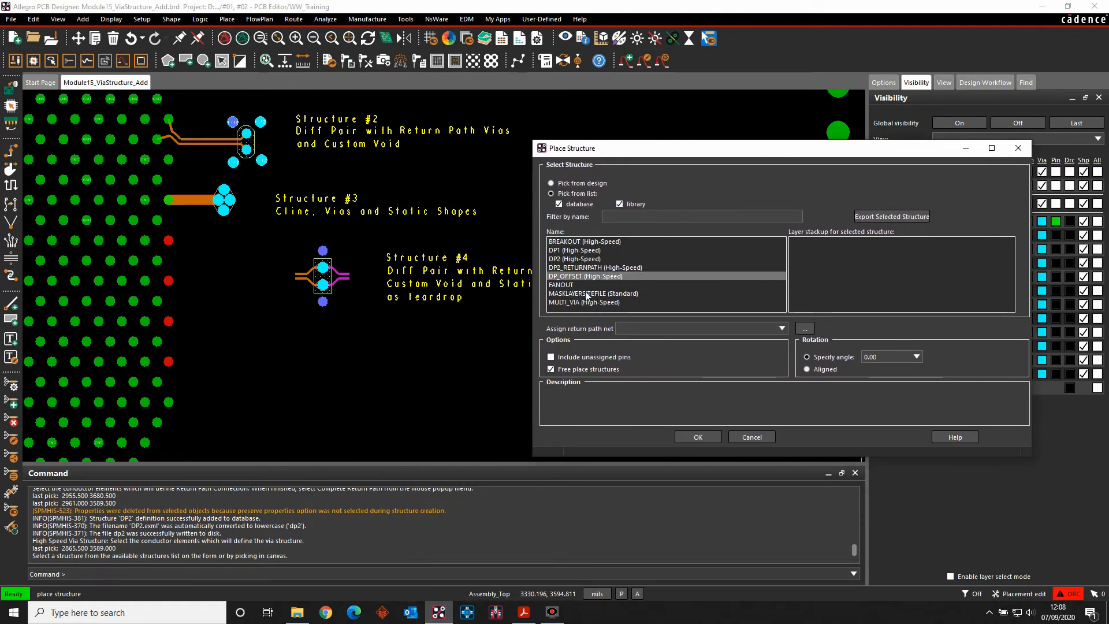
left_click(561, 284)
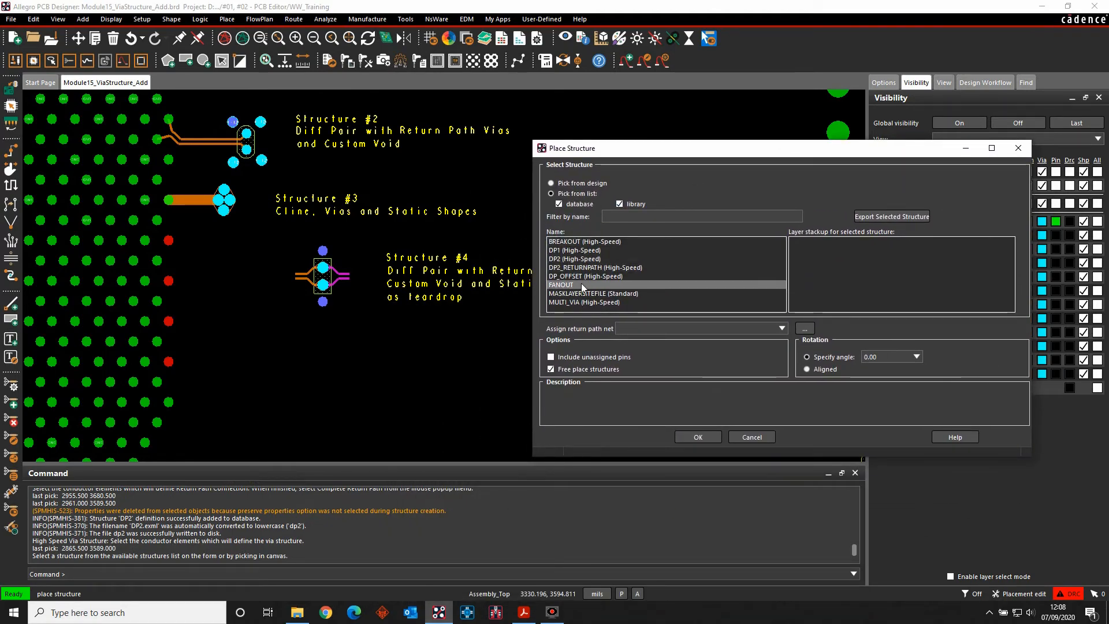
left_click(584, 241)
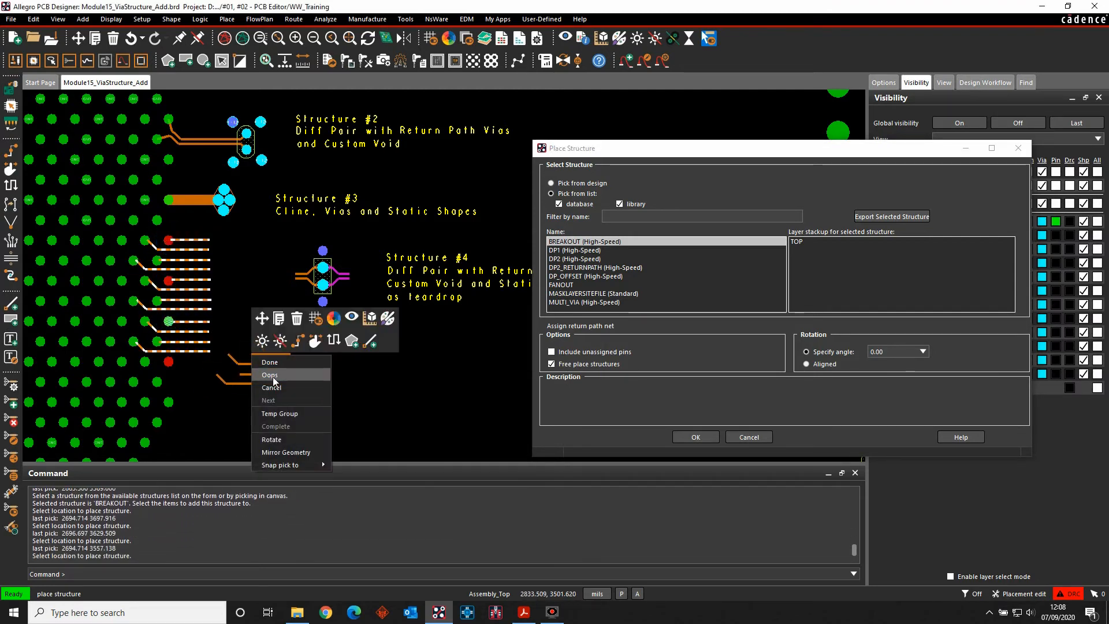
mouse_move(273, 361)
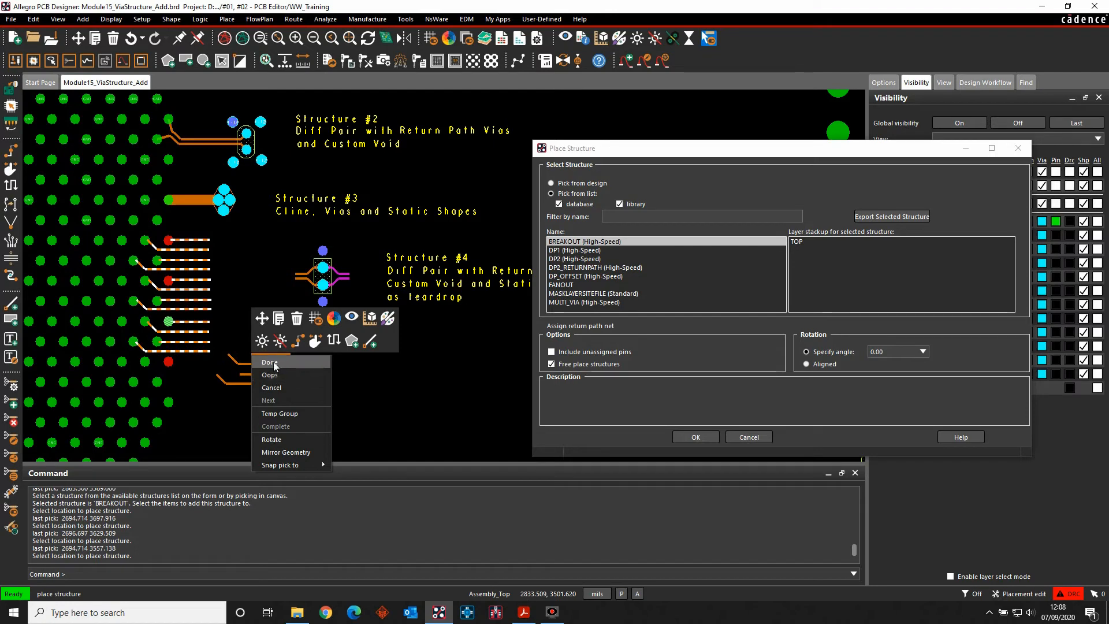
Step: Start Place Structure, choose MULTI_VIA and set the rotation to 270 degrees
left_click(292, 19)
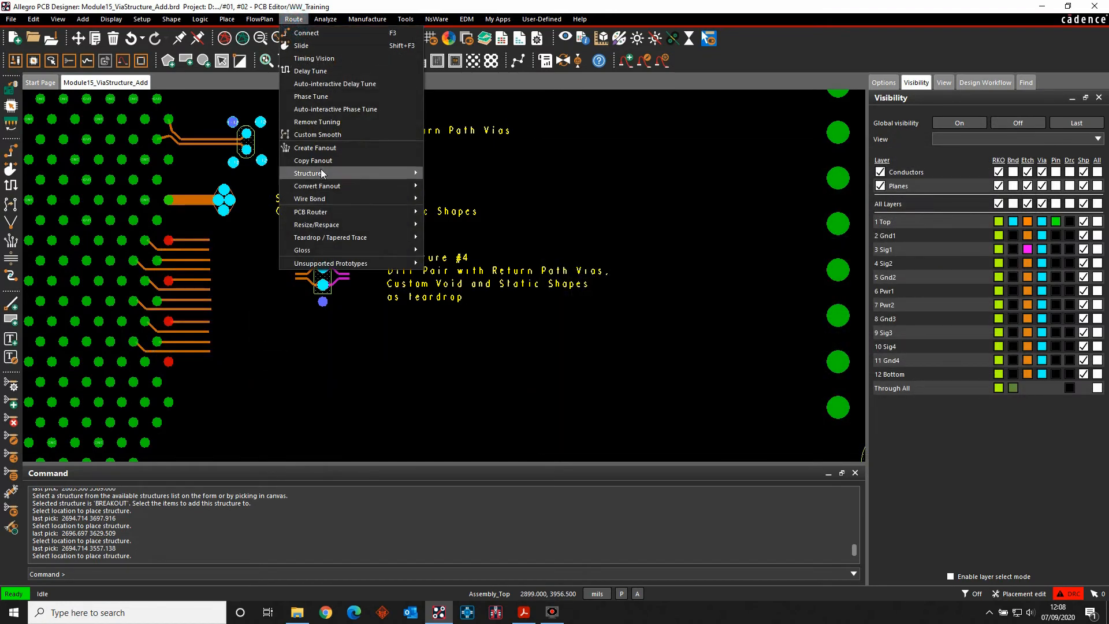
left_click(307, 174)
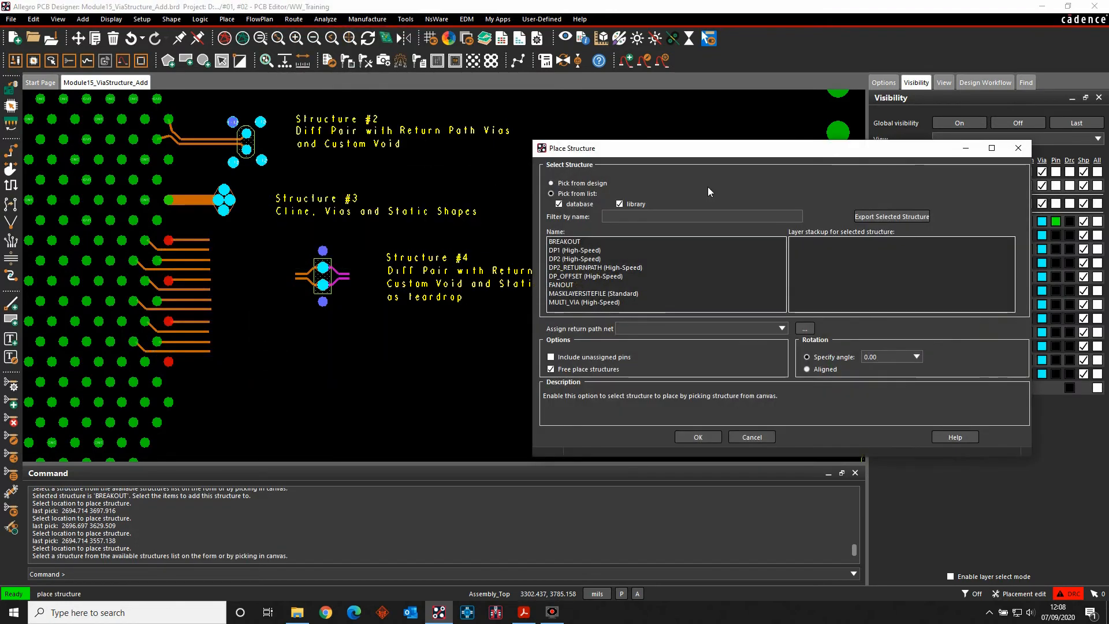
left_click(592, 292)
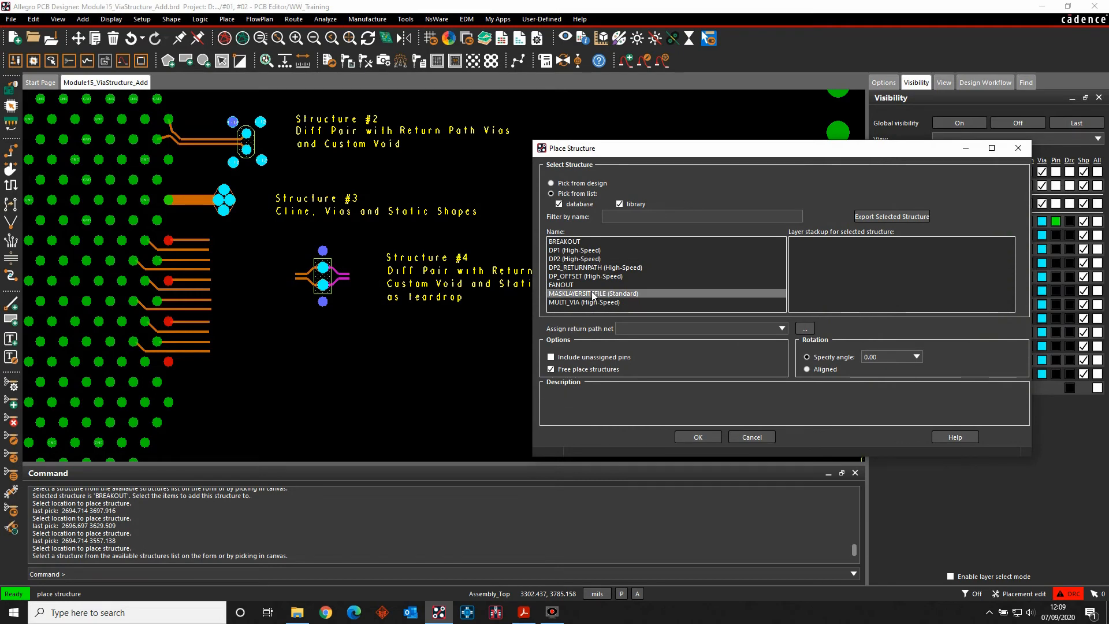
left_click(584, 301)
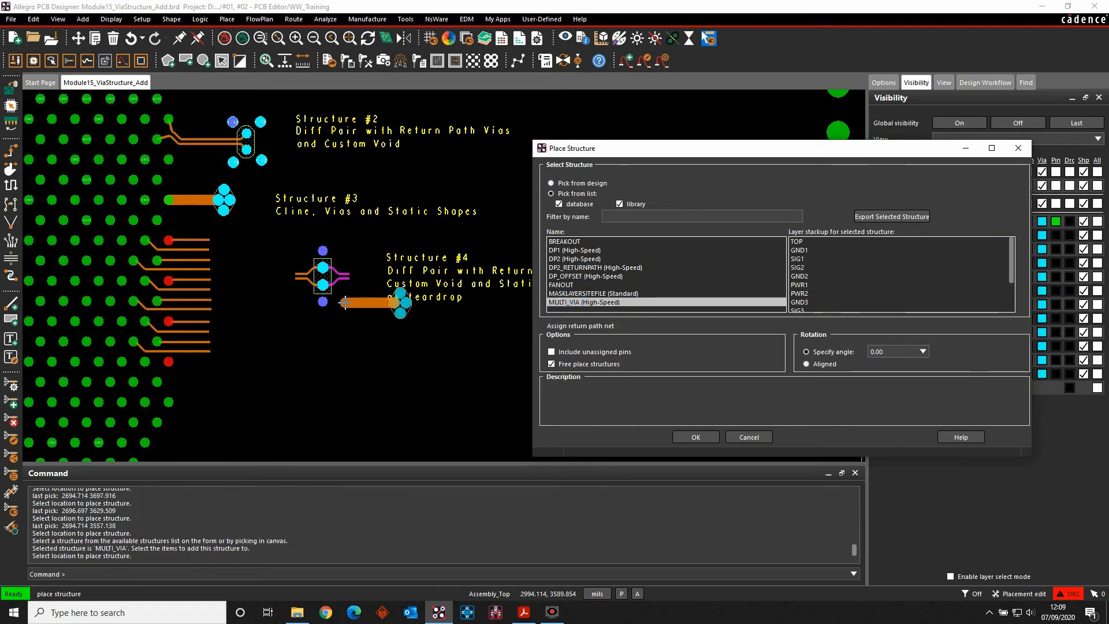
left_click(922, 351)
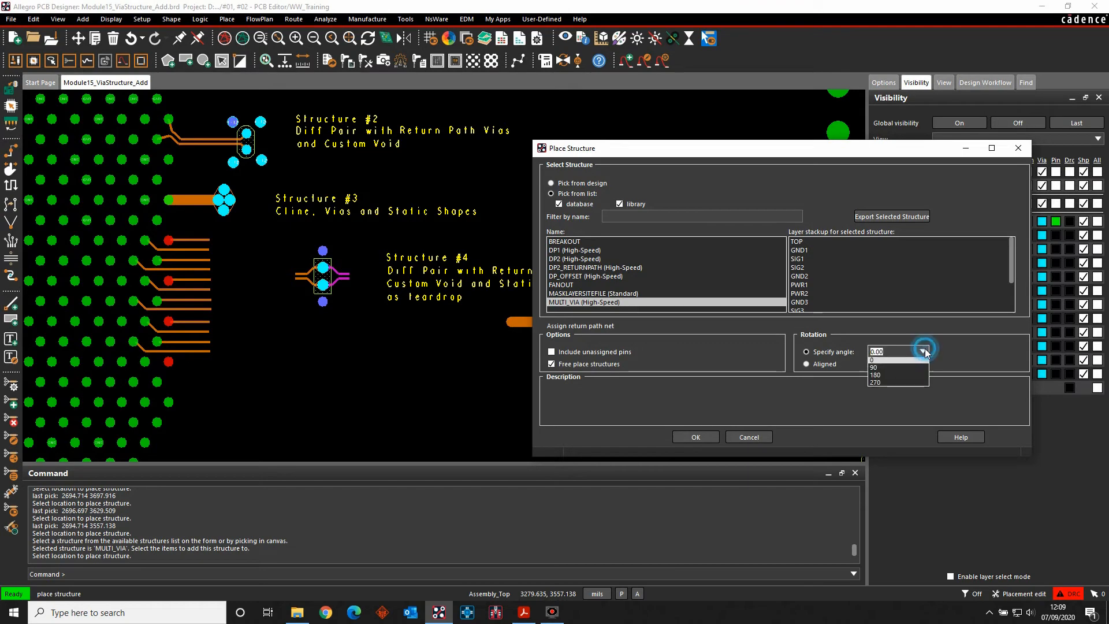
left_click(880, 375)
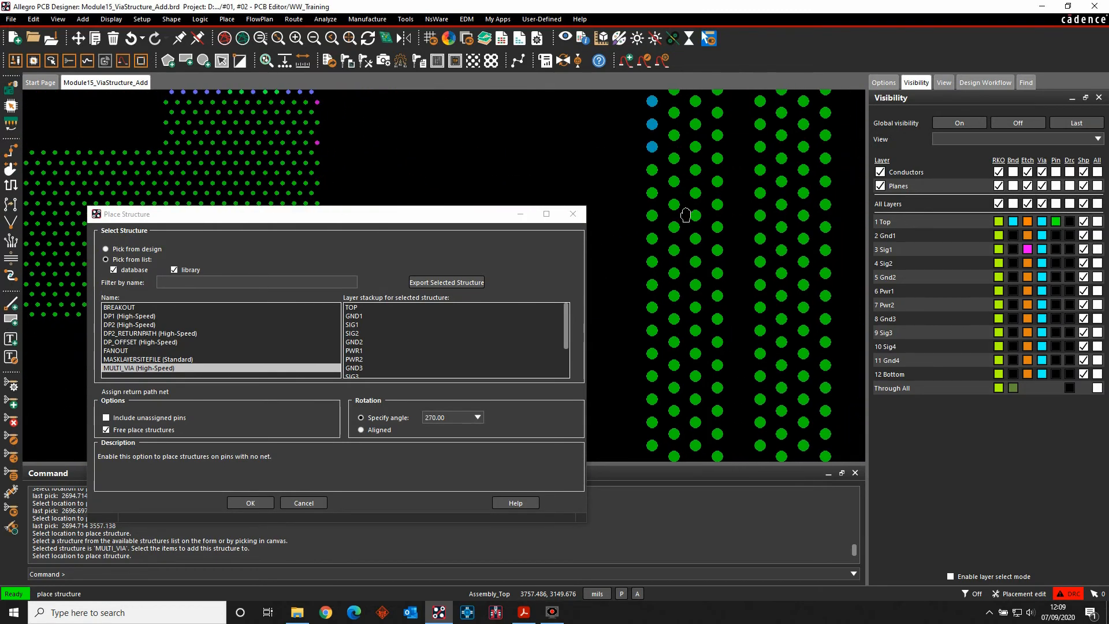
Step: Rotate during placement, include unassigned pins, and drop MULTI_VIA on the edge pins
right_click(682, 184)
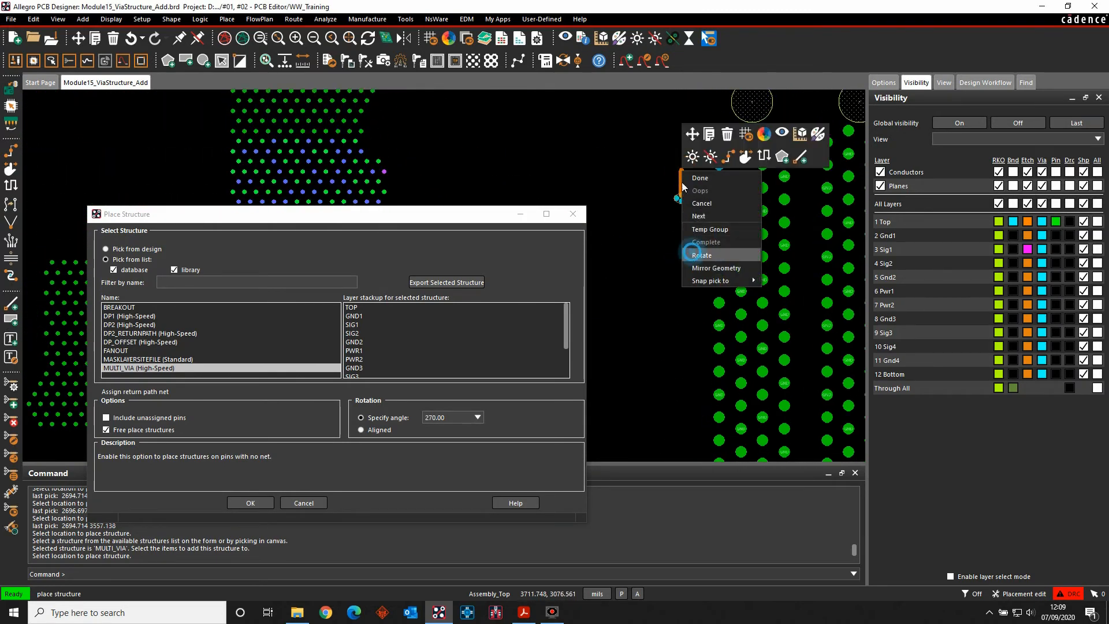
left_click(702, 254)
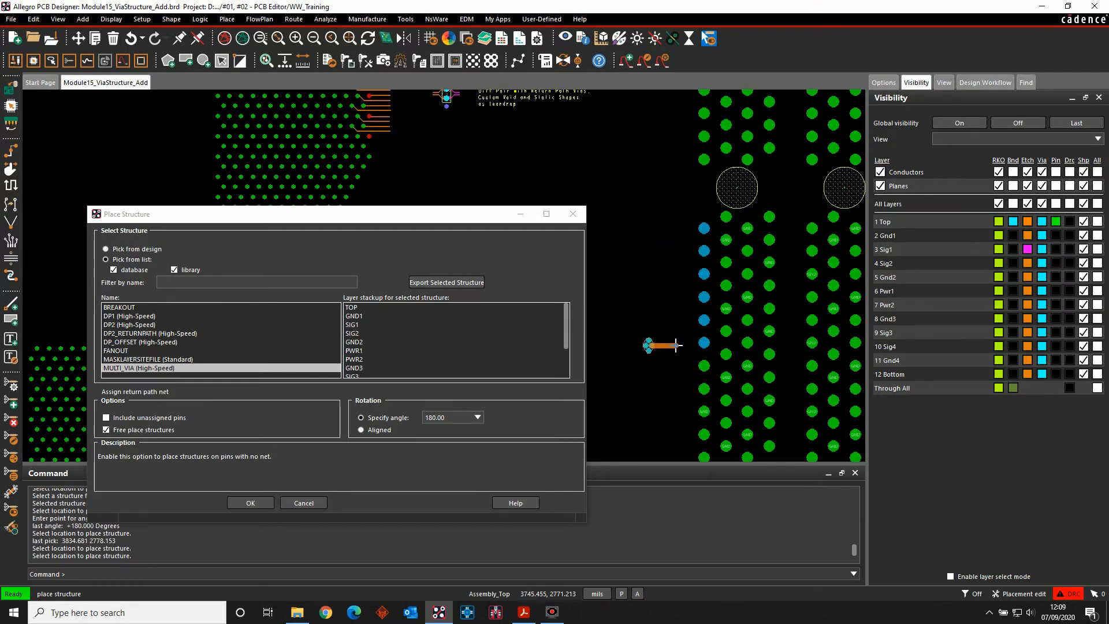
right_click(650, 221)
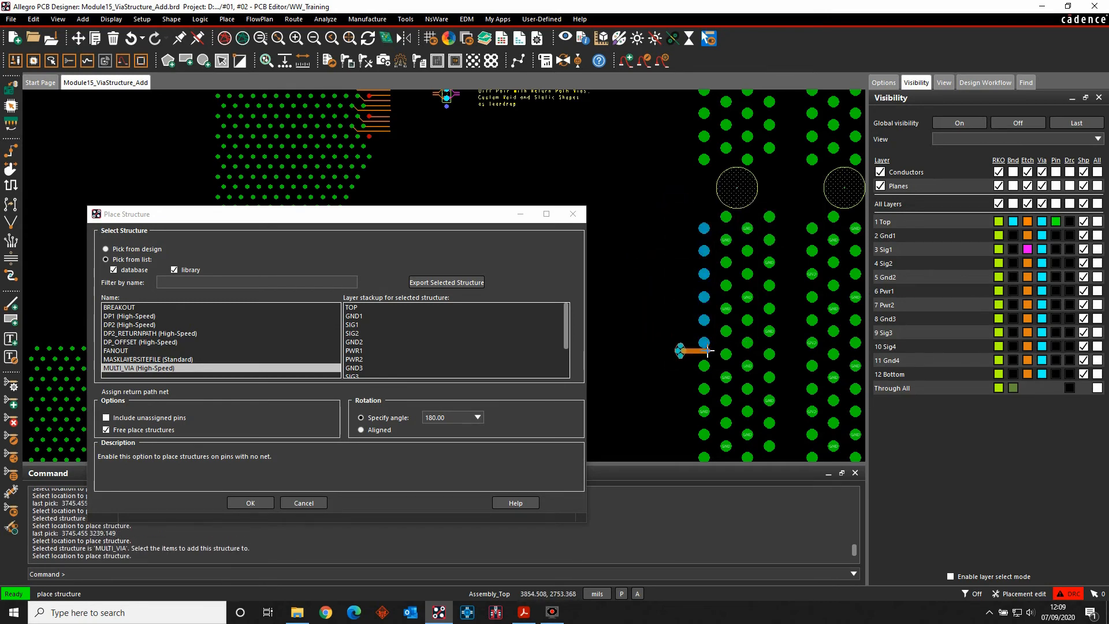
mouse_move(637, 254)
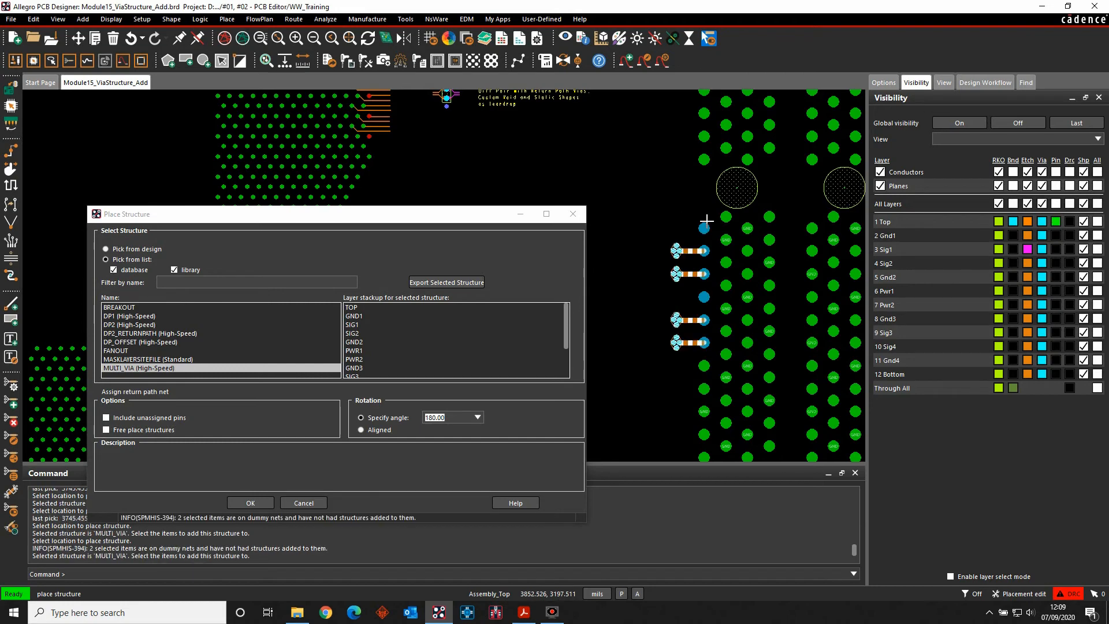
mouse_move(696, 338)
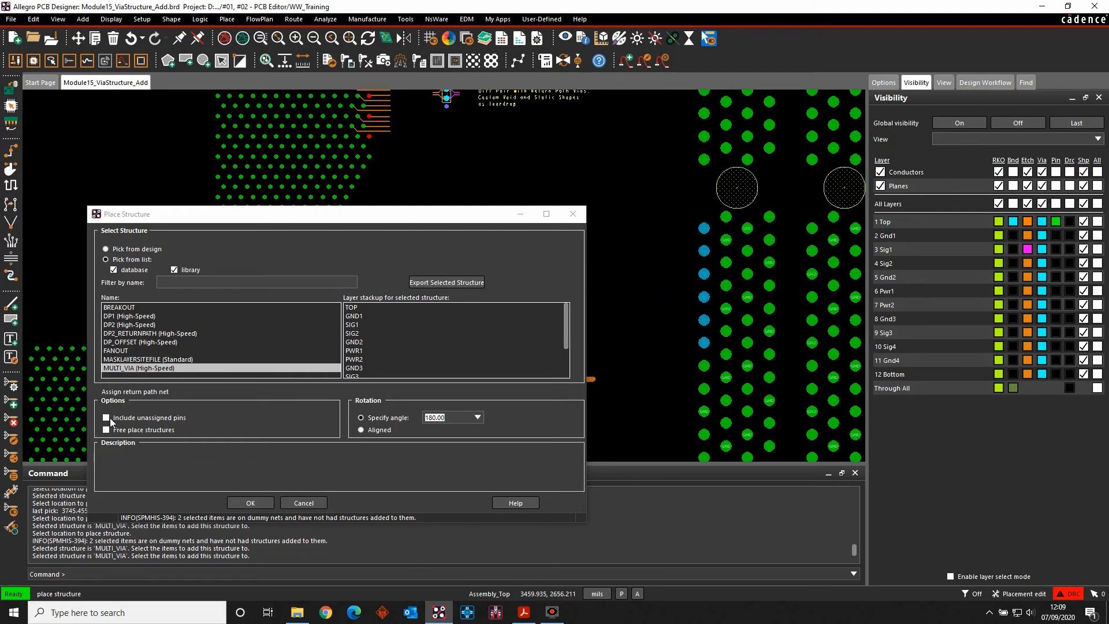
left_click(106, 416)
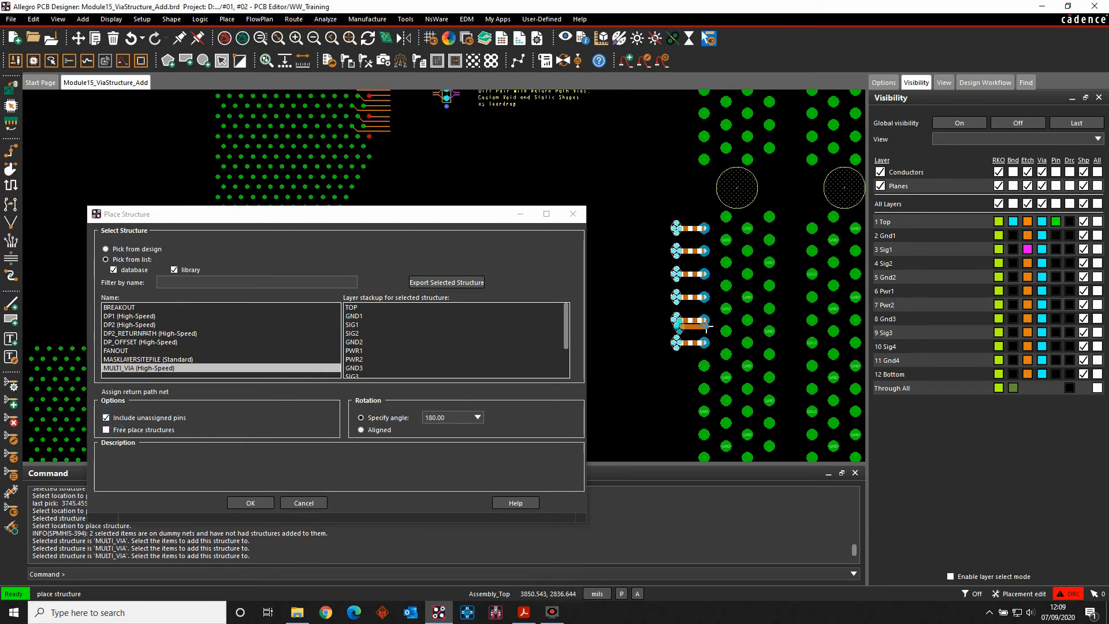
left_click(249, 502)
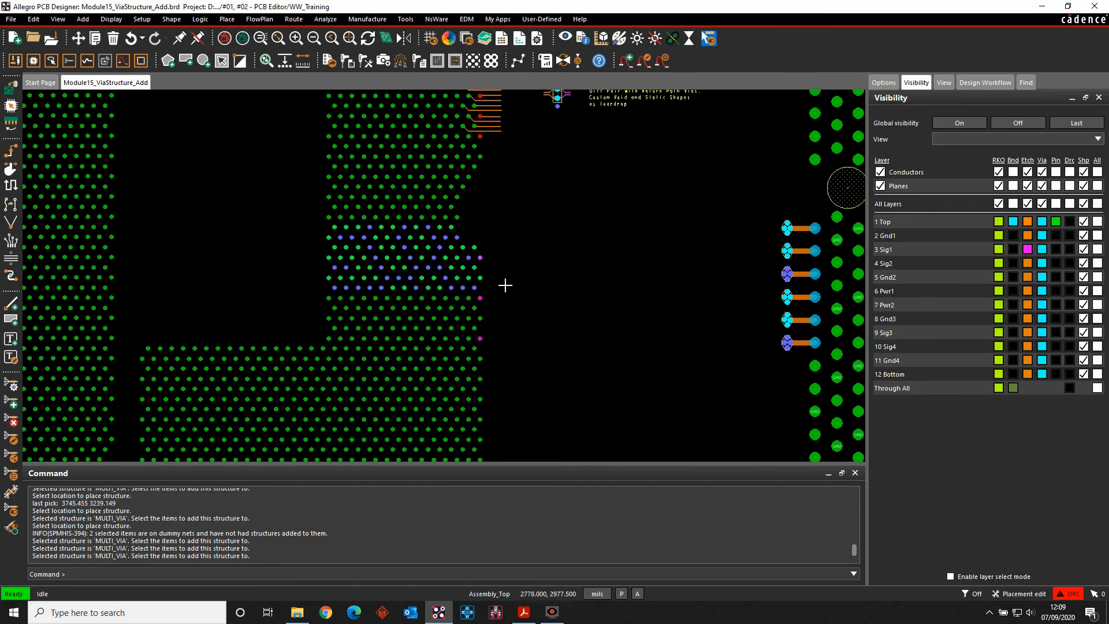
Step: Start Place Structure with DP1 and bring up the return path net browser
left_click(292, 19)
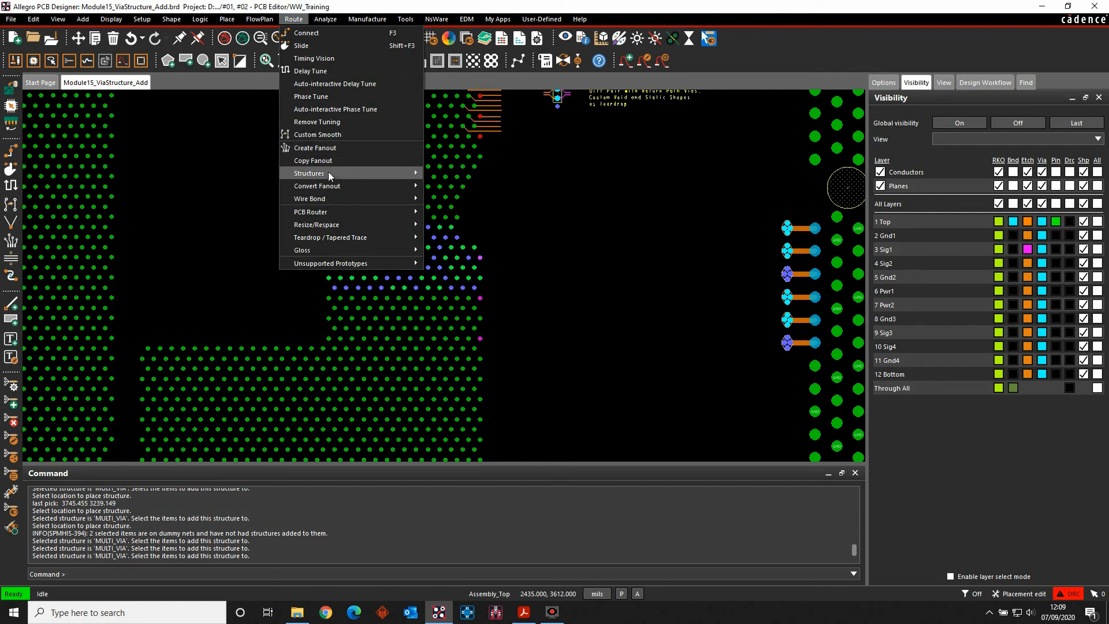
left_click(308, 173)
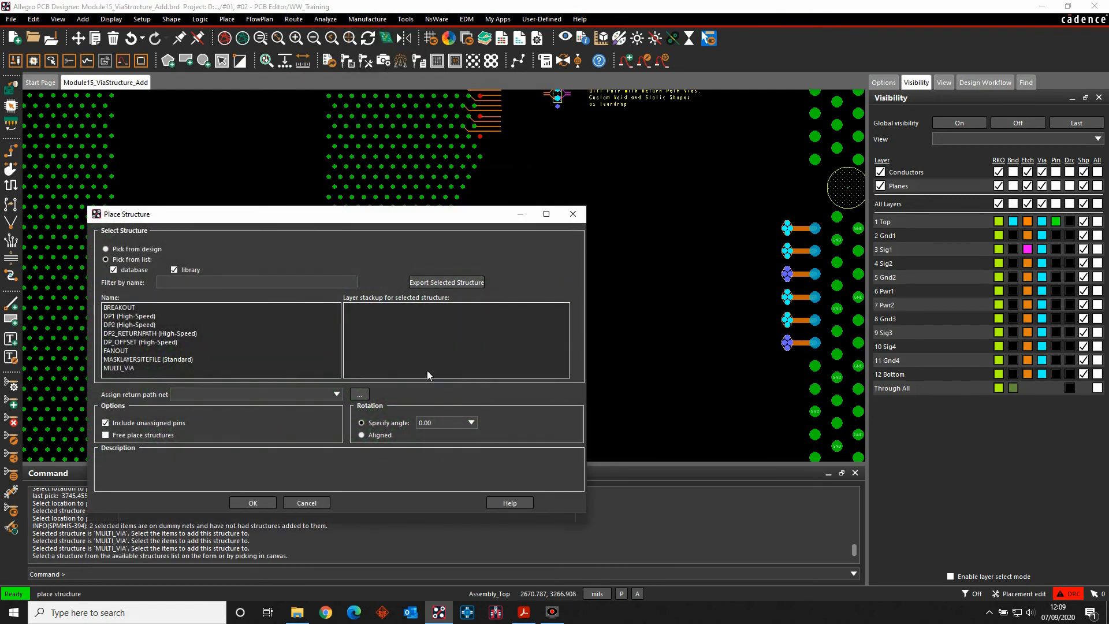
left_click(129, 315)
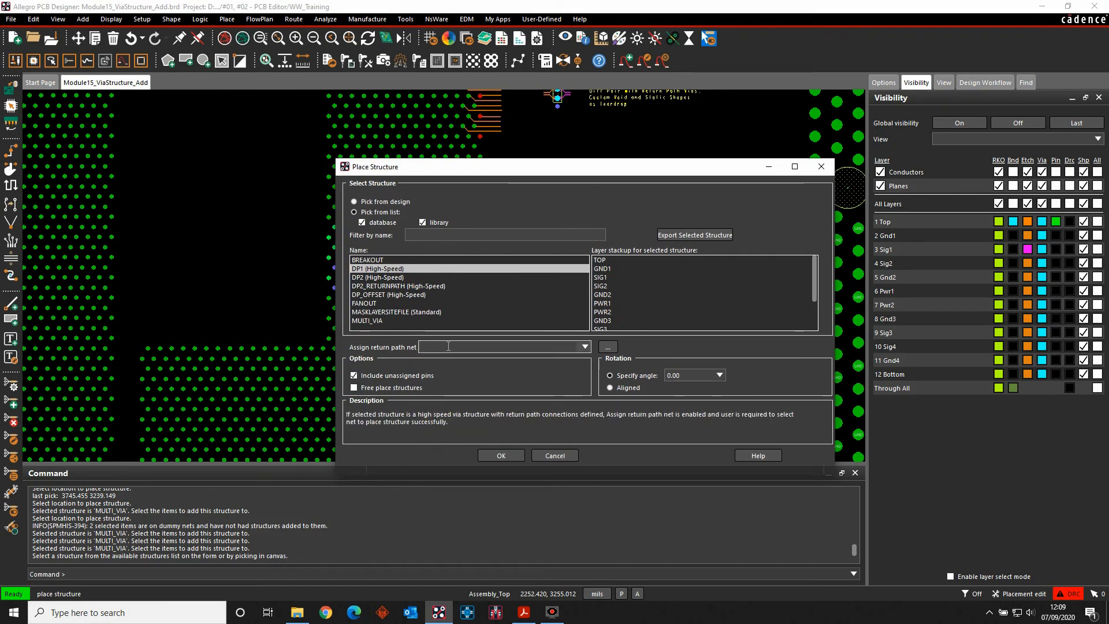
mouse_move(382, 362)
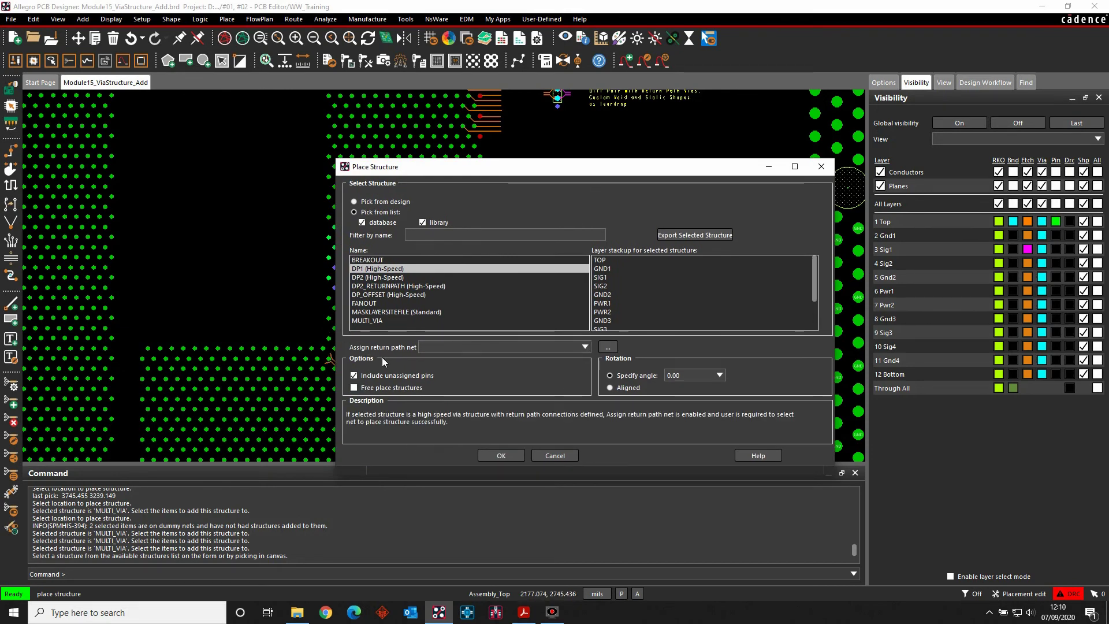
left_click(606, 347)
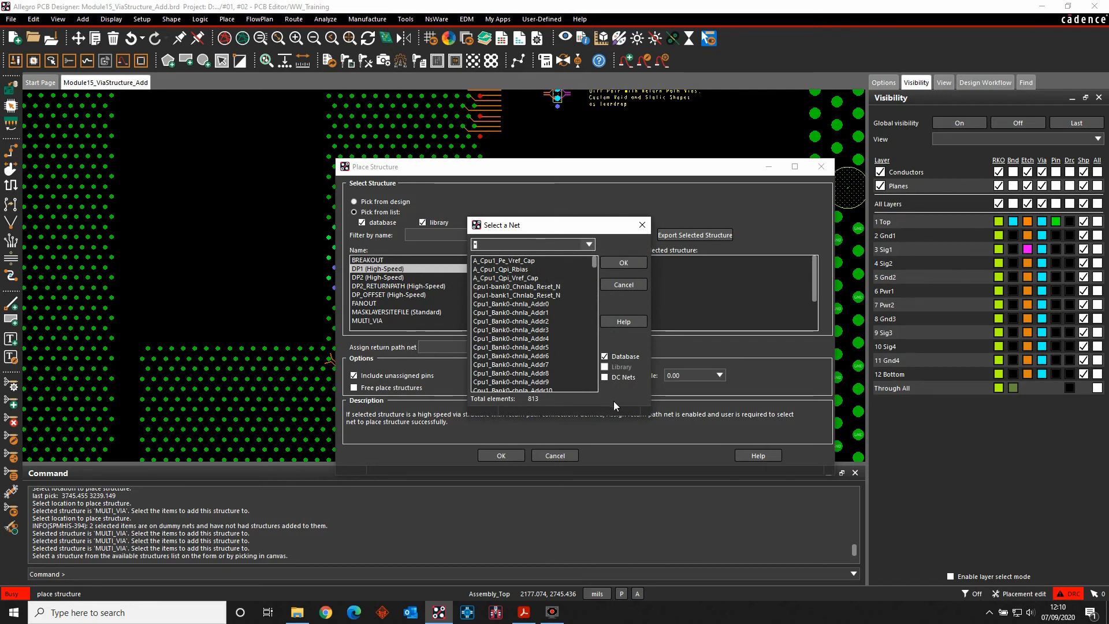
Step: Filter to DC nets, set Gnd as return path, place DP1 on the trace ends and finish
left_click(604, 376)
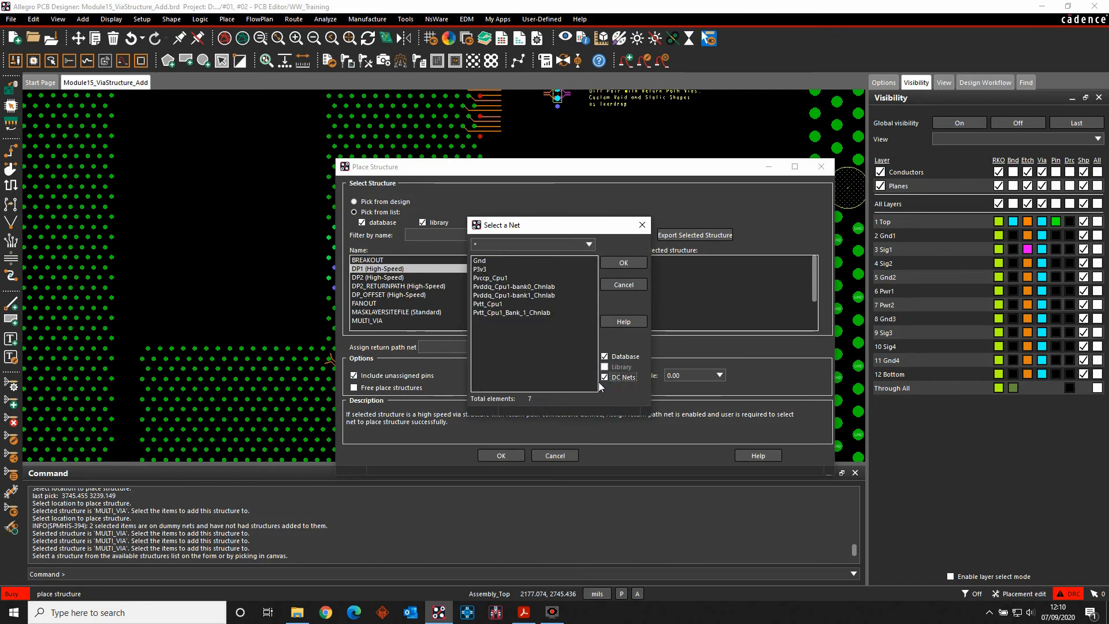
left_click(479, 260)
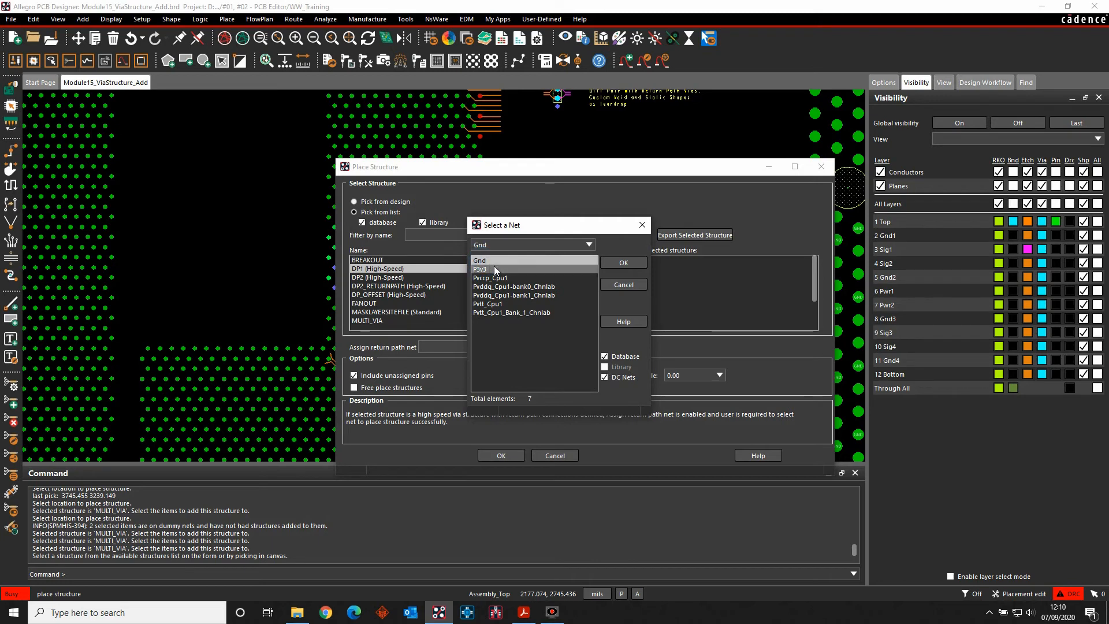
left_click(621, 262)
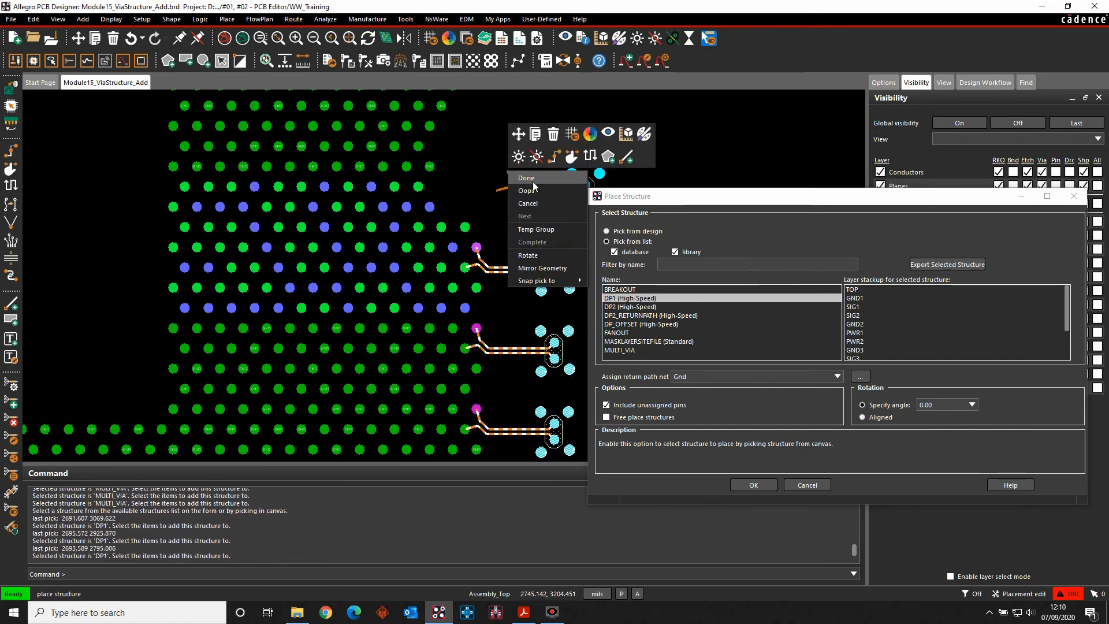
left_click(292, 20)
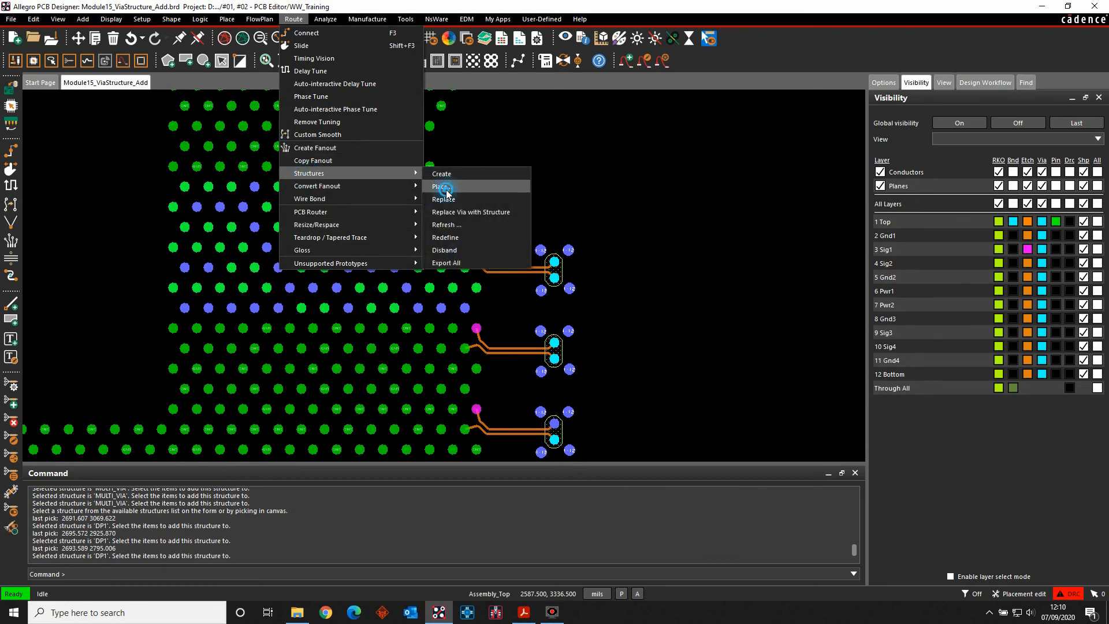
Step: Place DP2 with Free place enabled and unassigned pins excluded, in the empty board area
left_click(442, 185)
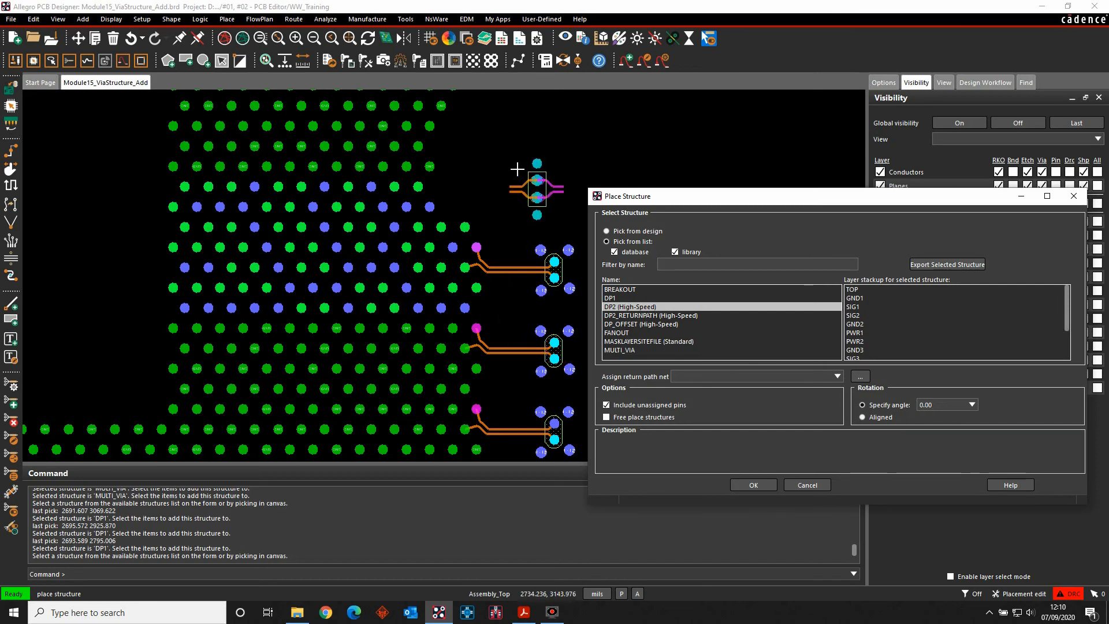
left_click(606, 416)
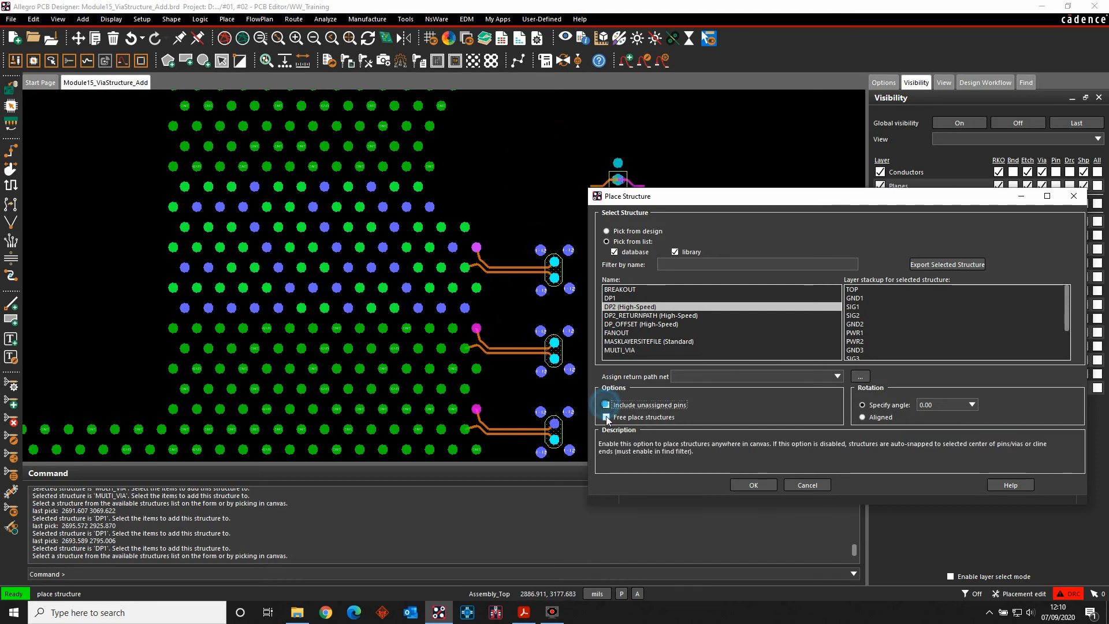
left_click(606, 417)
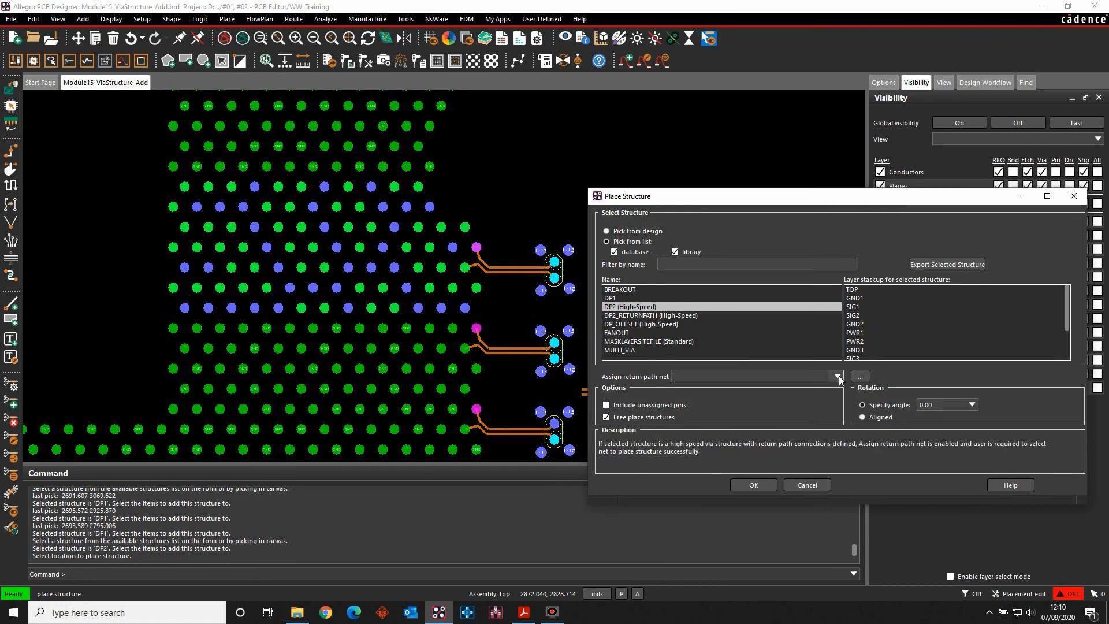
left_click(836, 377)
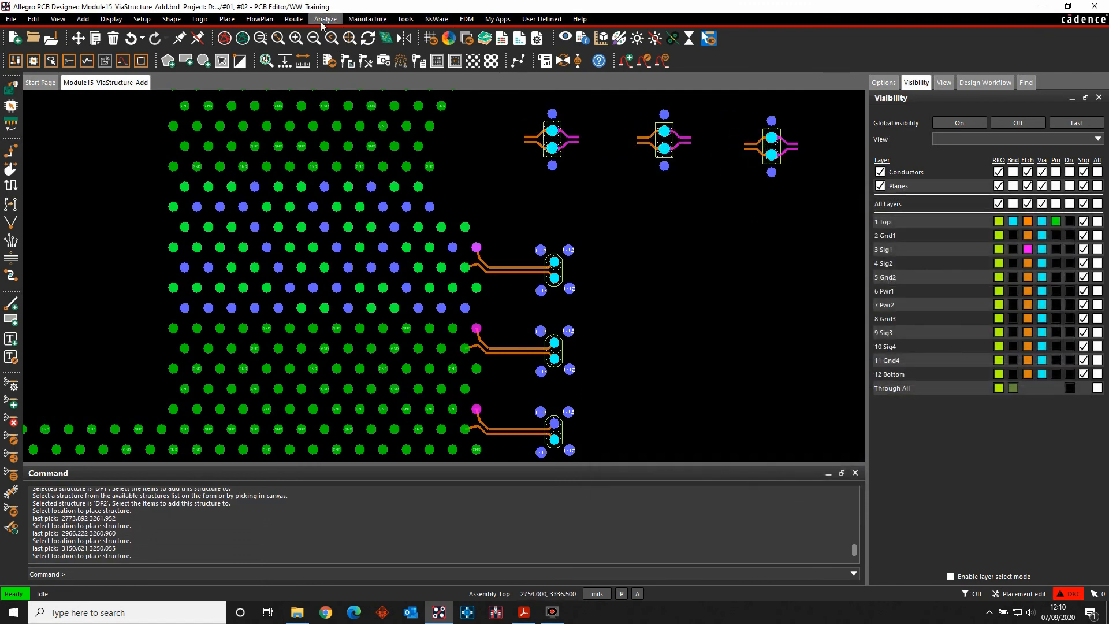
left_click(292, 19)
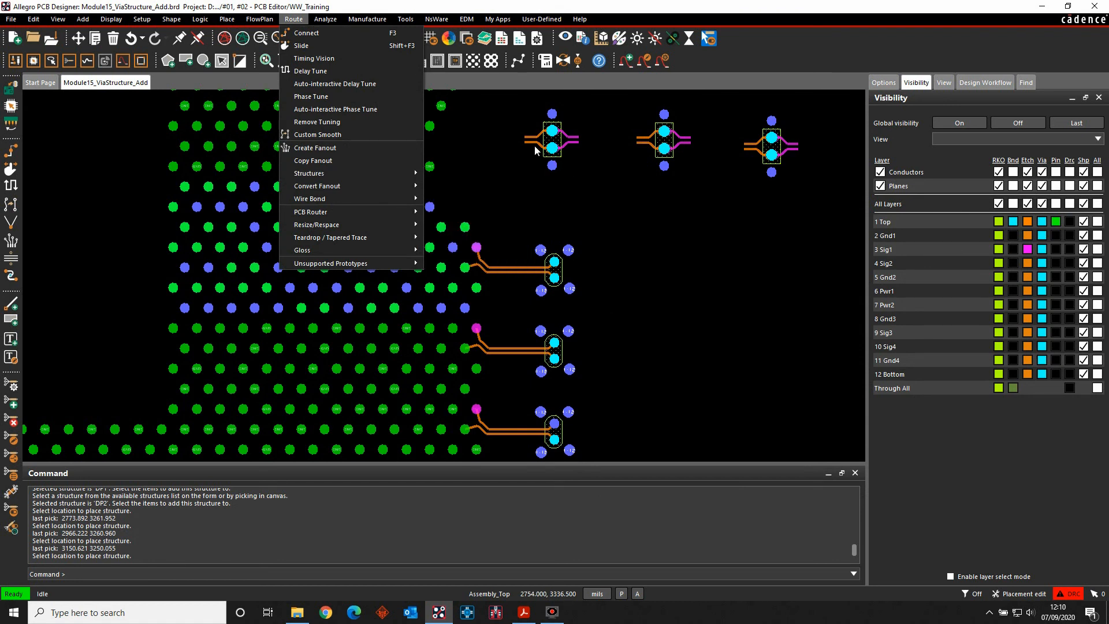
left_click(308, 173)
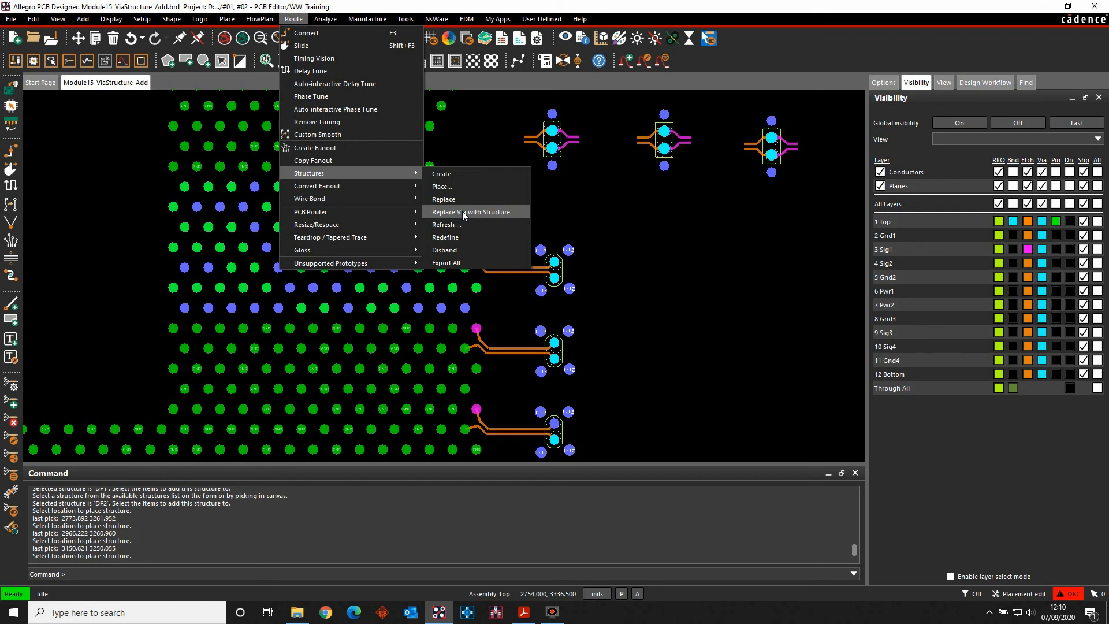
mouse_move(473, 225)
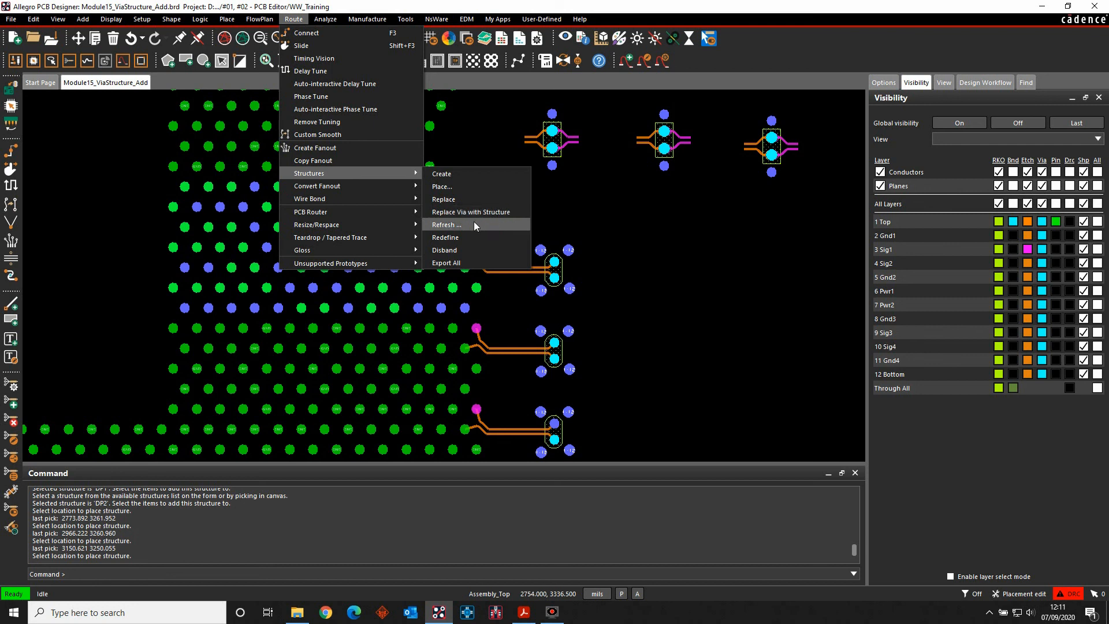
mouse_move(480, 236)
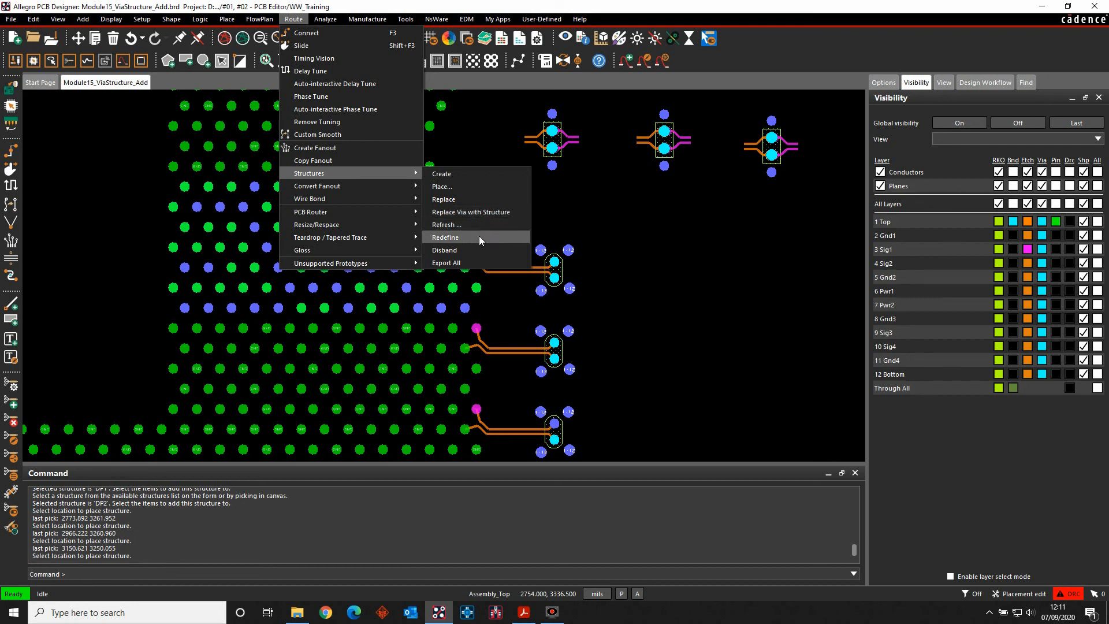
mouse_move(467, 249)
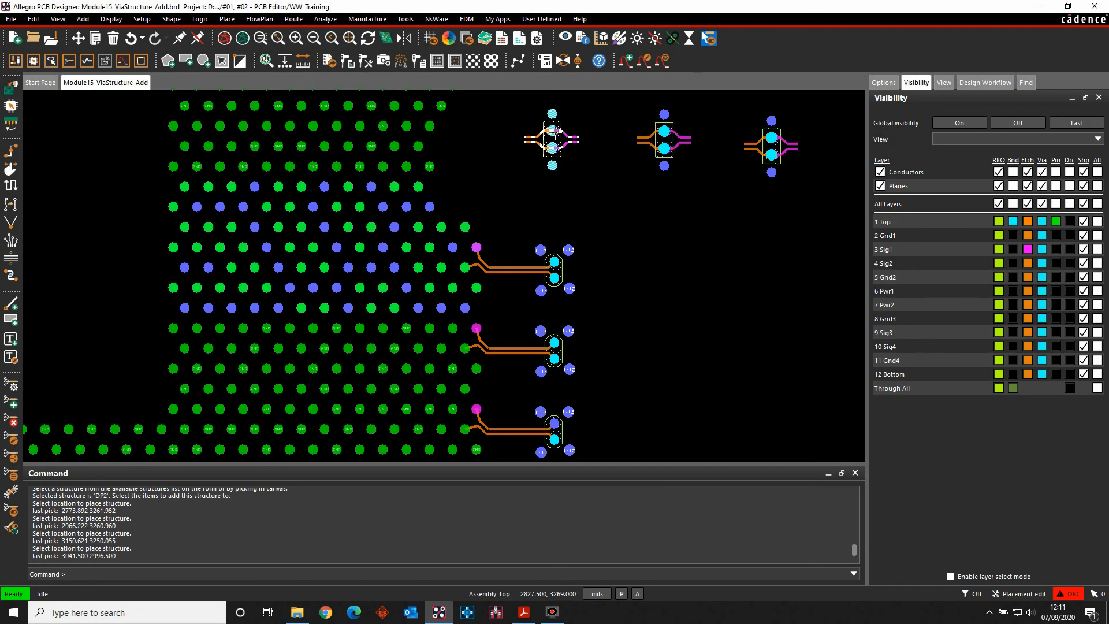
left_click(292, 19)
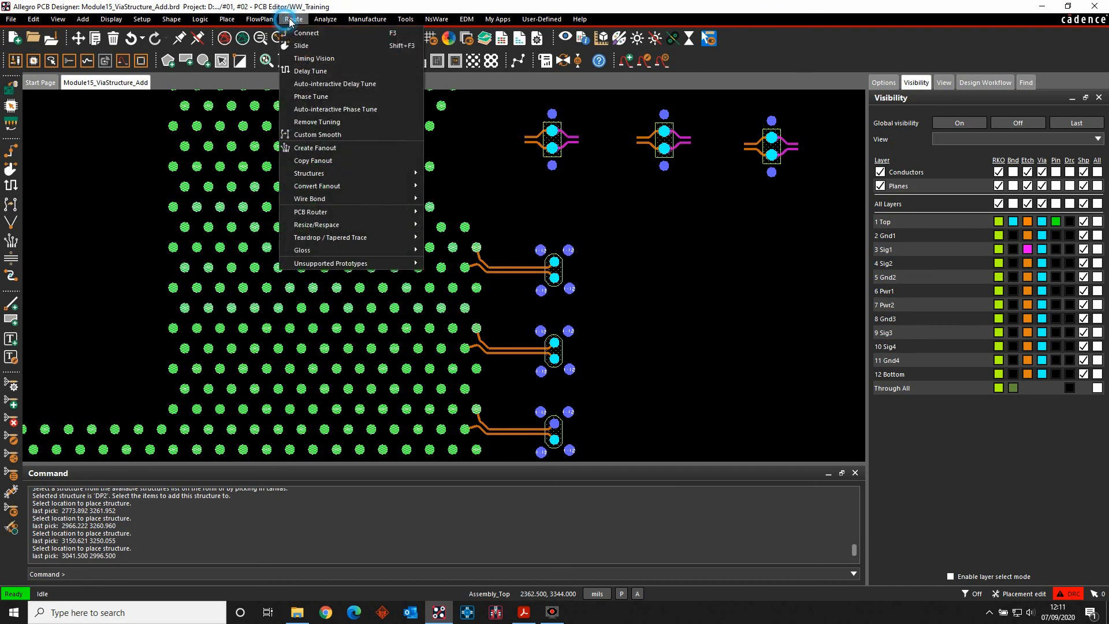